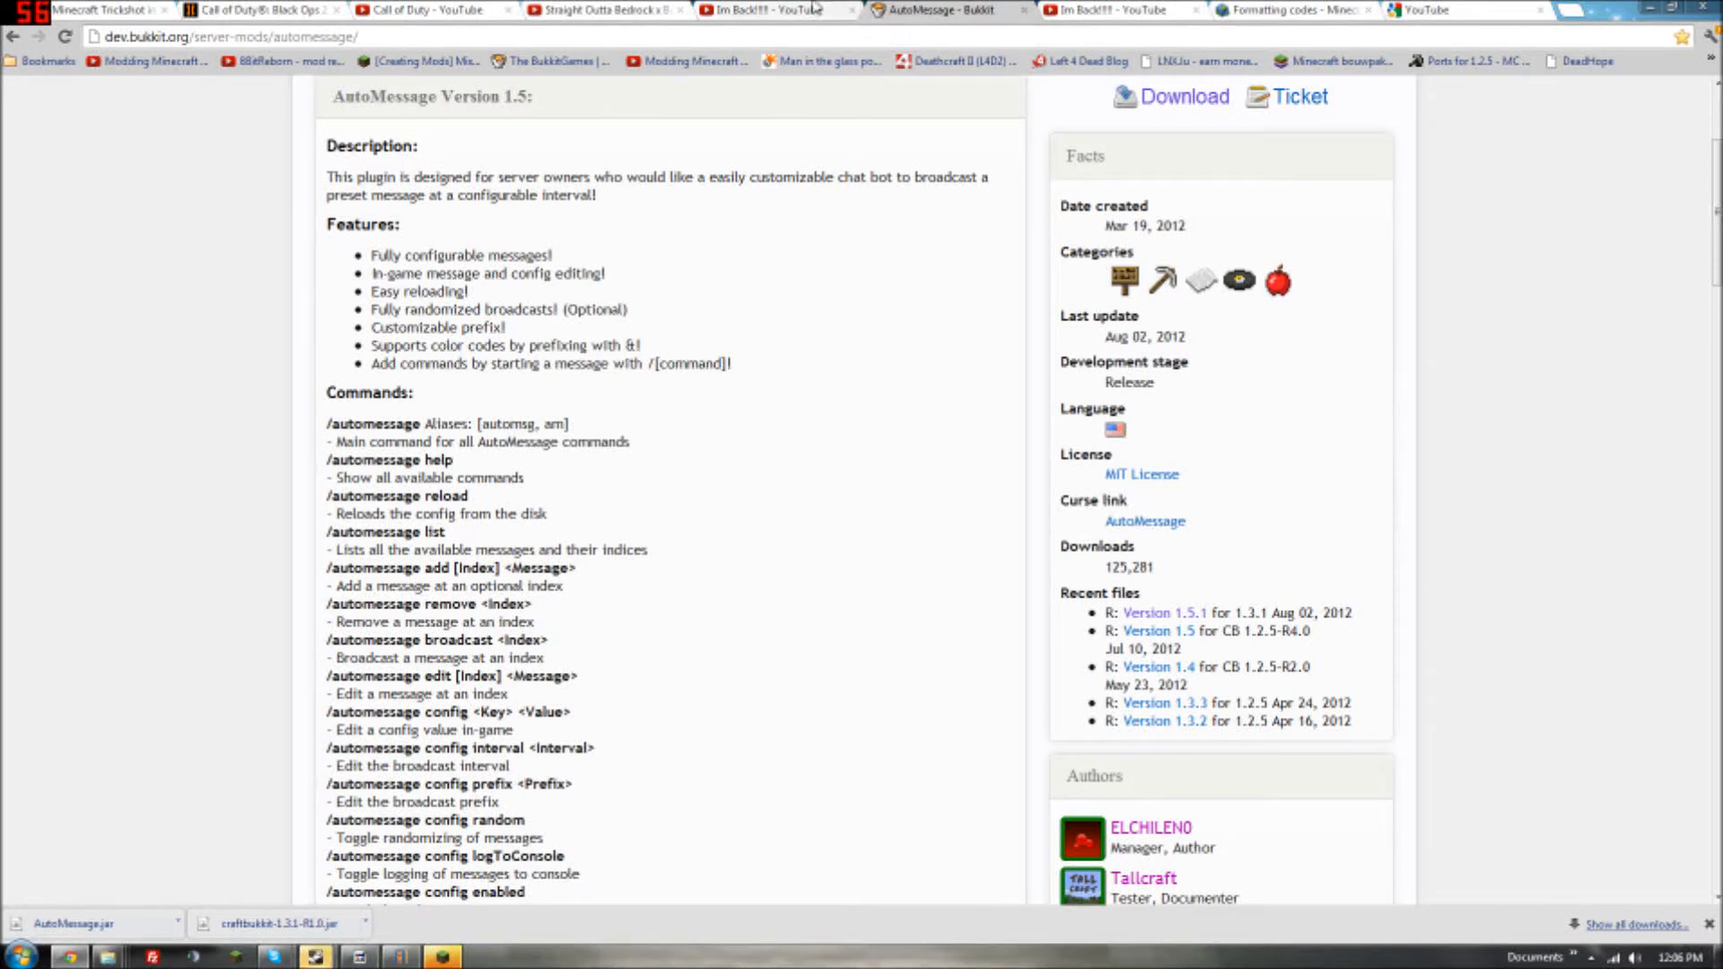
Step: Glance at the YouTube channel's videos, then scroll through the AutoMessage plugin page
{"action": "left_click", "coordinate": [1110, 10]}
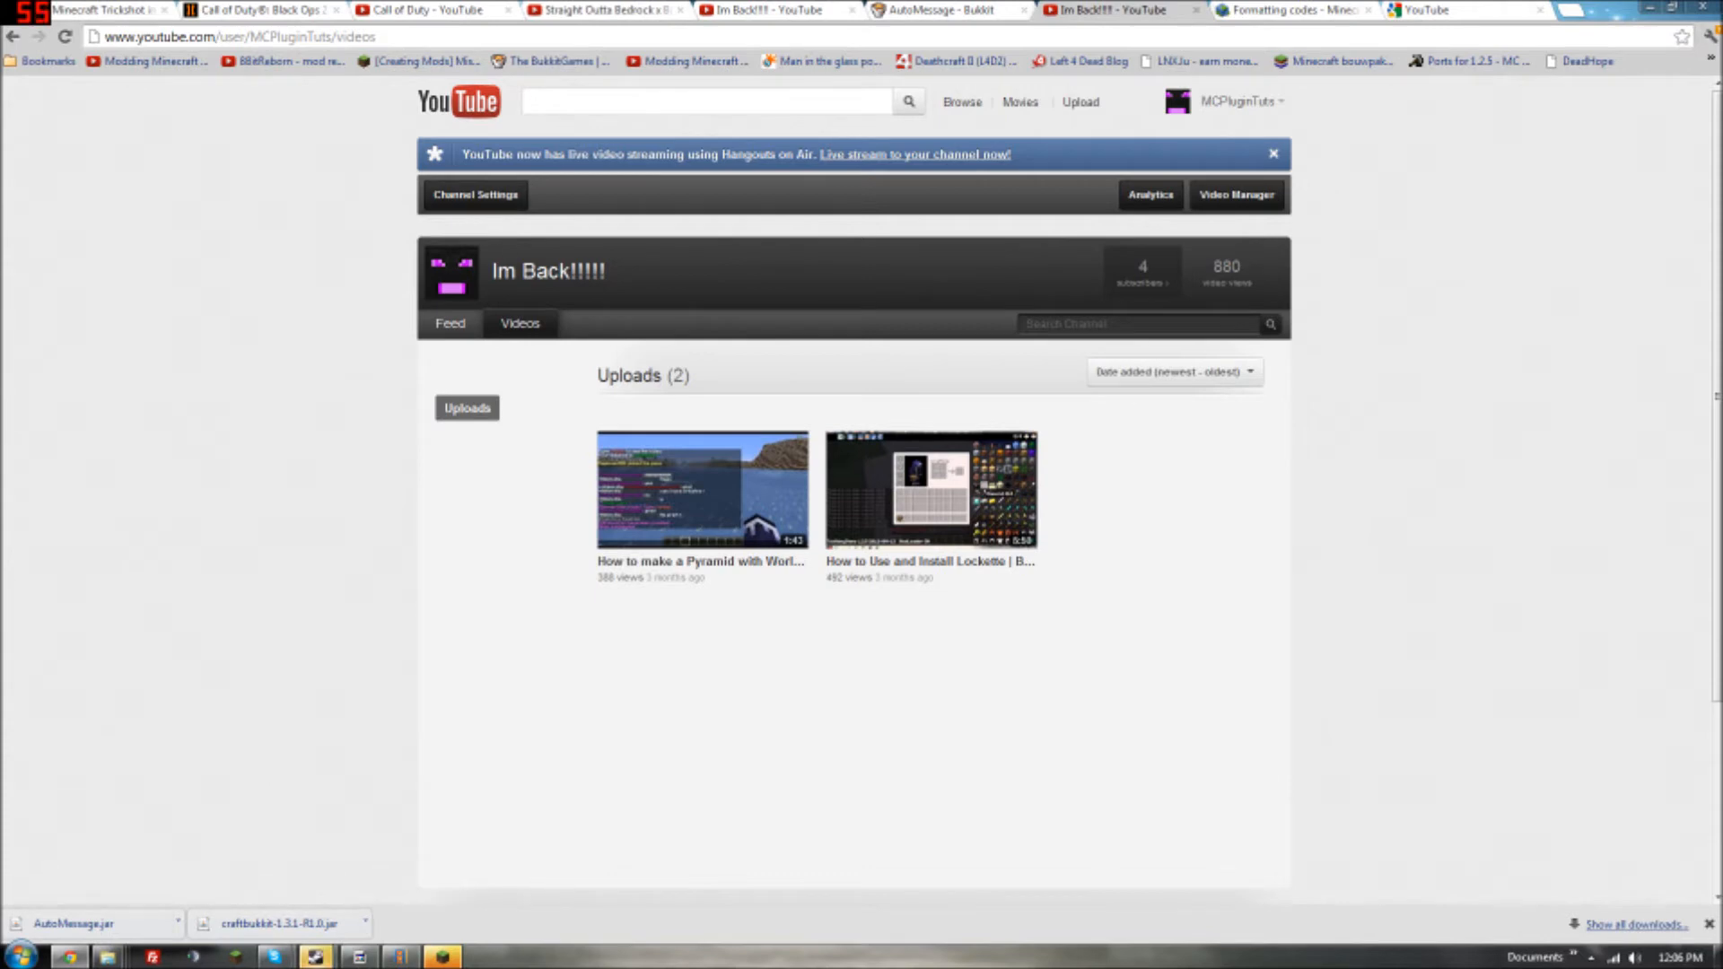
{"action": "mouse_move", "coordinate": [765, 265]}
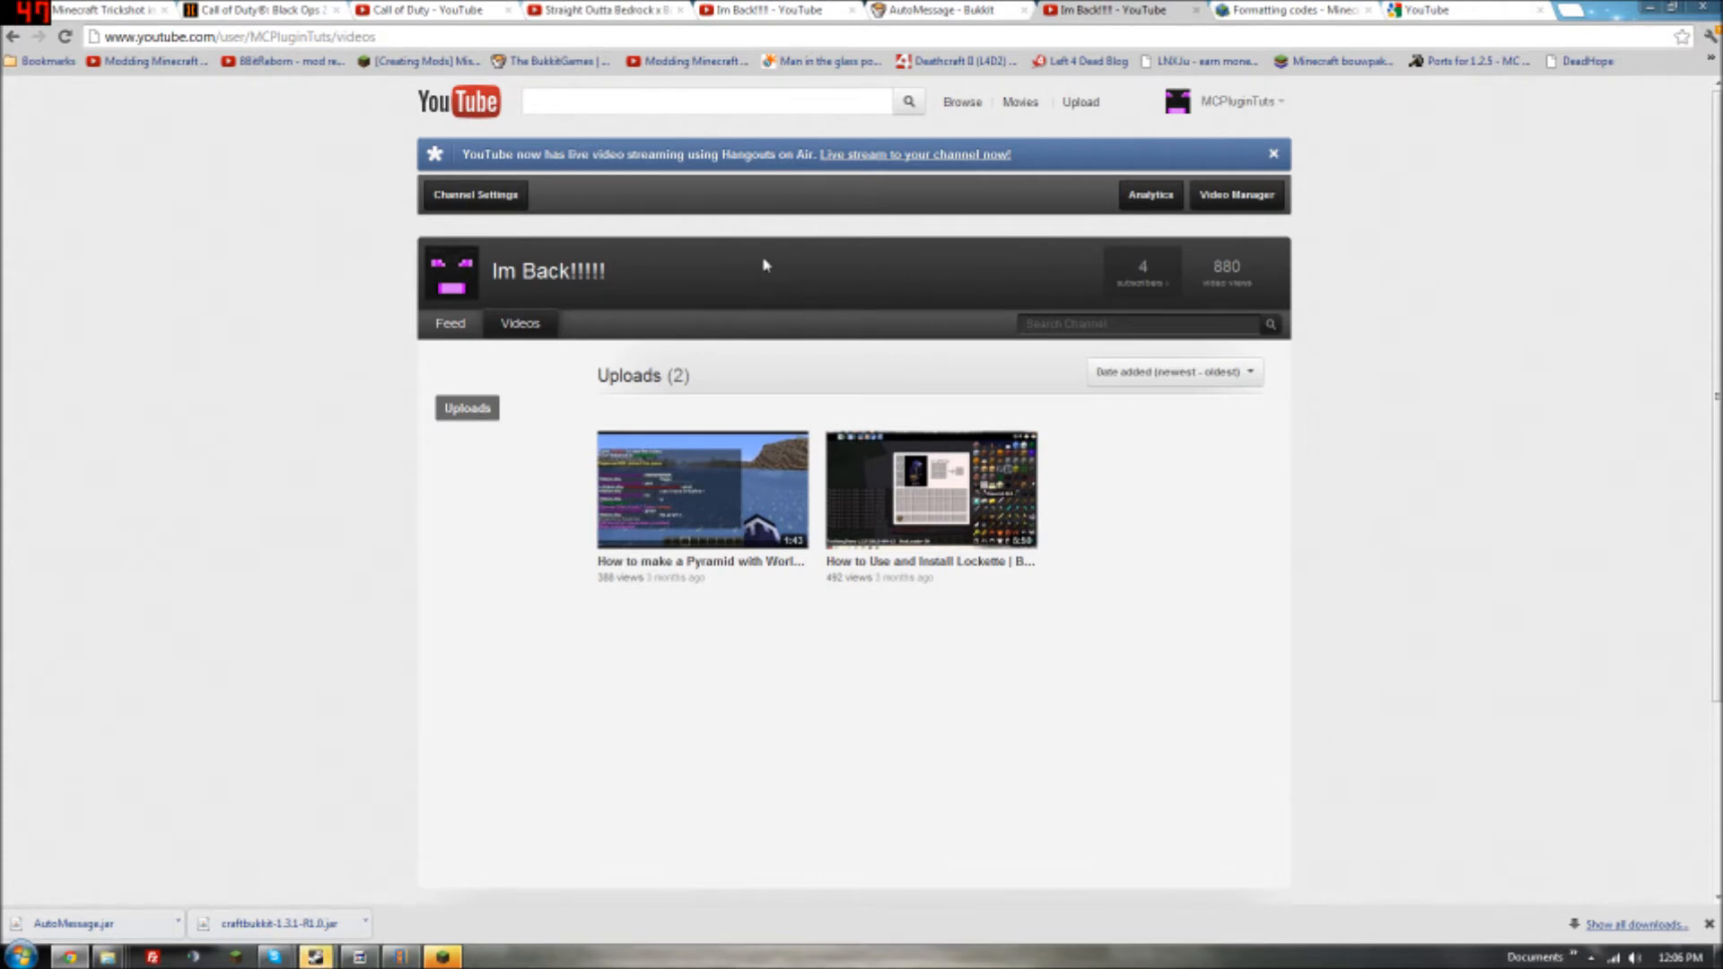
{"action": "left_click", "coordinate": [940, 9]}
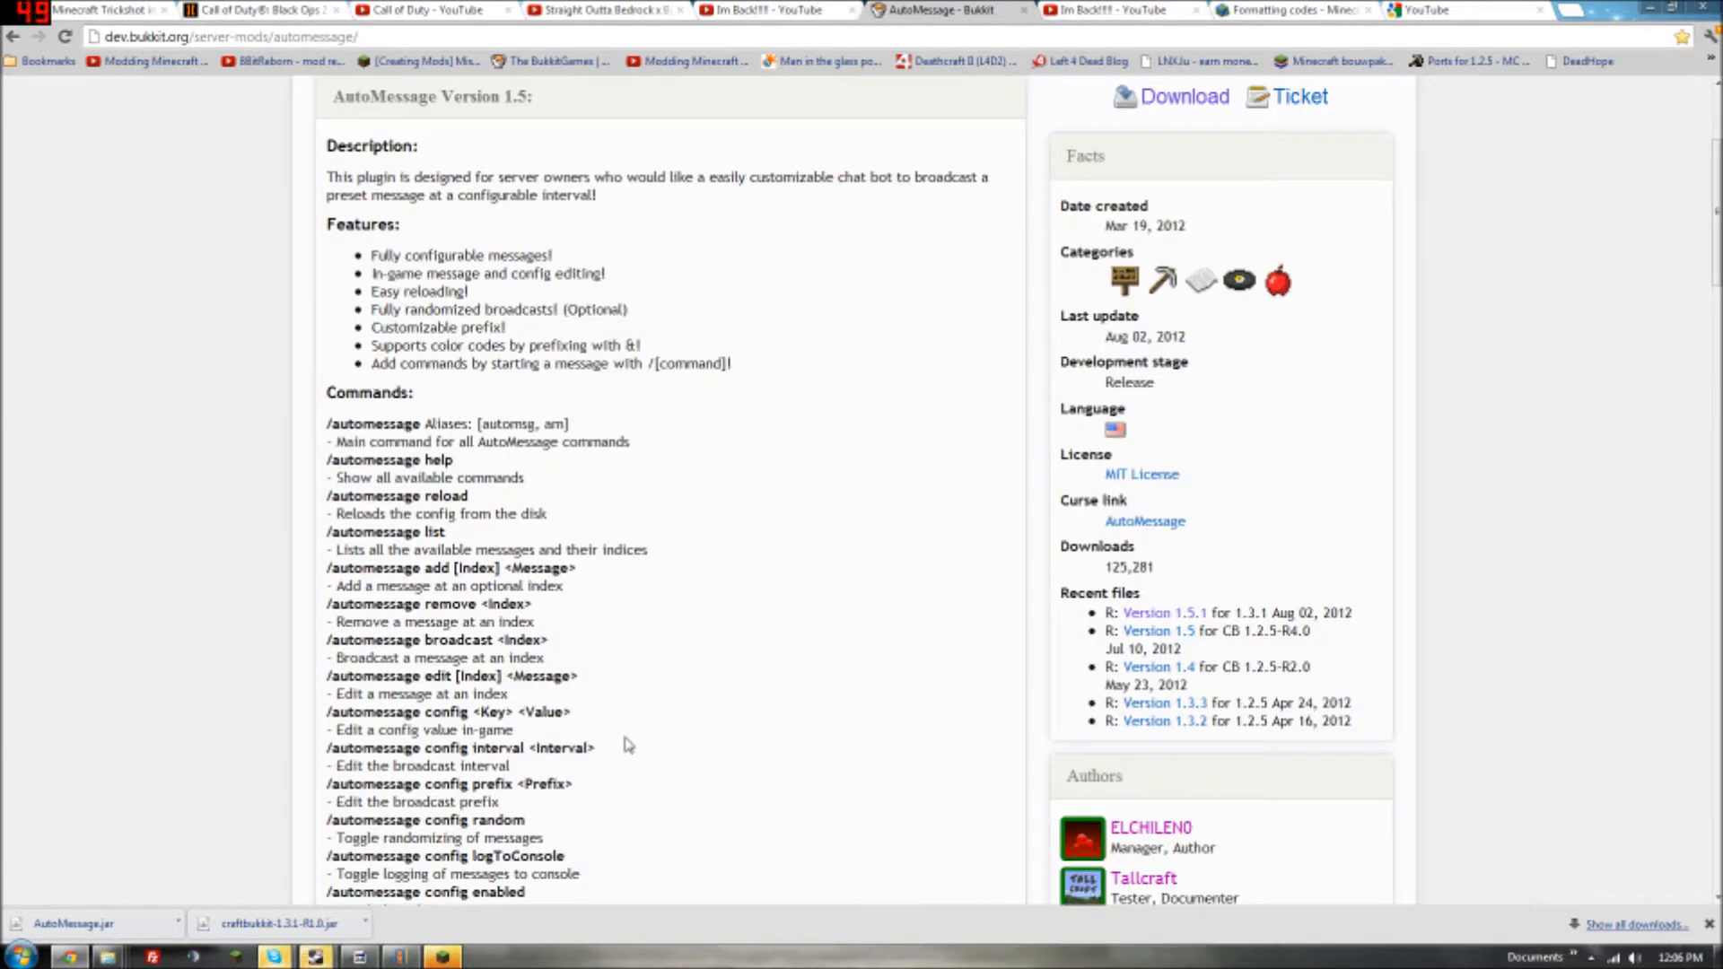
{"action": "mouse_move", "coordinate": [307, 612]}
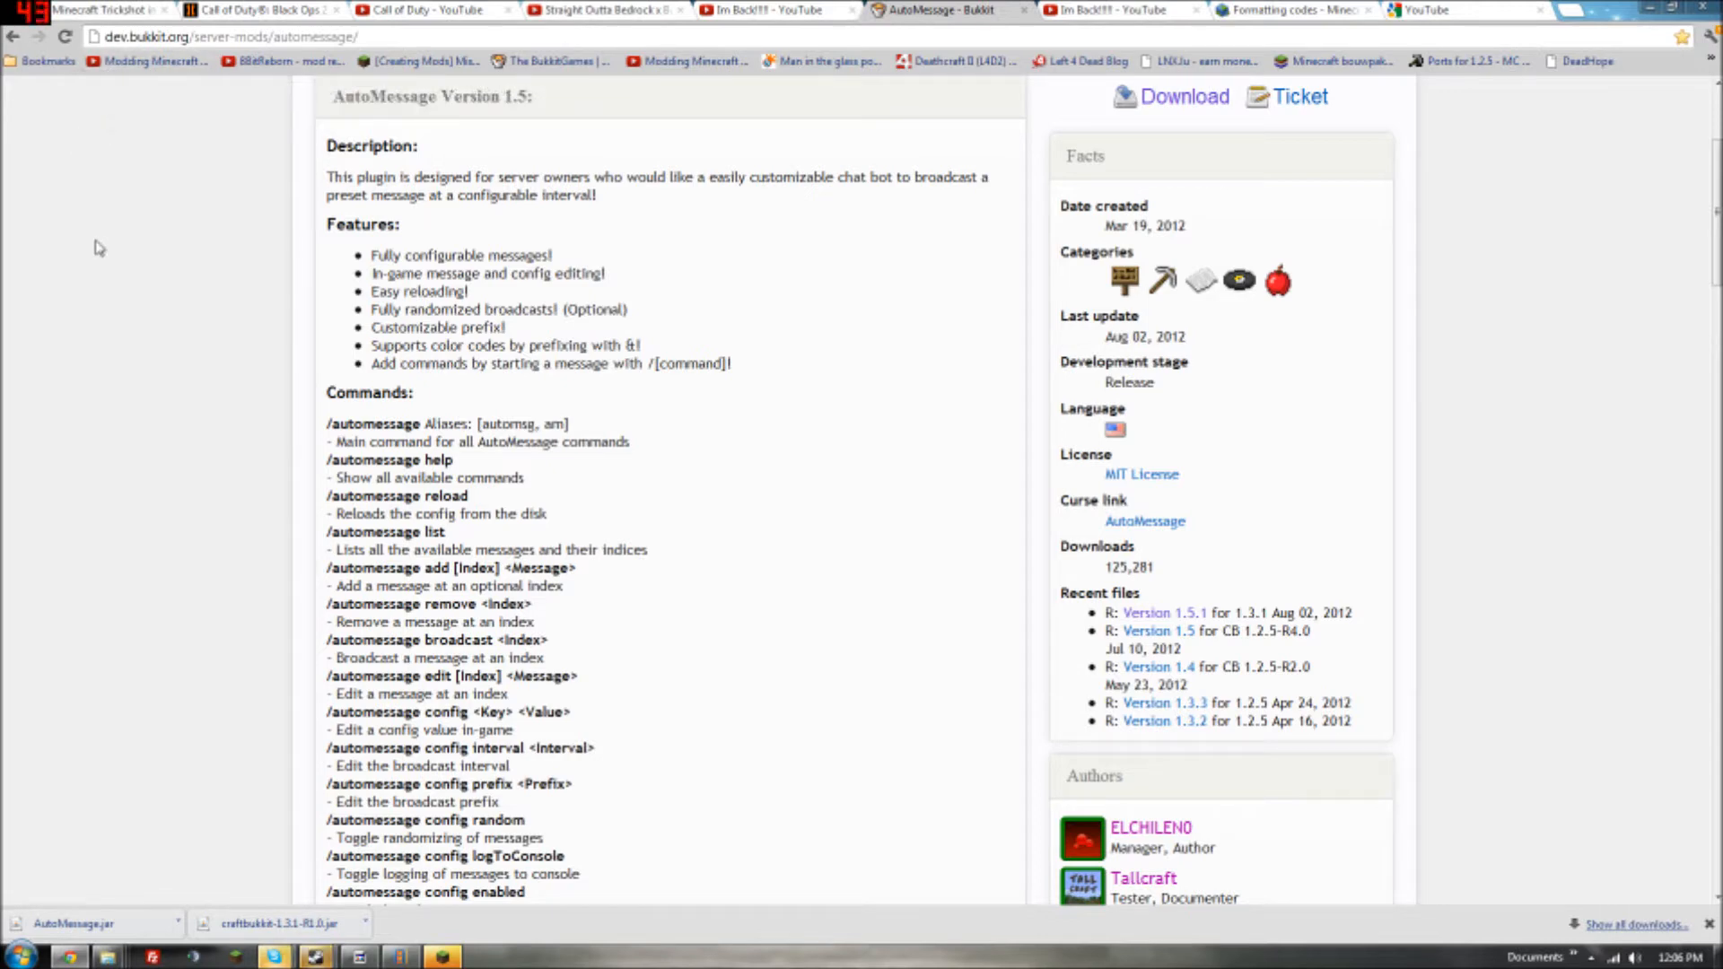
{"action": "mouse_move", "coordinate": [35, 97]}
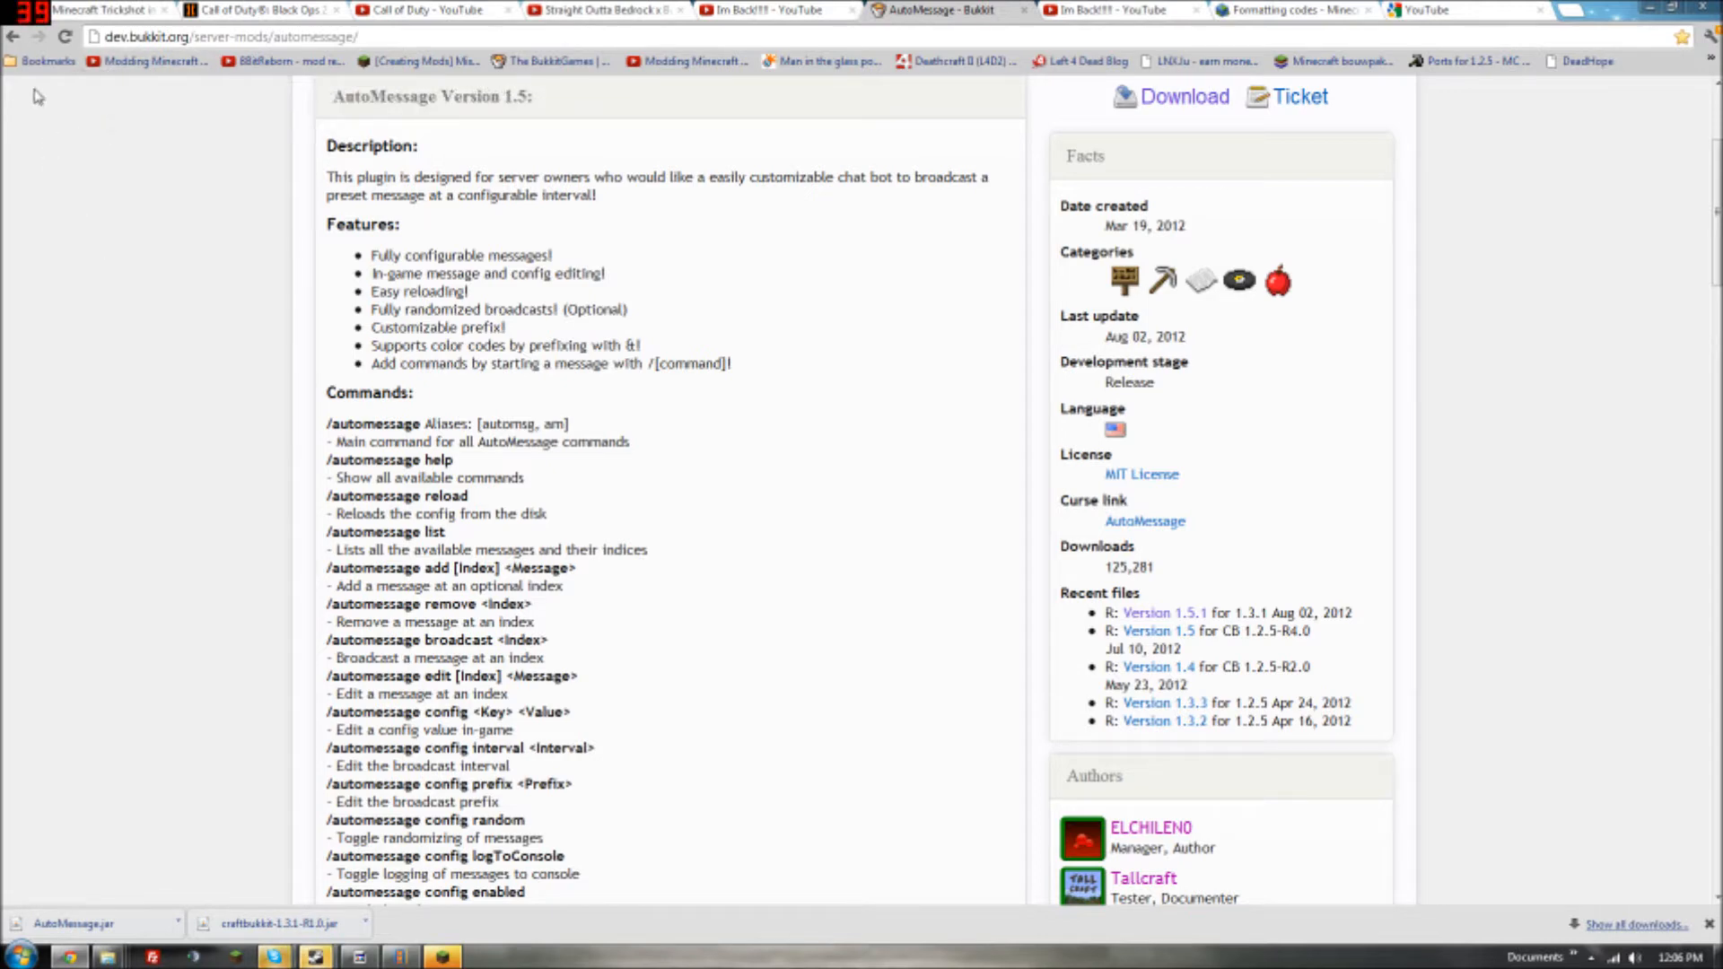
{"action": "mouse_move", "coordinate": [24, 133]}
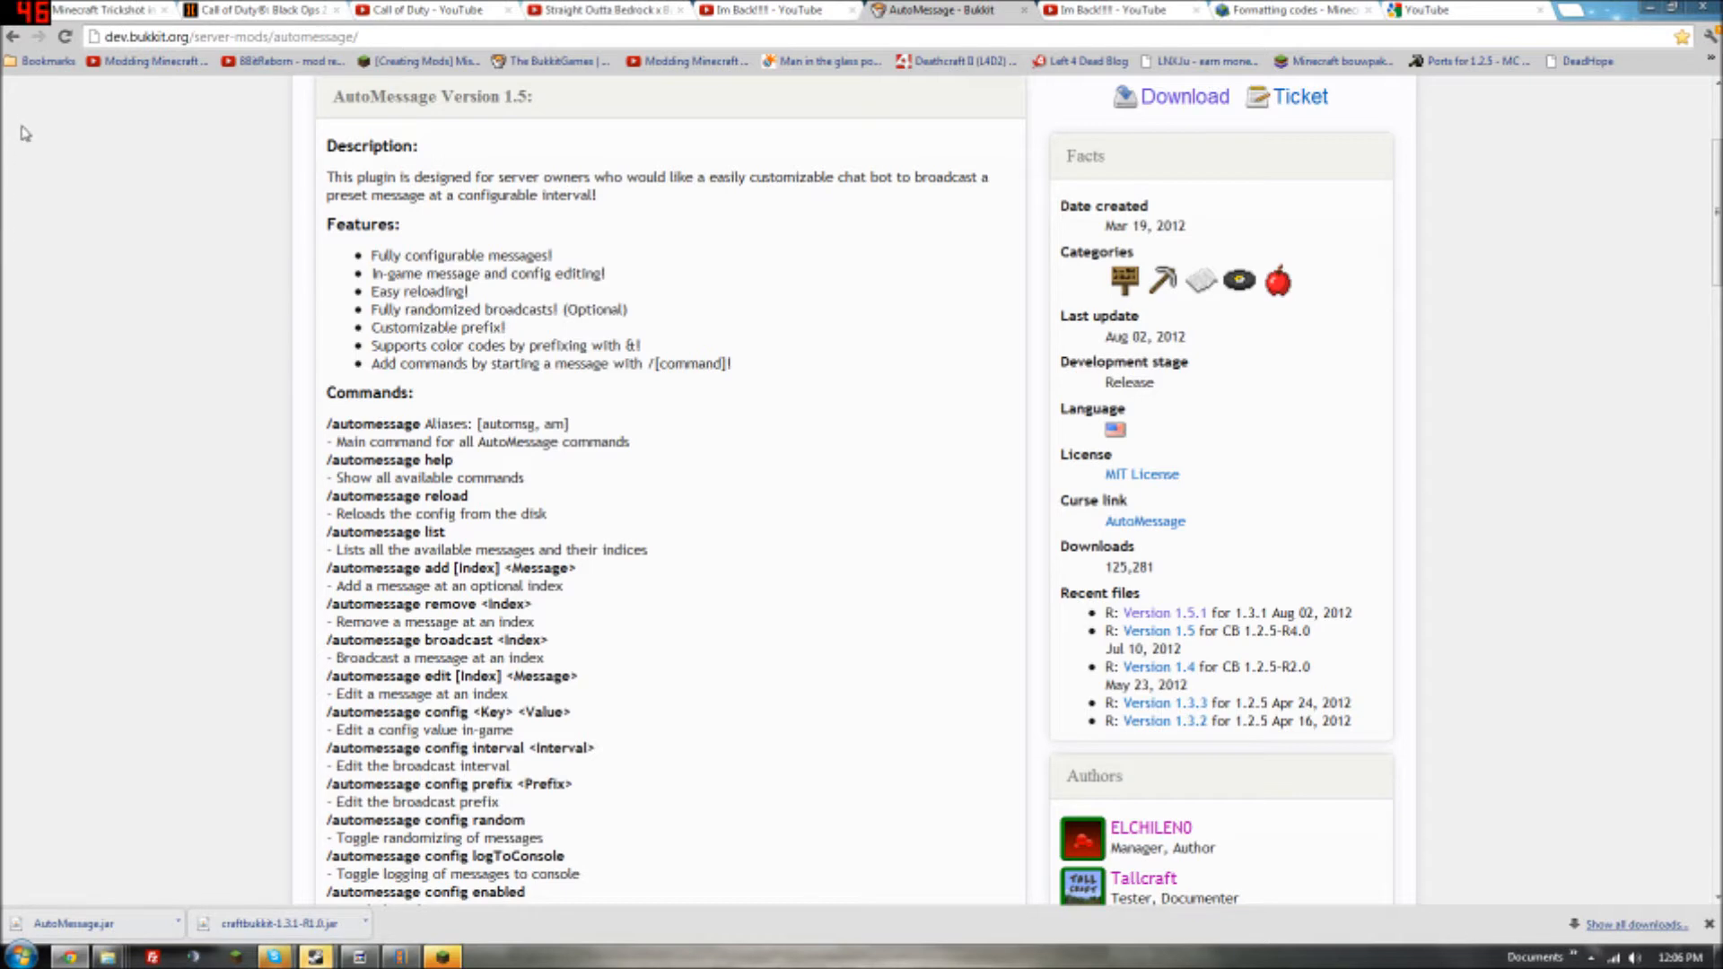
{"action": "scroll", "scroll_direction": "up", "scroll_amount": 3}
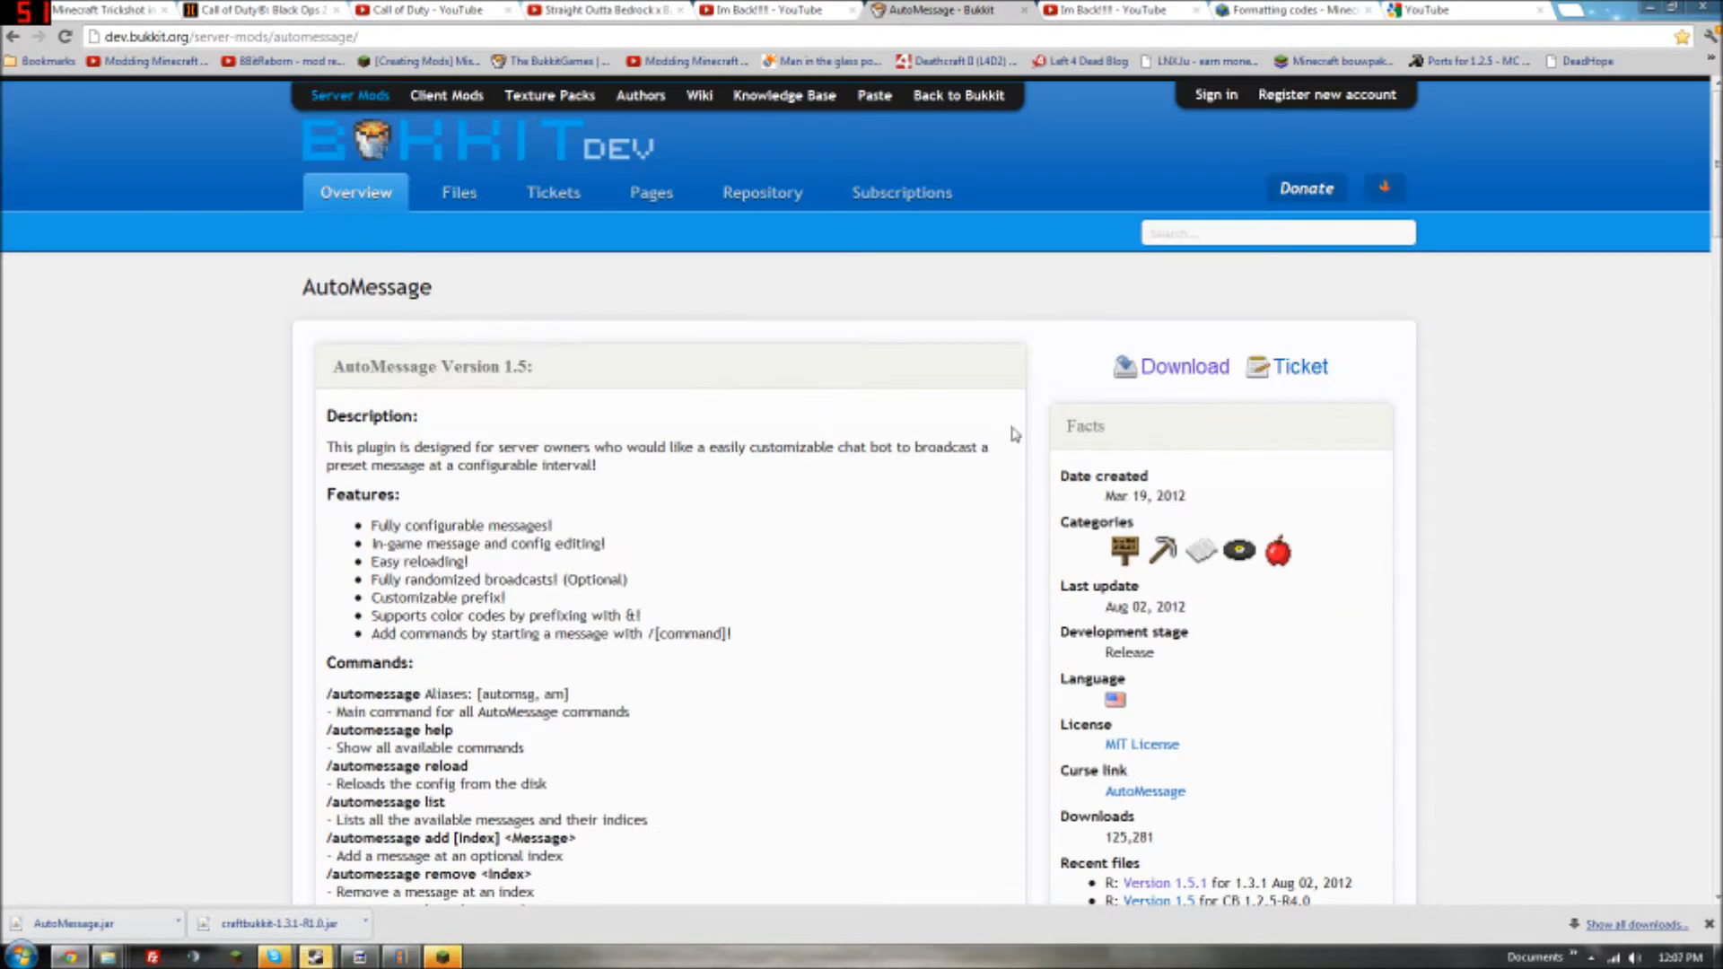
{"action": "mouse_move", "coordinate": [324, 312]}
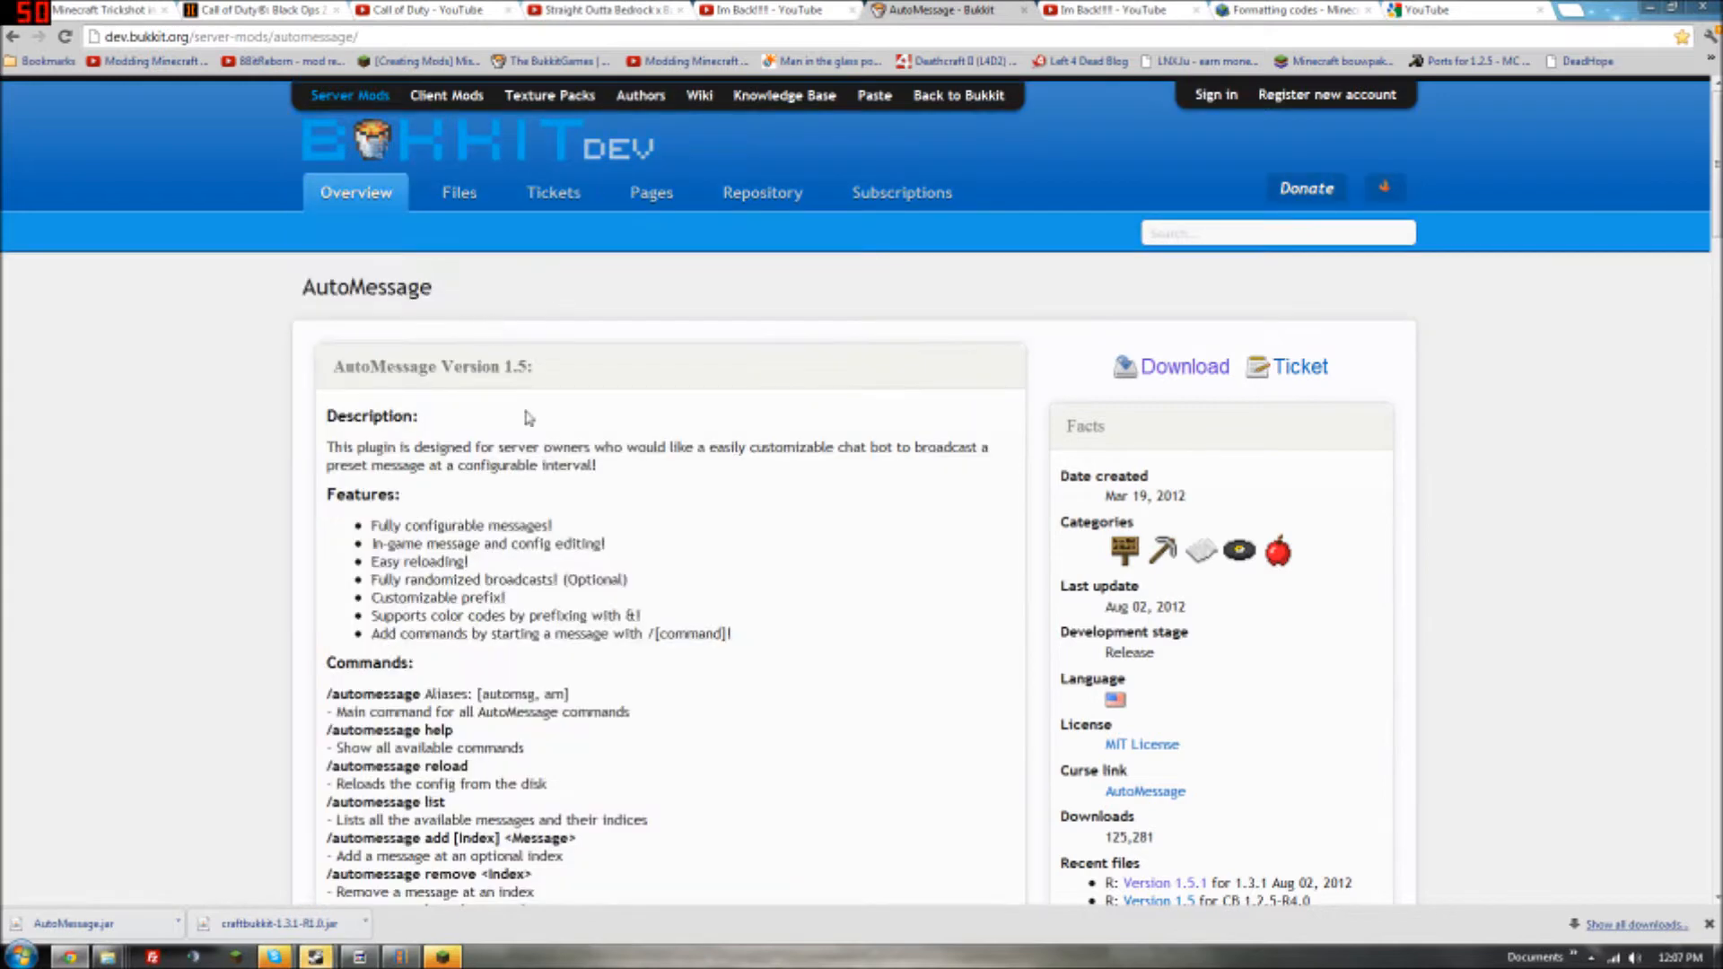
{"action": "scroll", "scroll_direction": "down", "scroll_amount": 3}
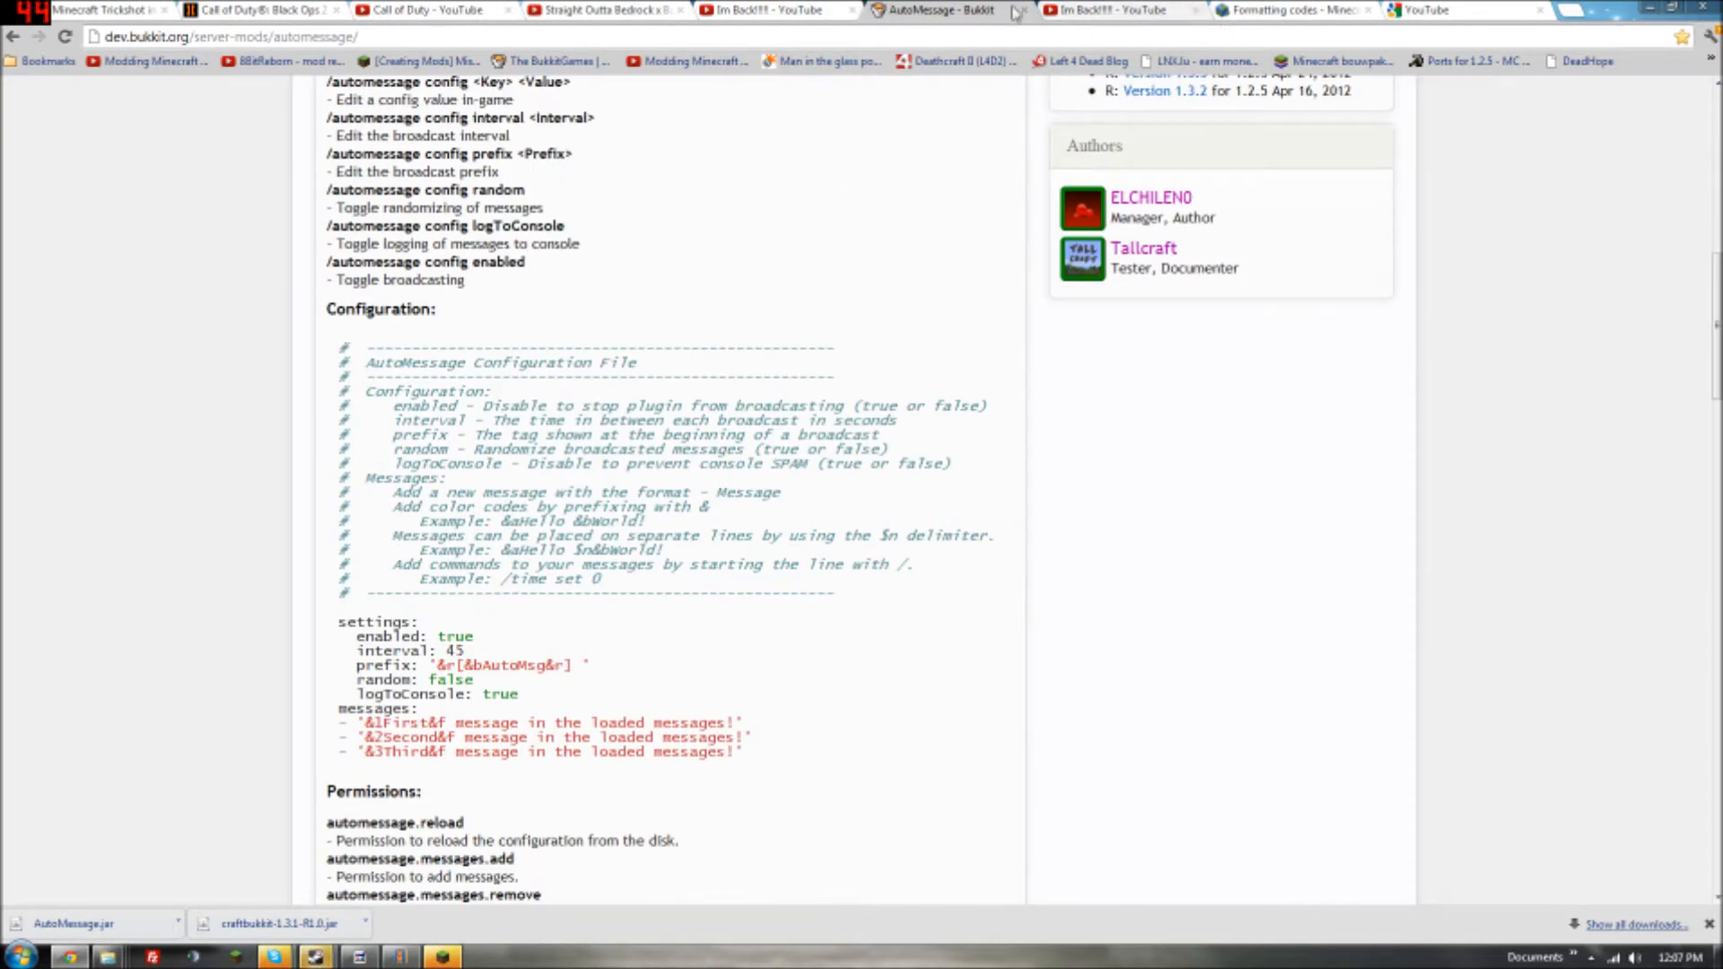
{"action": "scroll", "scroll_direction": "up", "scroll_amount": 3}
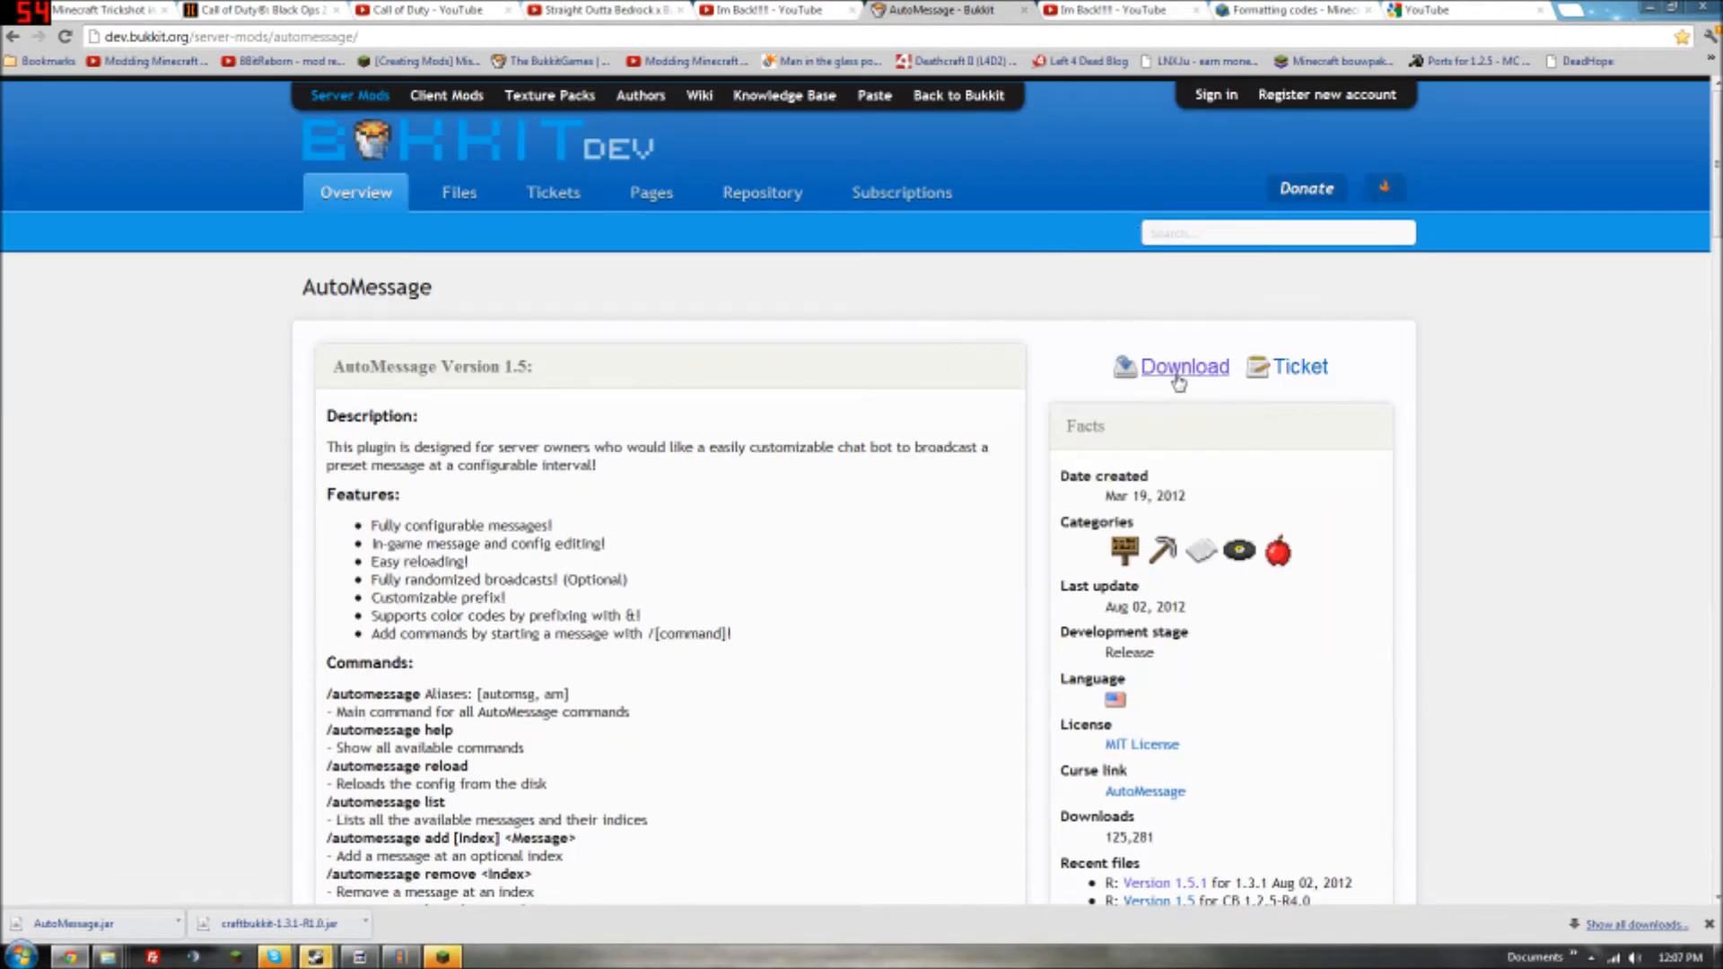
{"action": "mouse_move", "coordinate": [1022, 148]}
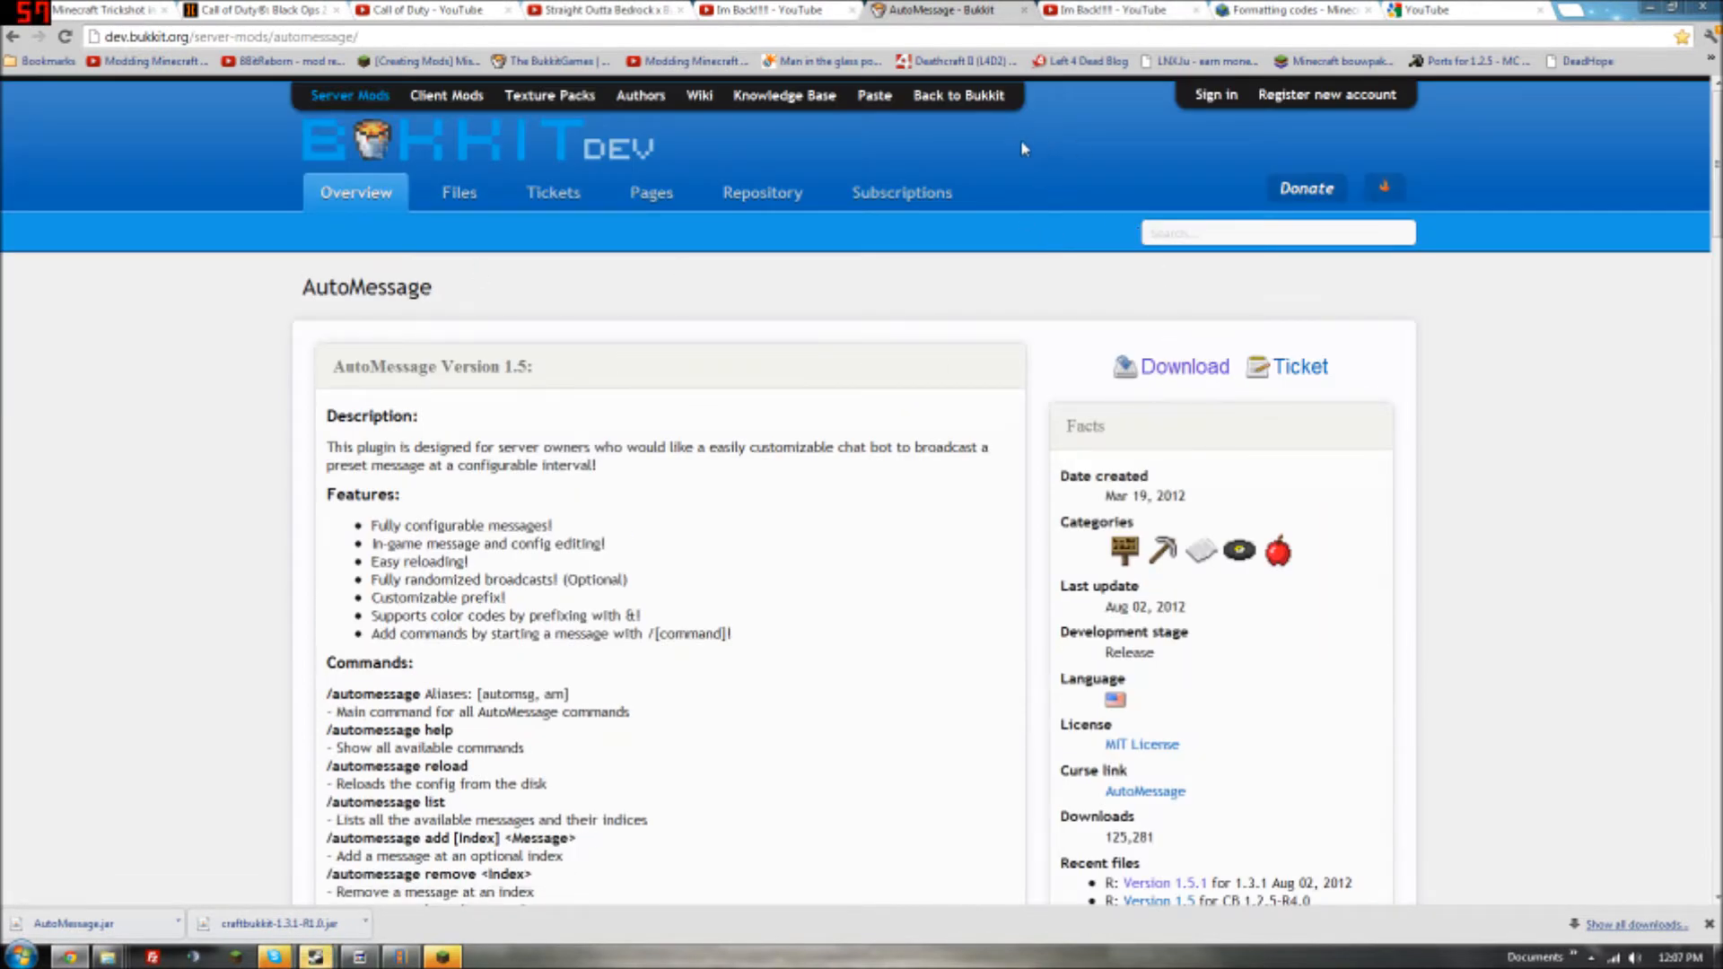
{"action": "mouse_move", "coordinate": [1171, 454]}
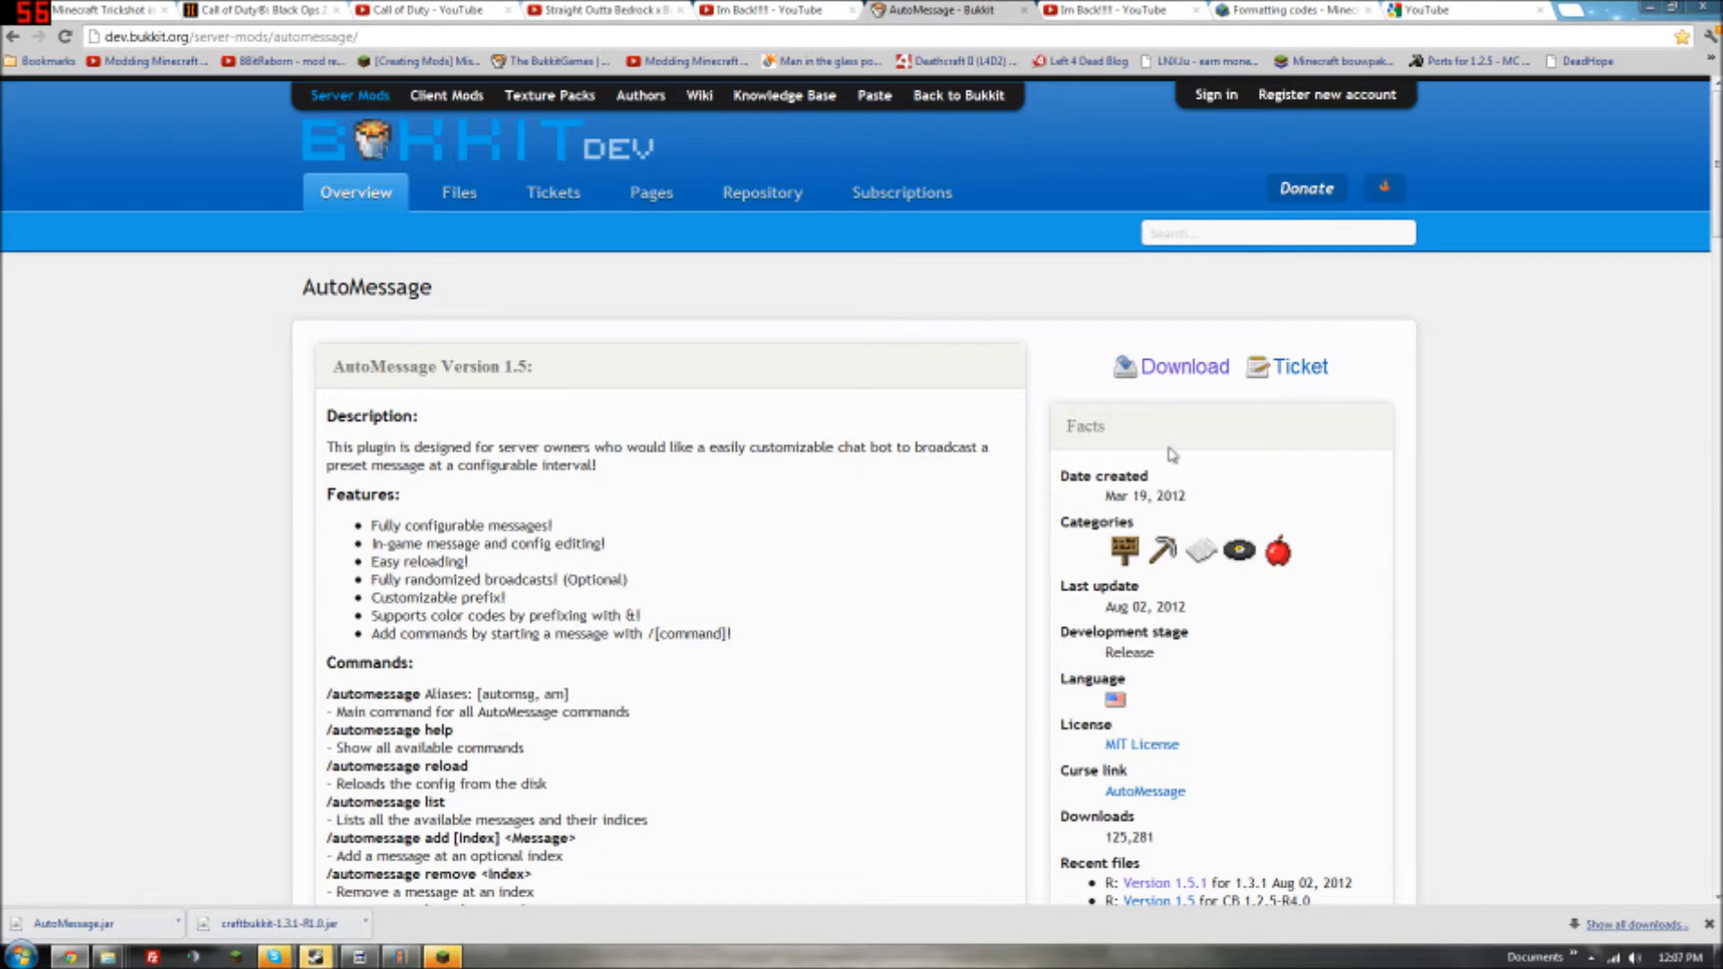
{"action": "scroll", "scroll_direction": "down", "scroll_amount": 3}
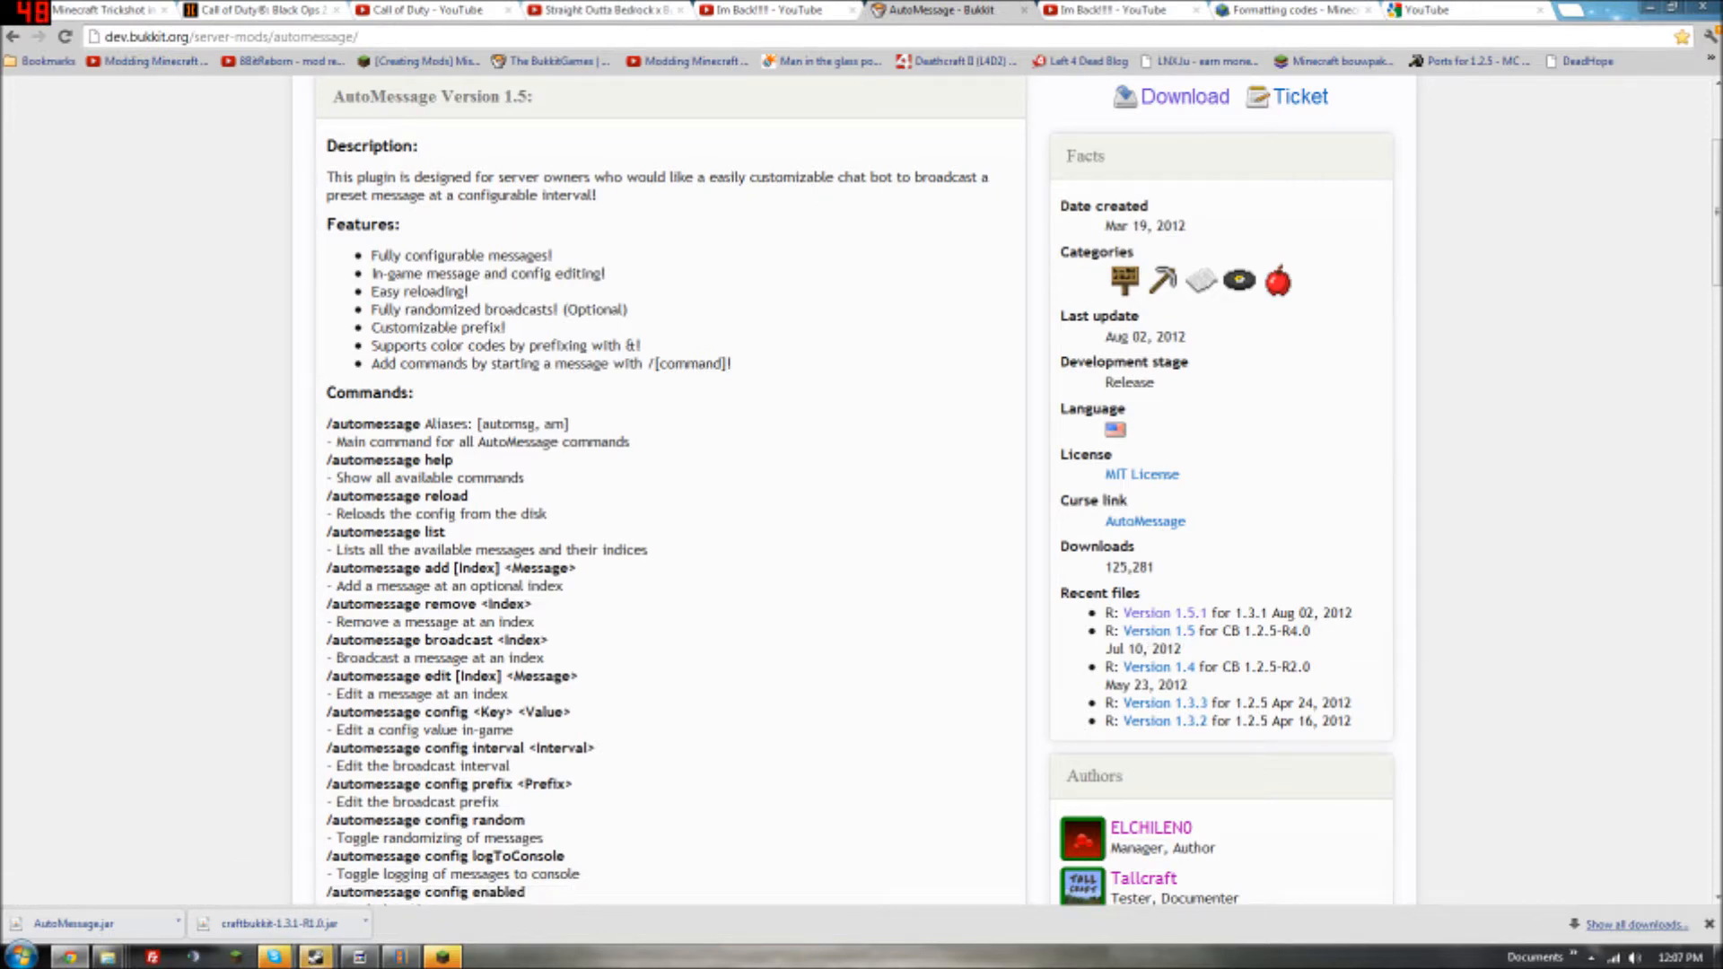
{"action": "scroll", "scroll_direction": "up", "scroll_amount": 3}
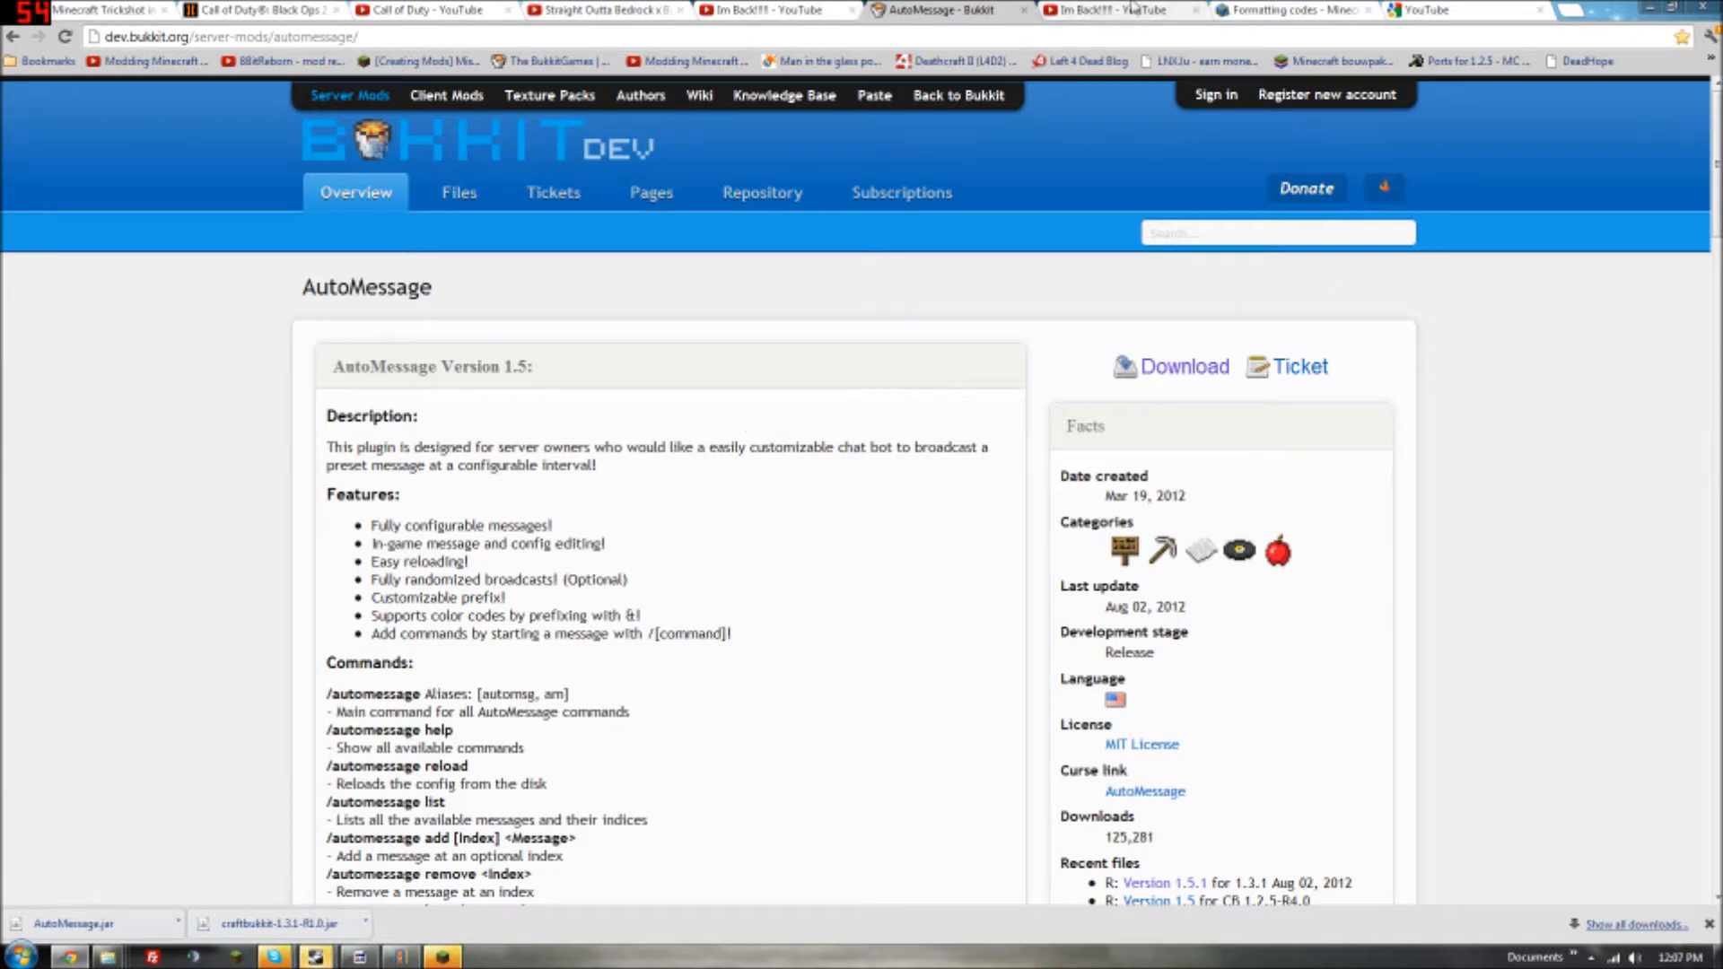
Step: View the Minecraft Wiki formatting codes table, then the LNX.lu link shortener
{"action": "left_click", "coordinate": [1280, 10]}
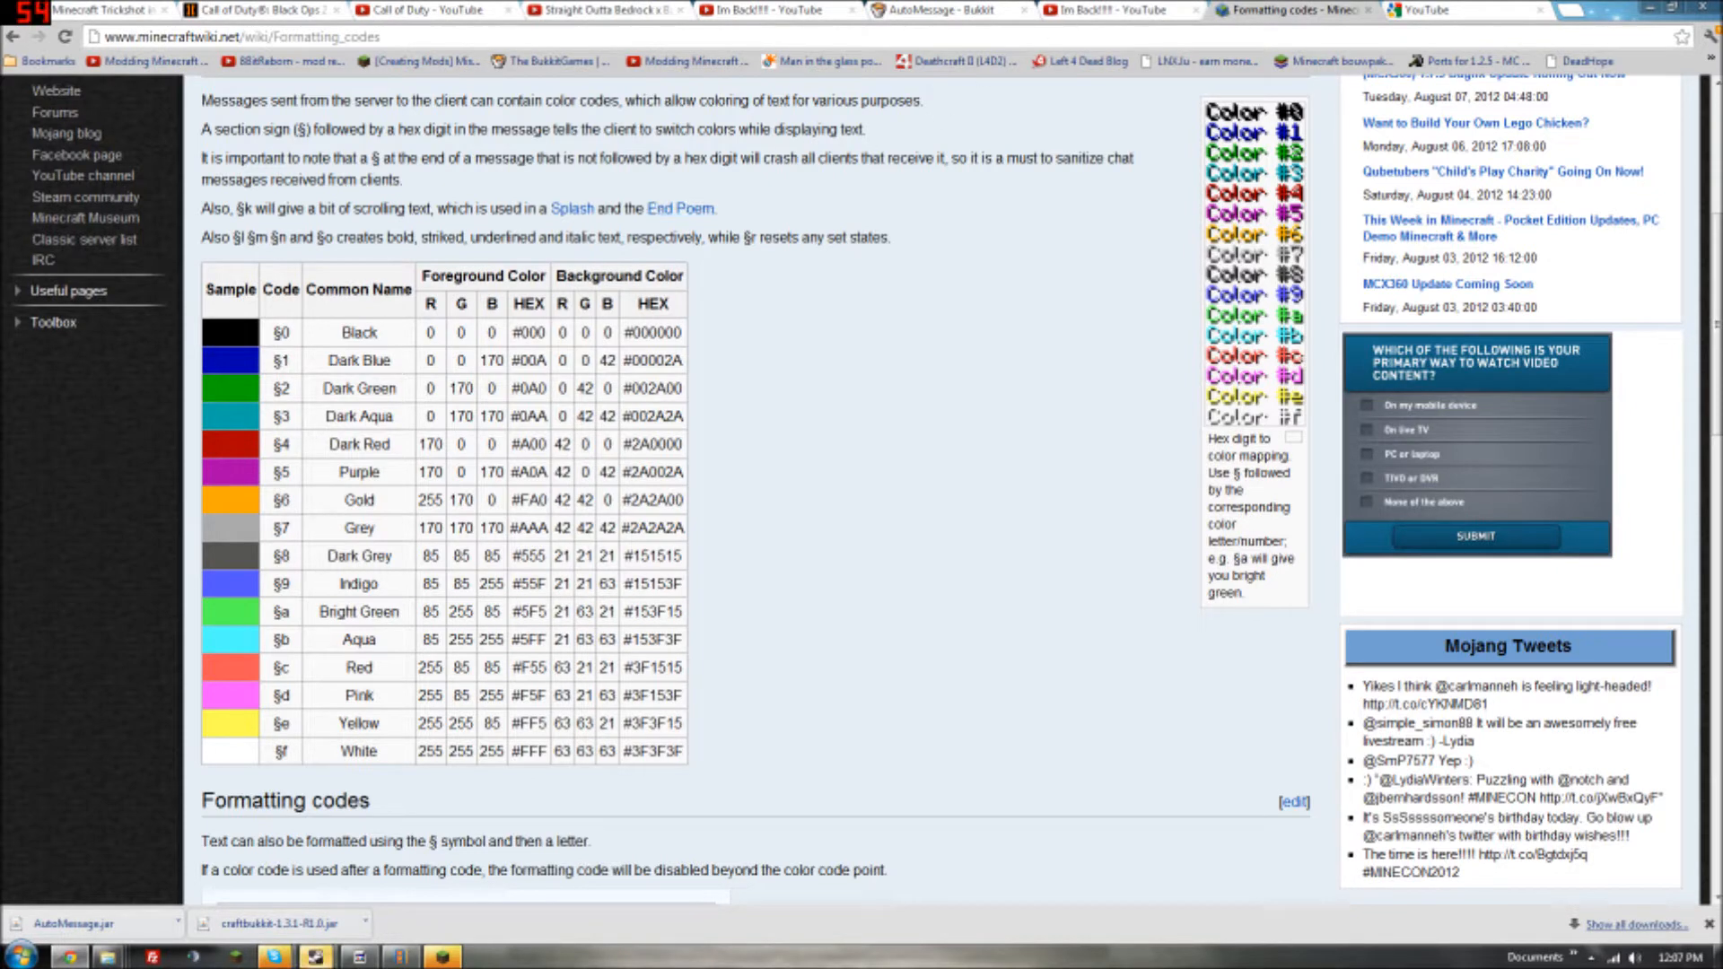
{"action": "left_click", "coordinate": [1463, 10]}
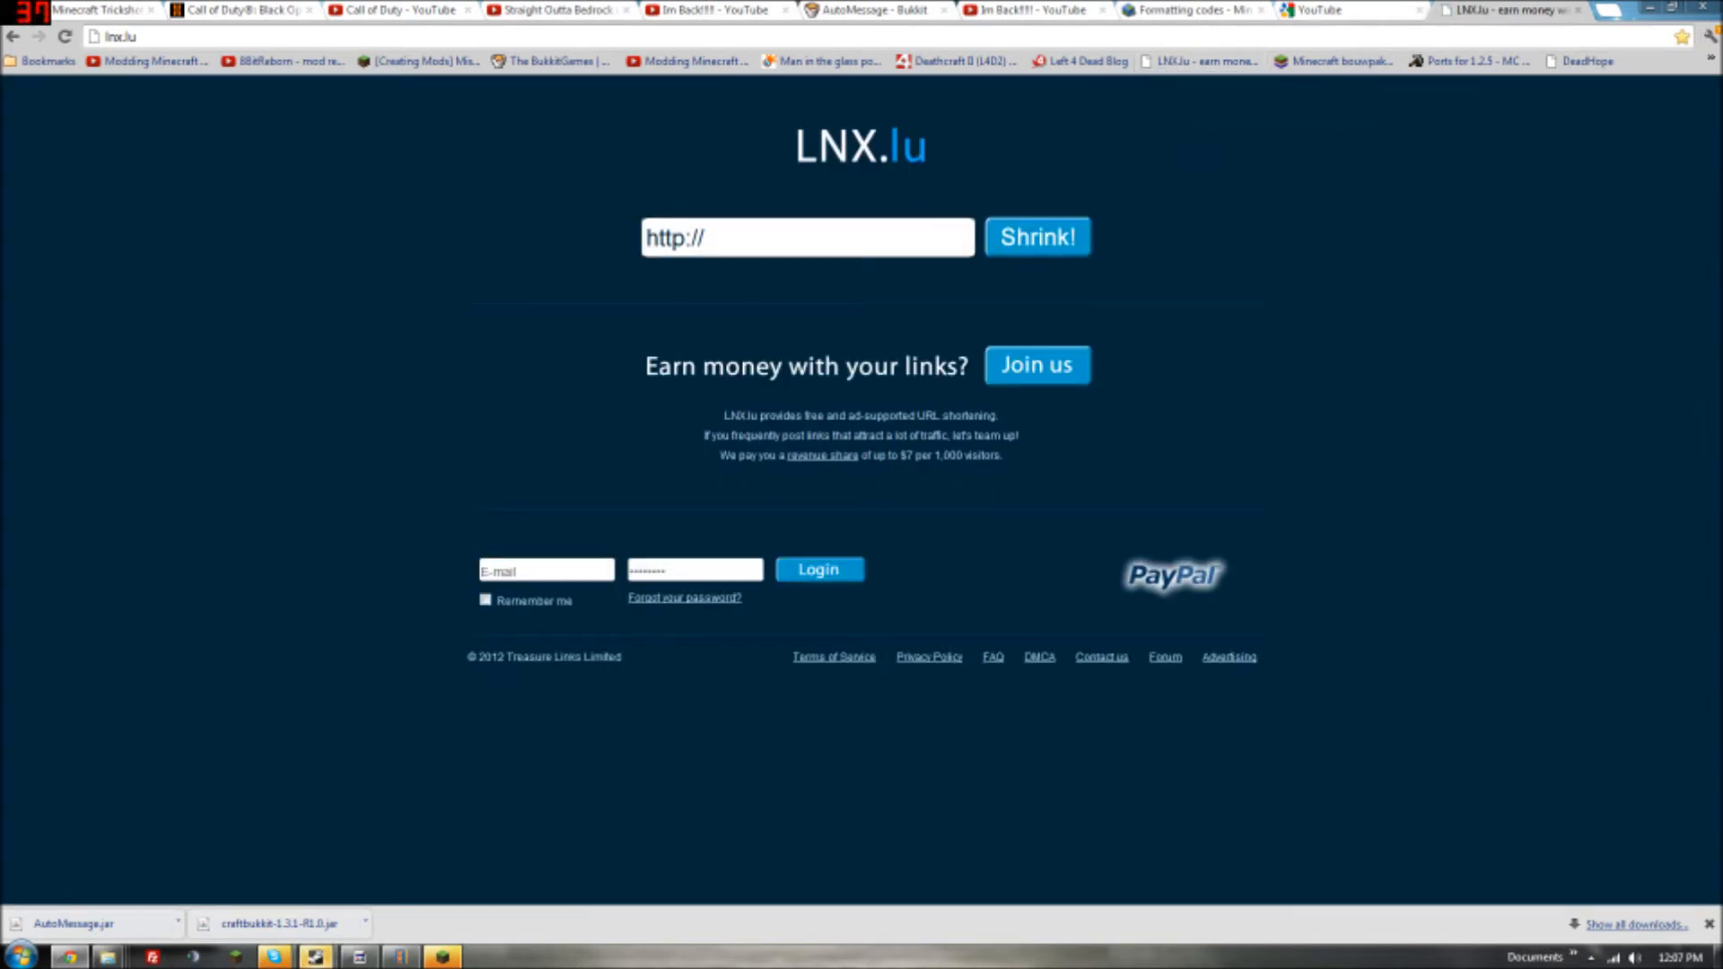
{"action": "left_click", "coordinate": [1317, 10]}
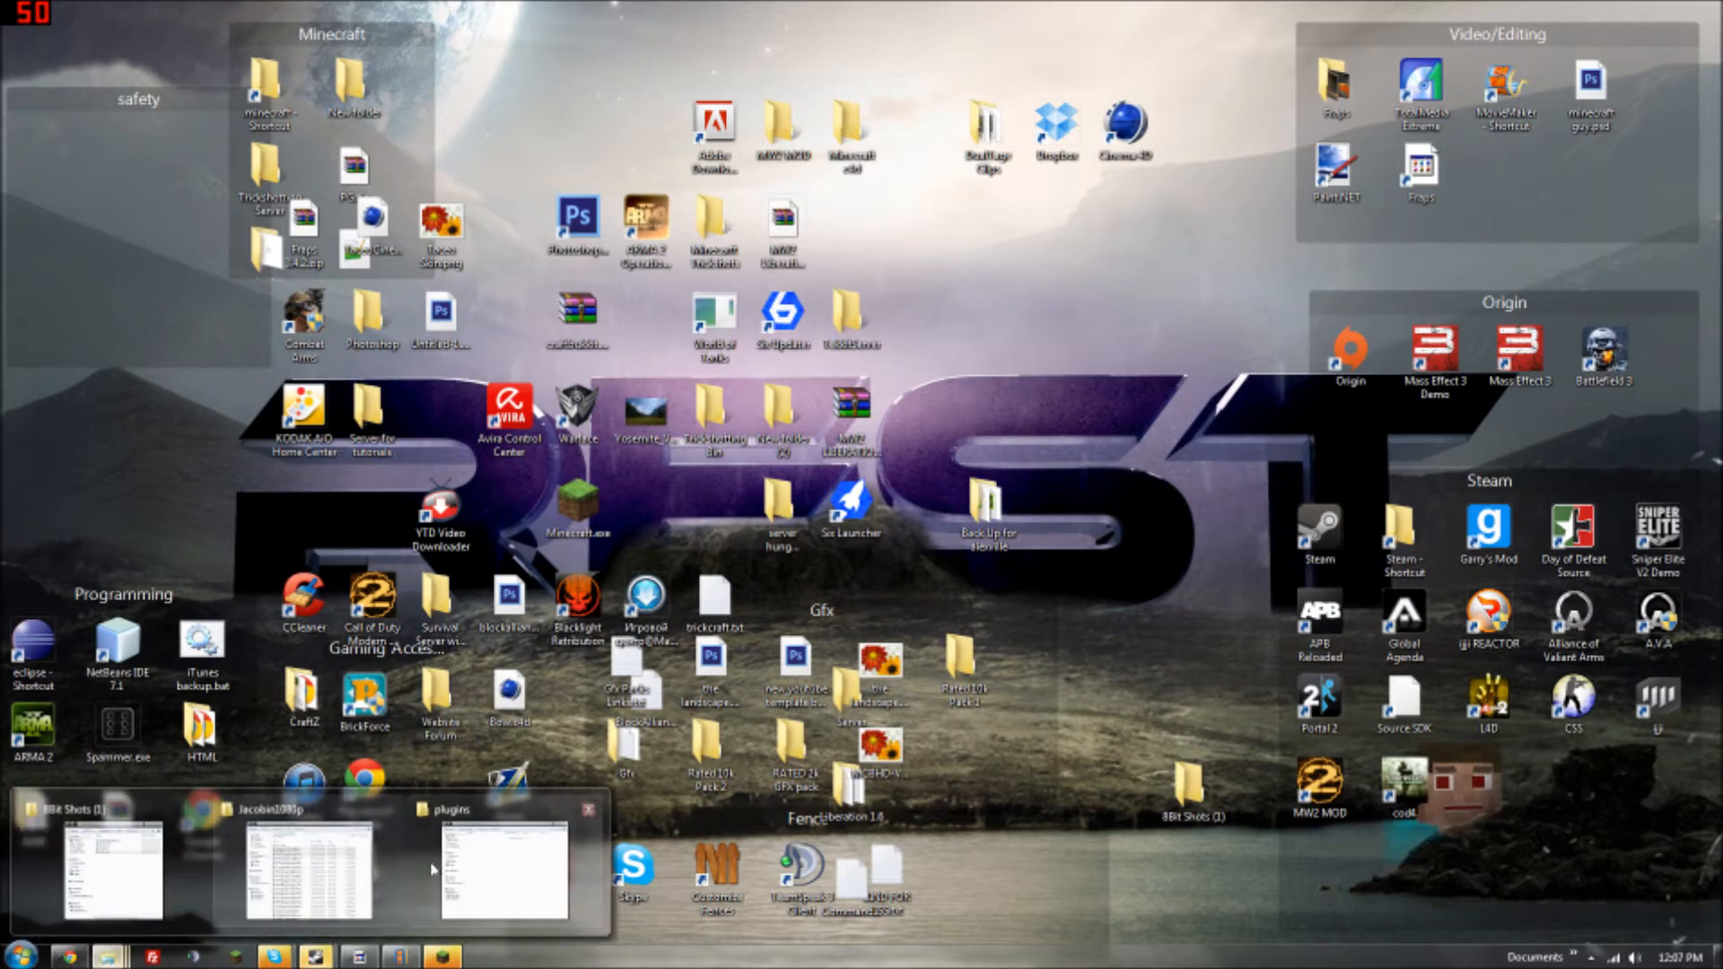
Step: Restore Chrome, dismiss the download menu and return to the 'AutoMessage - Bukkit' tab
{"action": "left_click", "coordinate": [500, 868]}
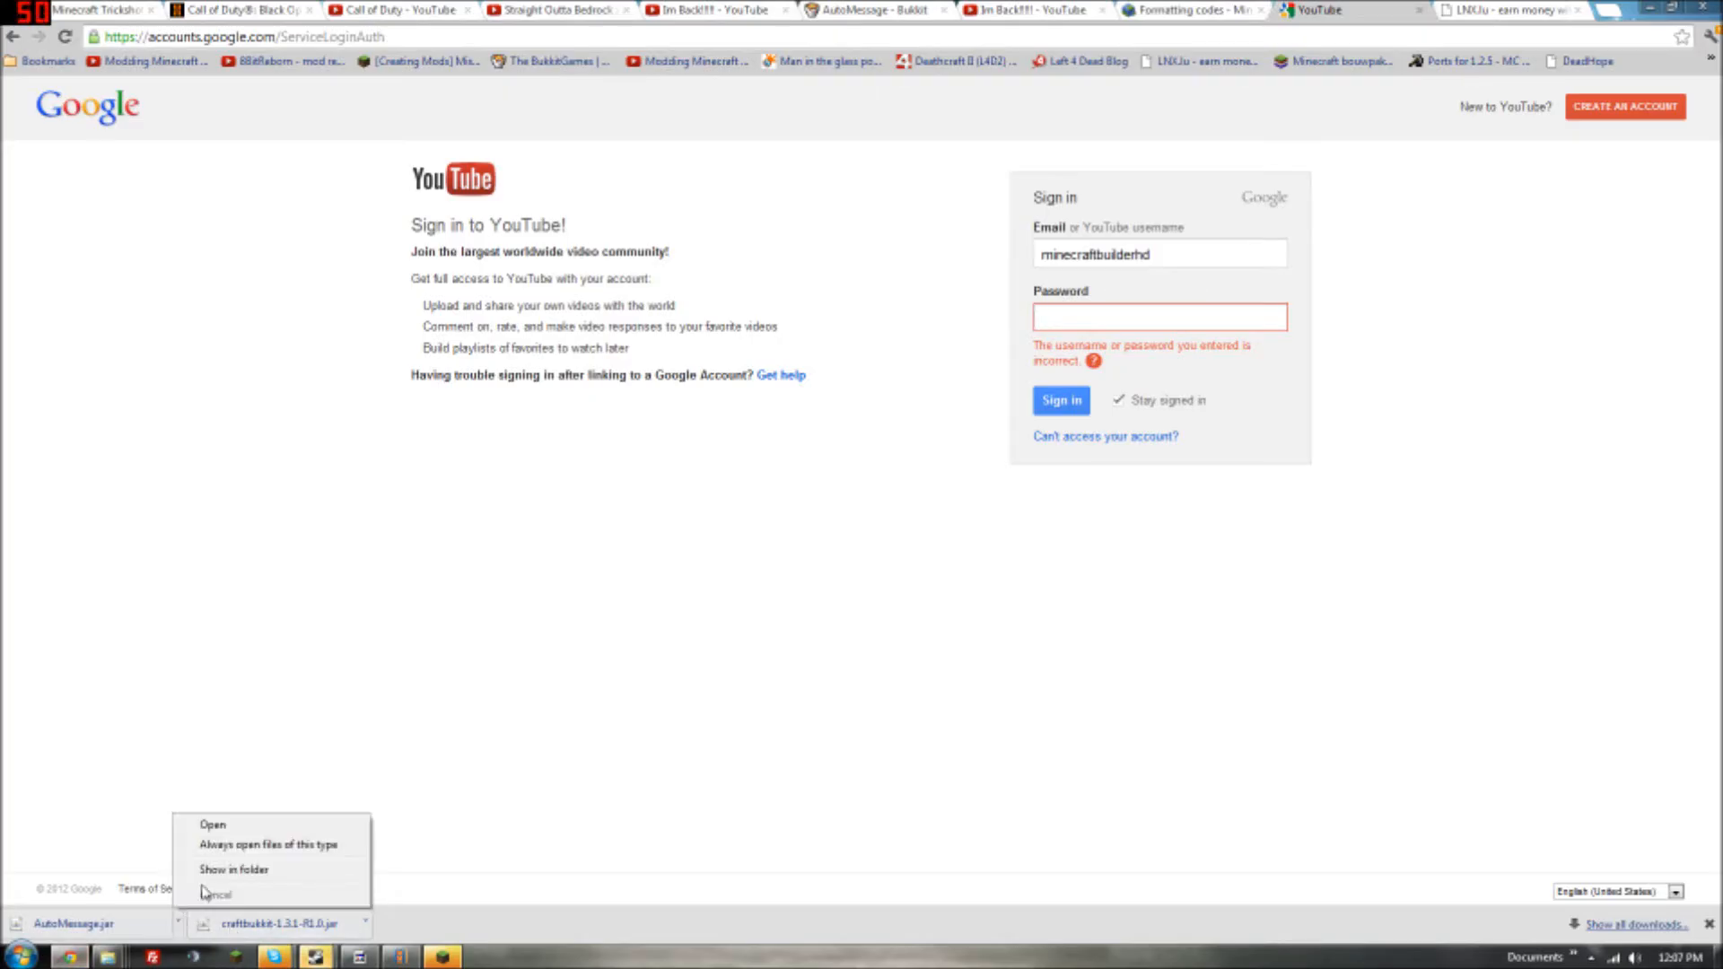
{"action": "left_click", "coordinate": [215, 894]}
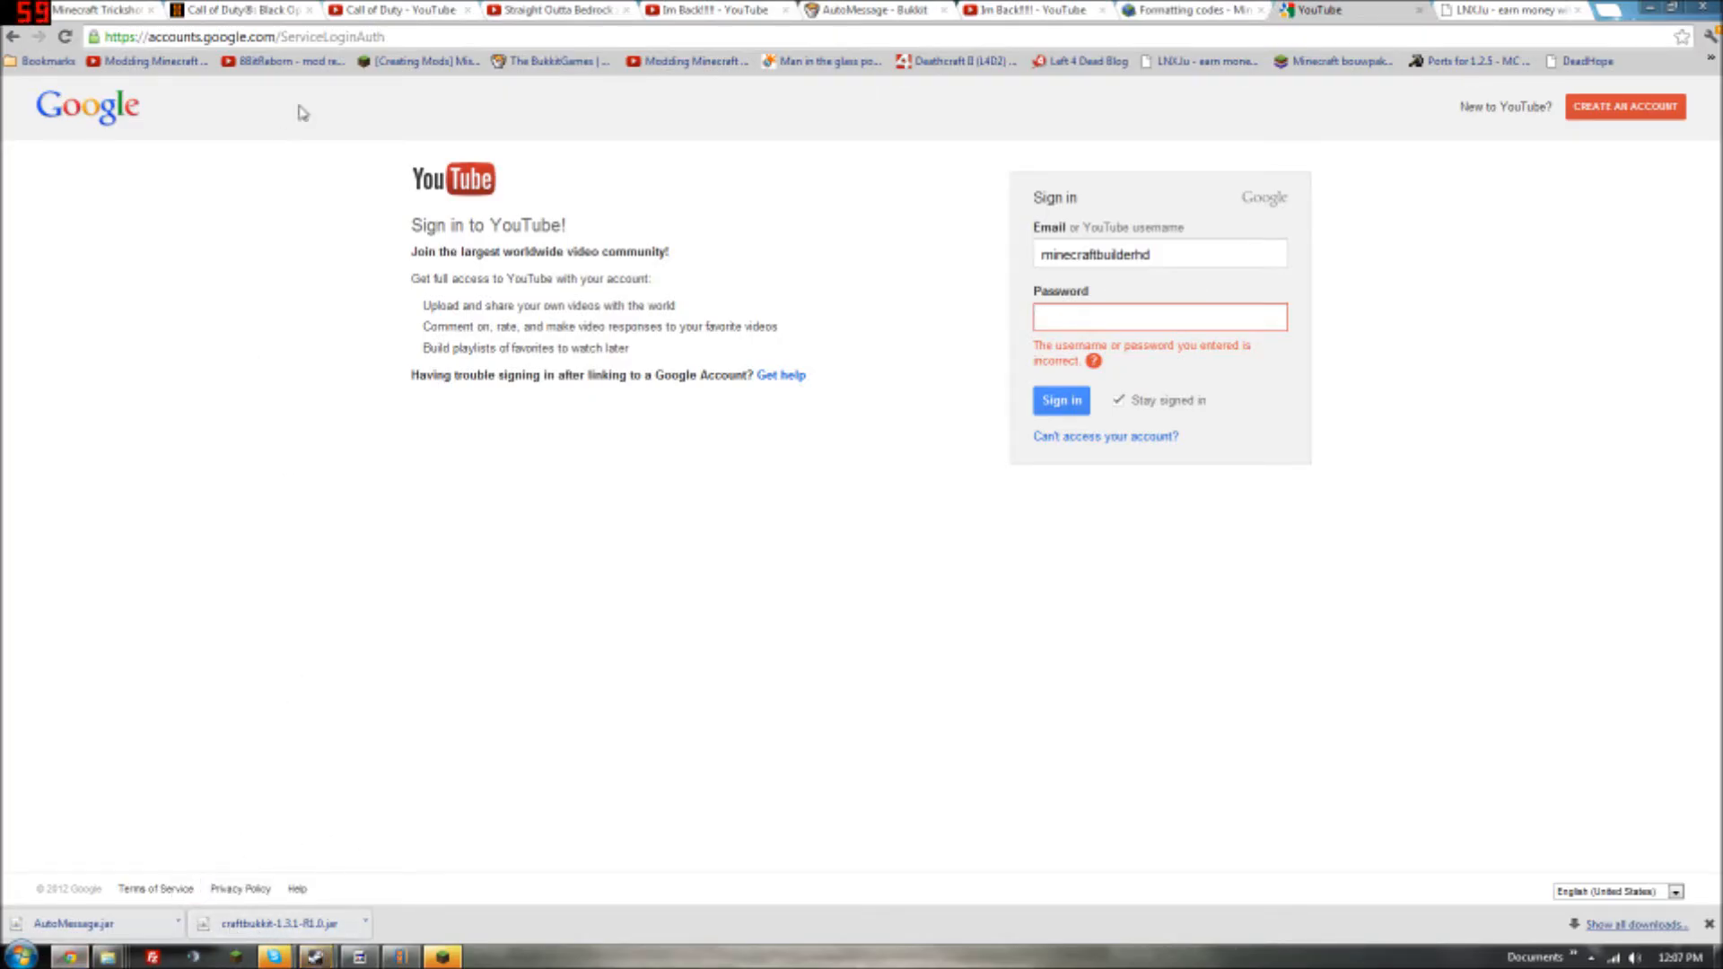
{"action": "left_click", "coordinate": [1057, 400]}
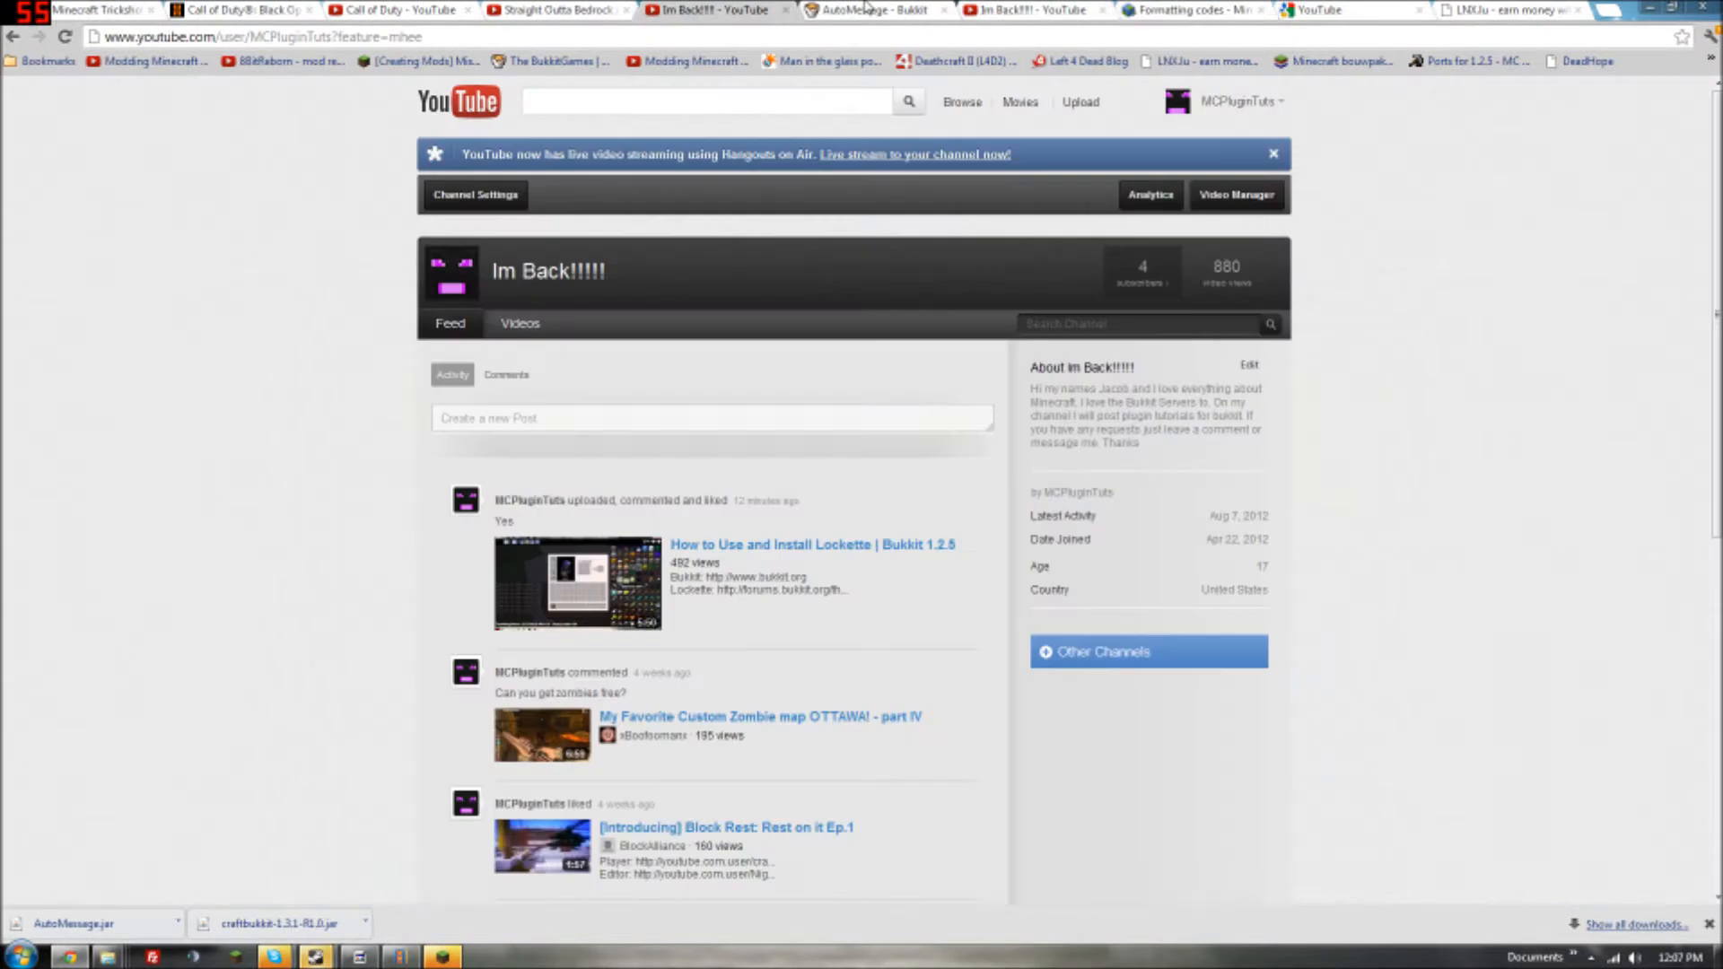
{"action": "left_click", "coordinate": [873, 10]}
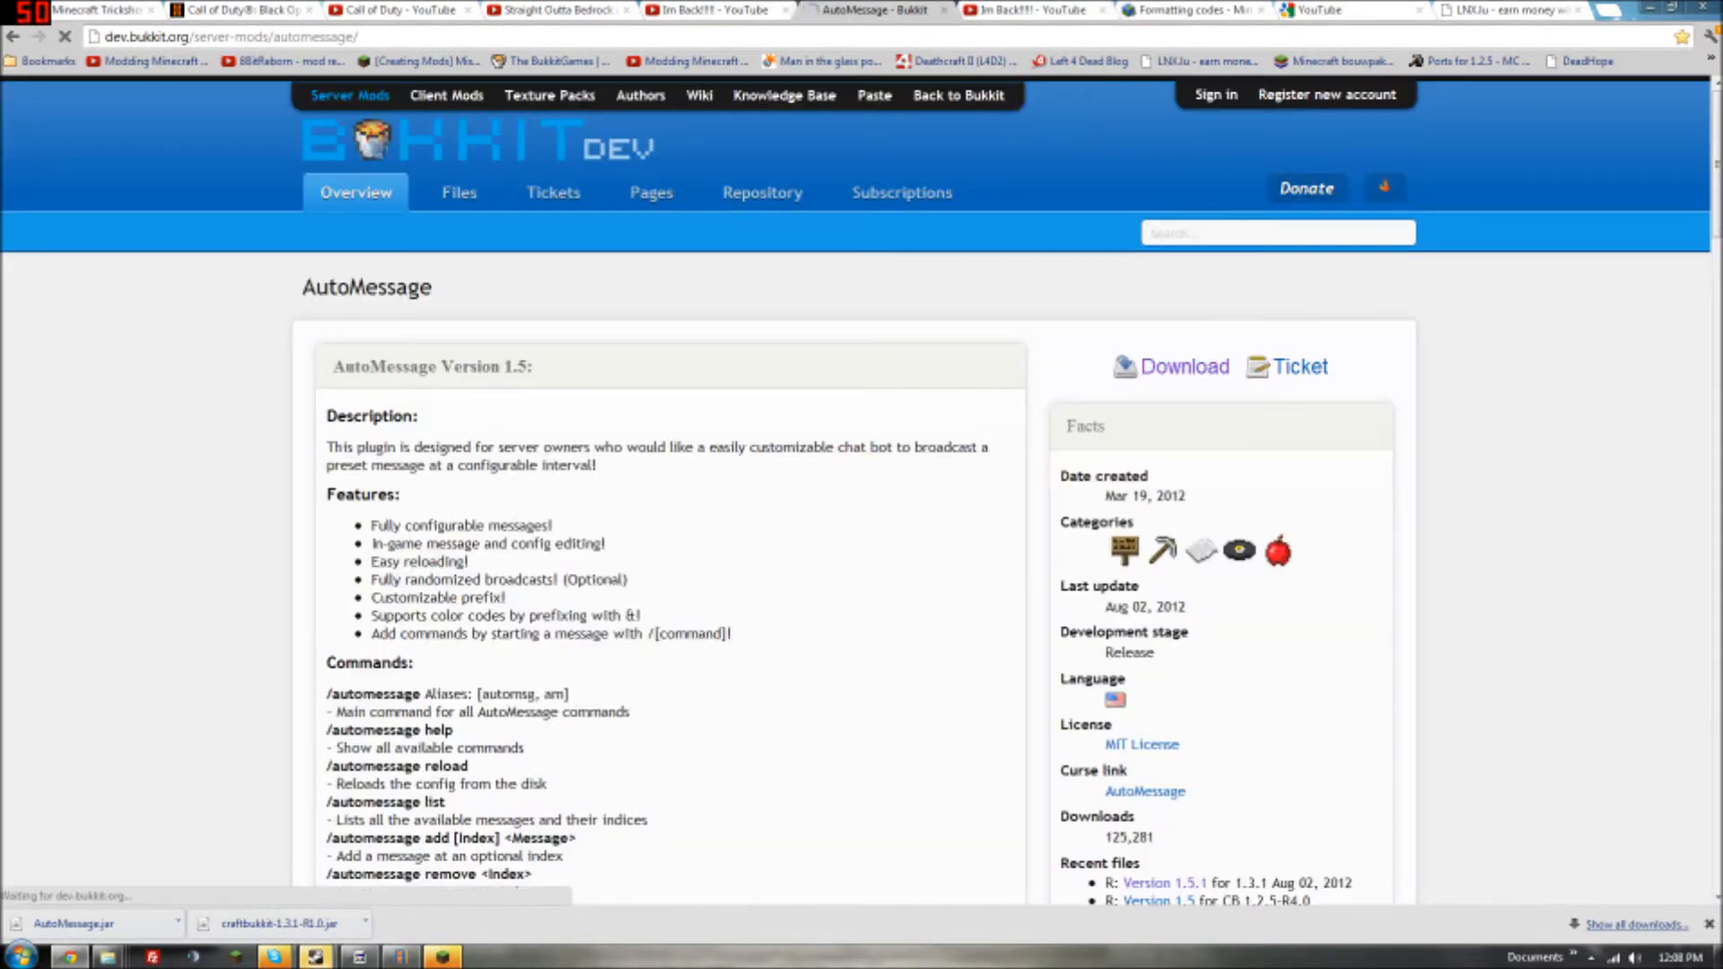
{"action": "left_click", "coordinate": [1163, 882]}
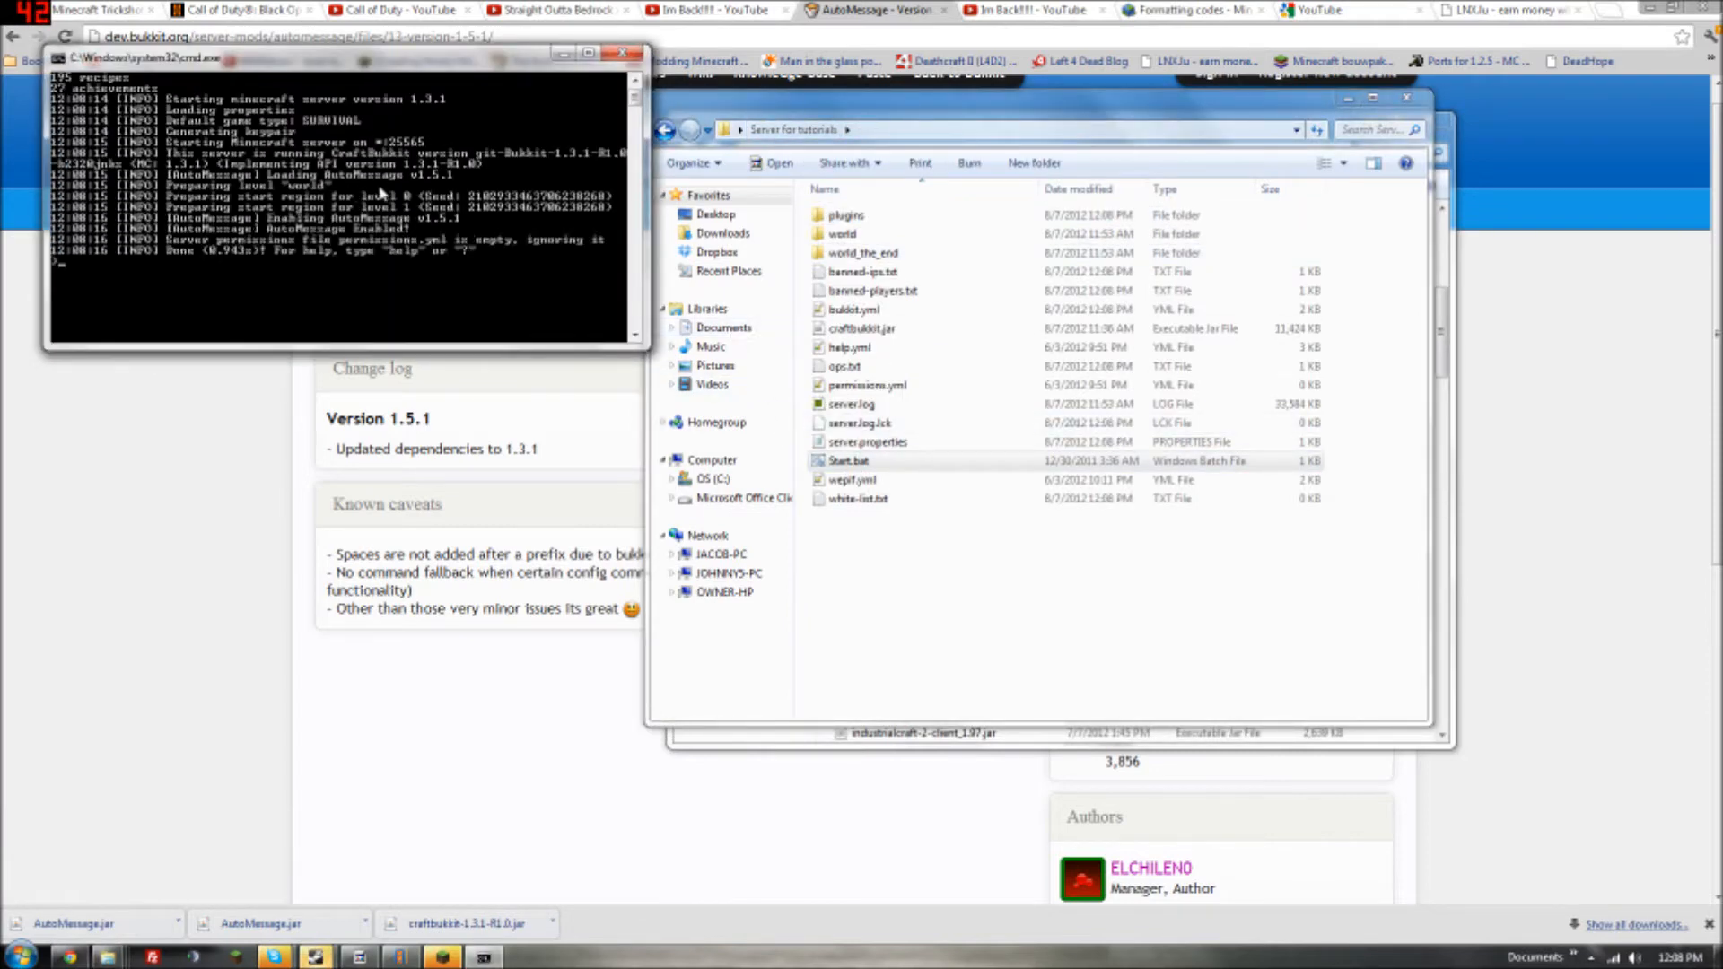
Step: Open plugins > AutoMessage > config.yml in Notepad++
{"action": "double_click", "coordinate": [846, 215]}
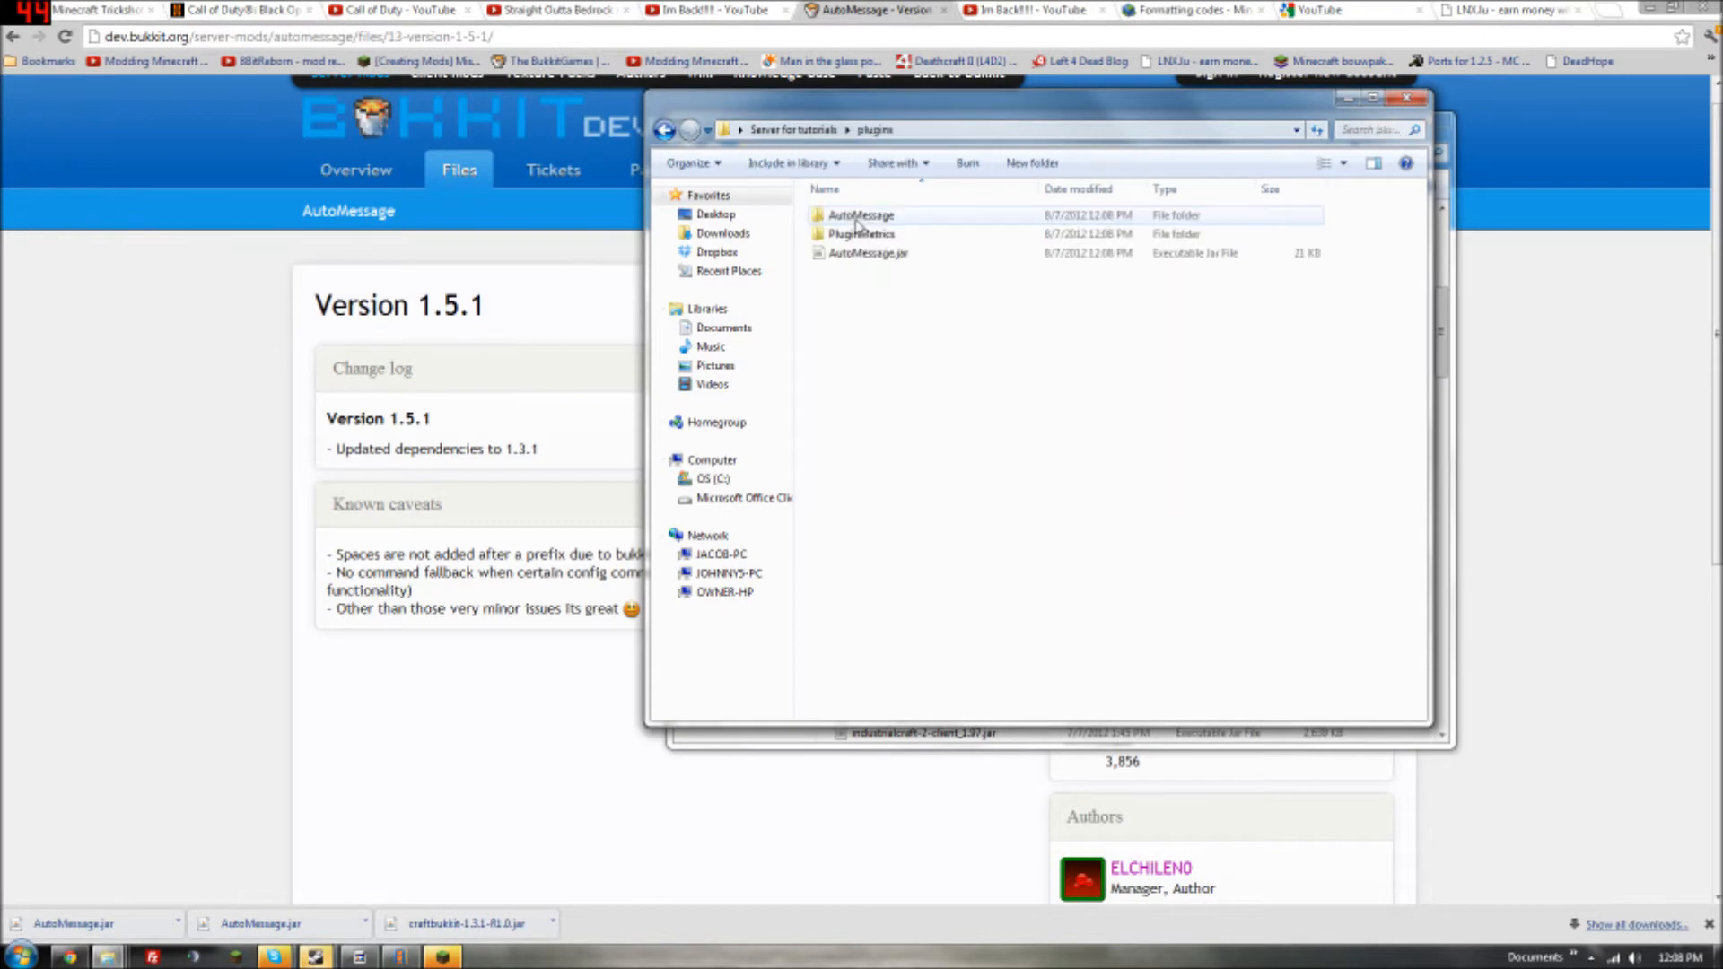
{"action": "double_click", "coordinate": [862, 214]}
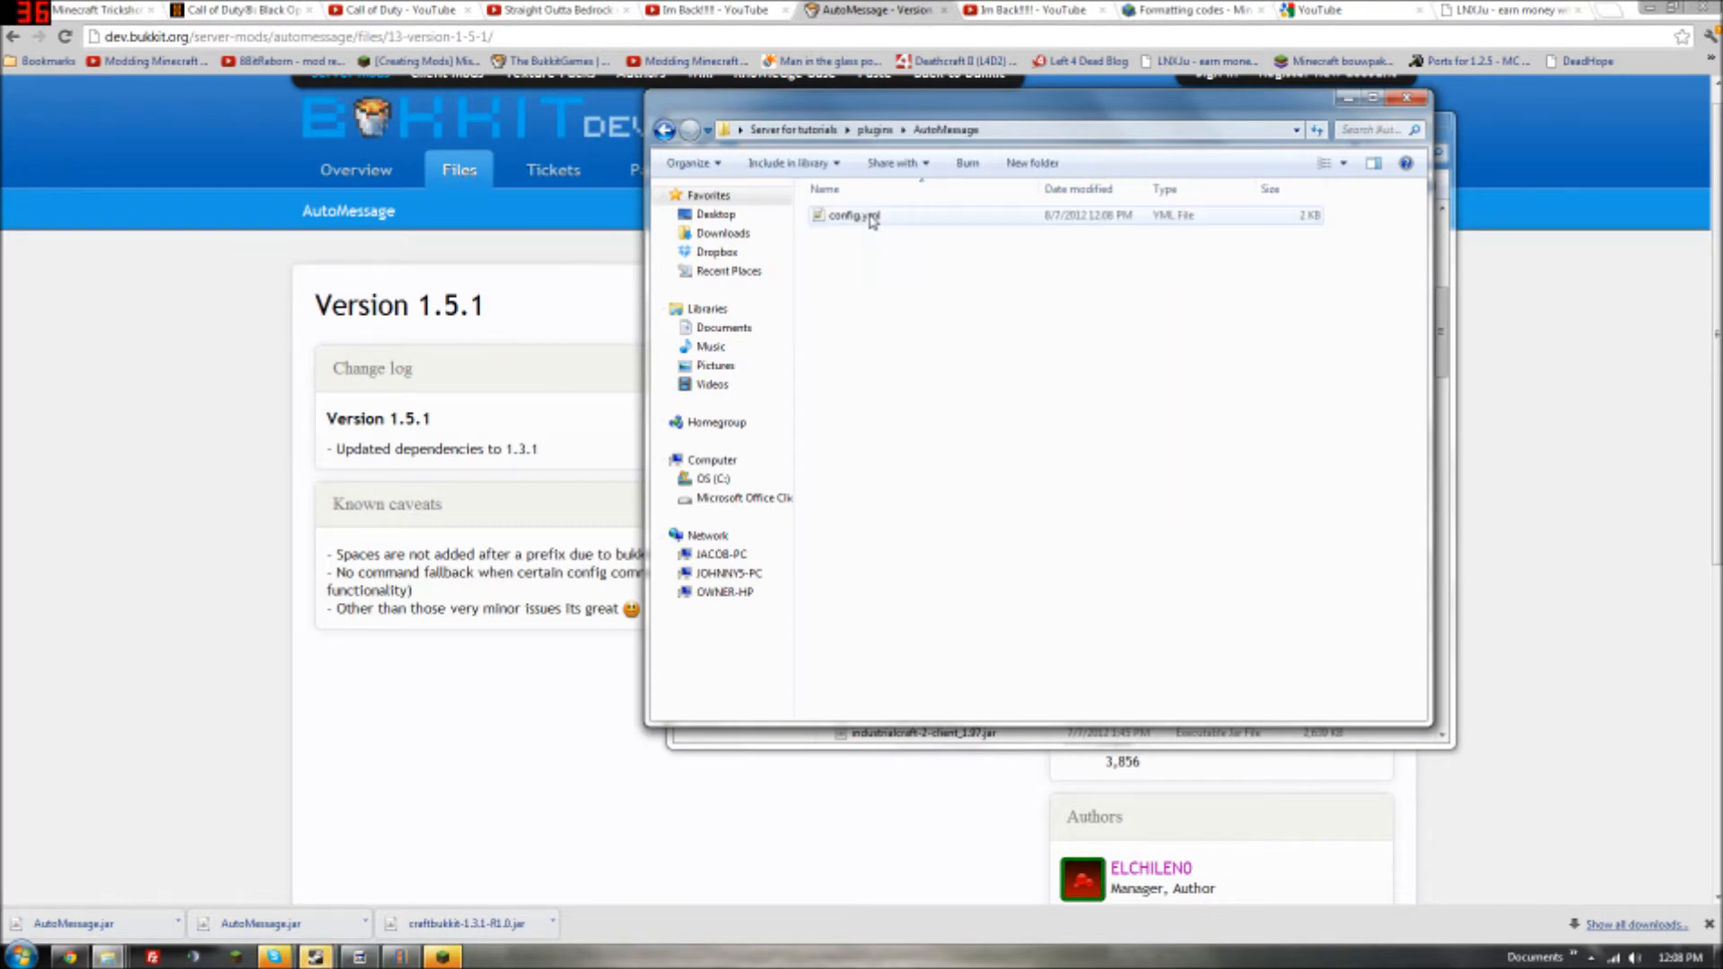
{"action": "double_click", "coordinate": [856, 214]}
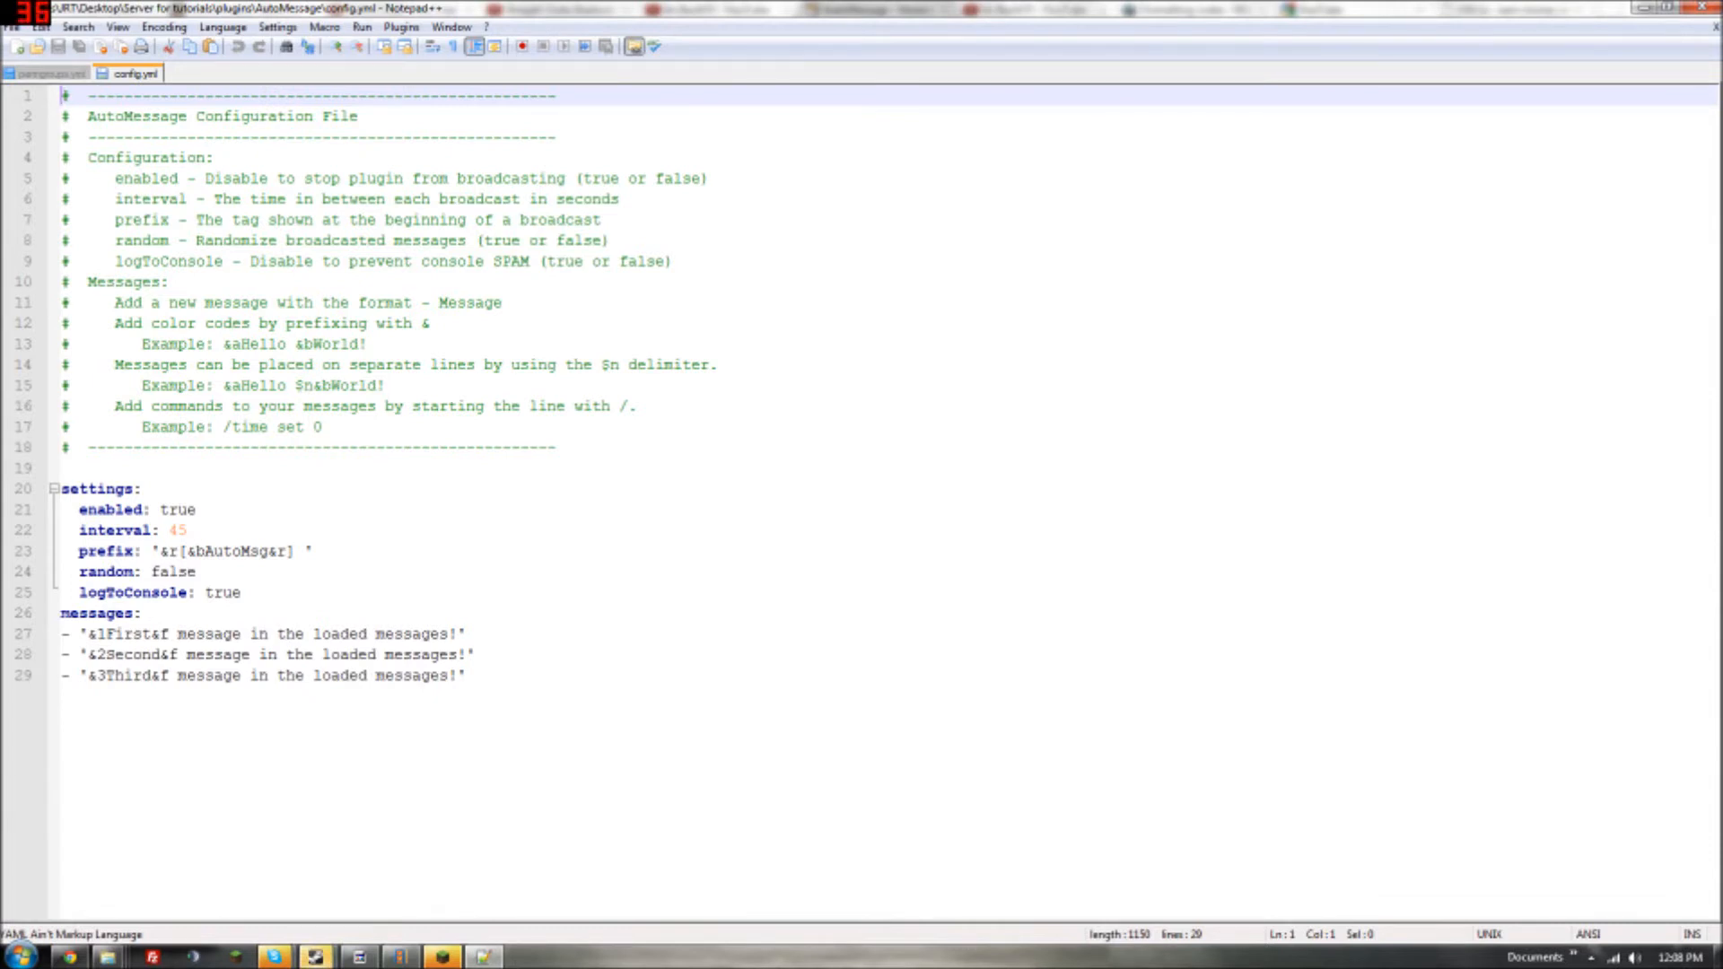
{"action": "mouse_move", "coordinate": [475, 46]}
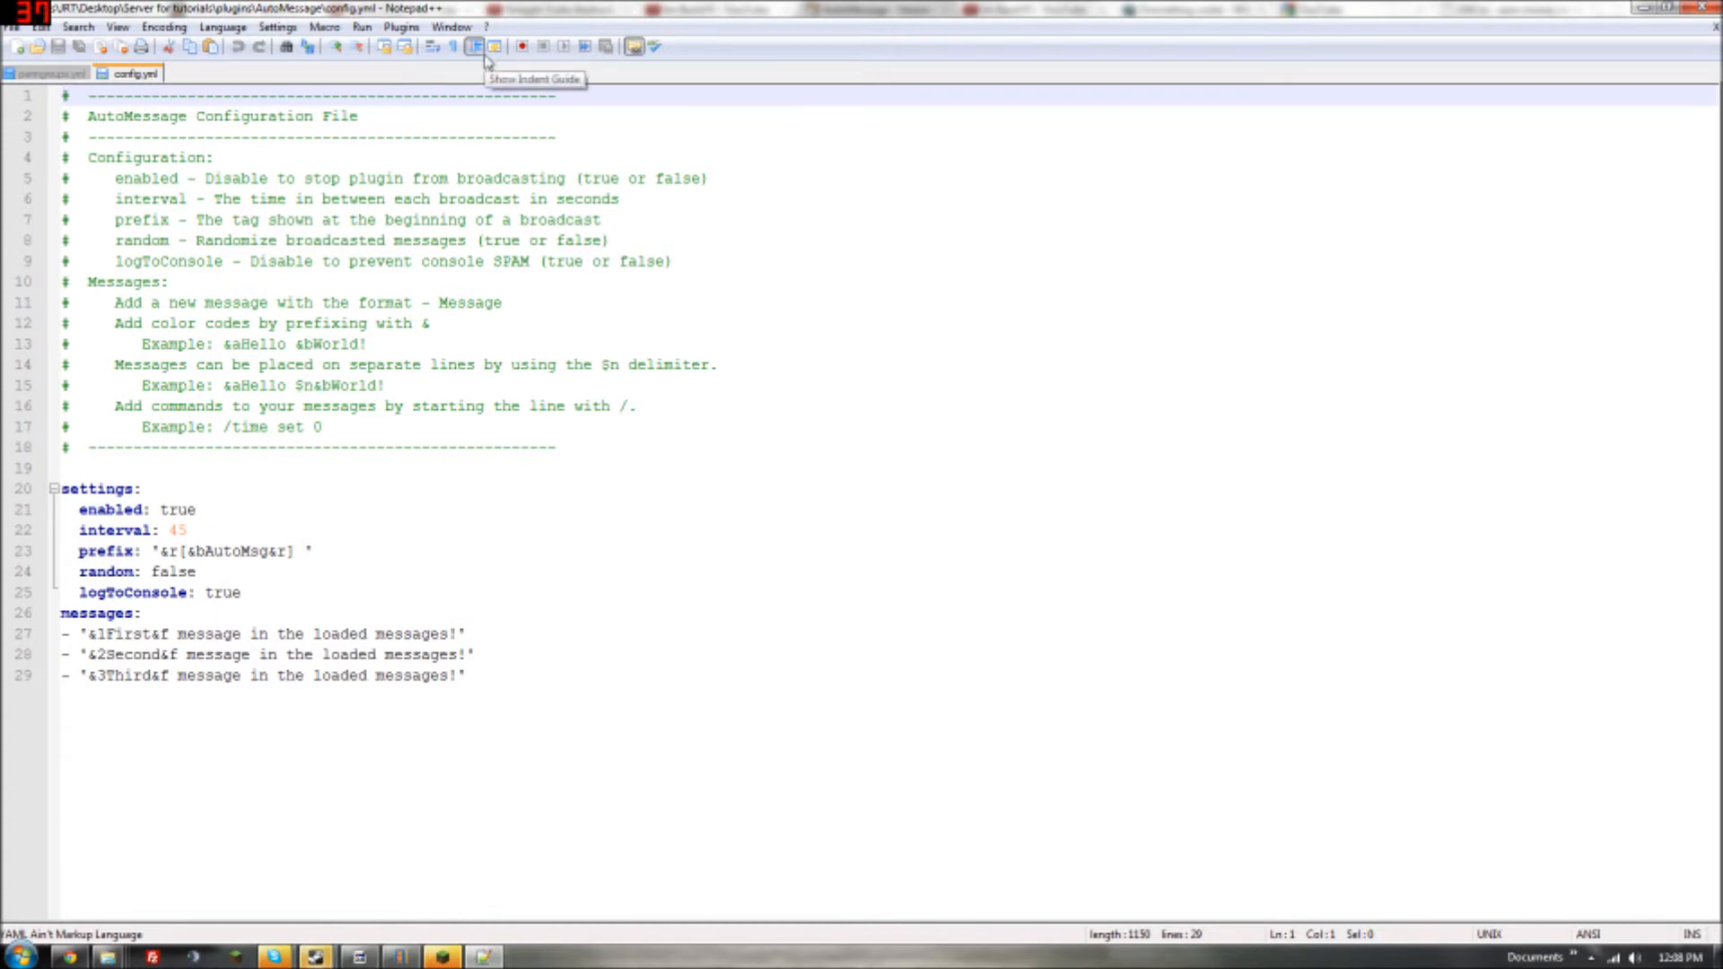
{"action": "mouse_move", "coordinate": [484, 60]}
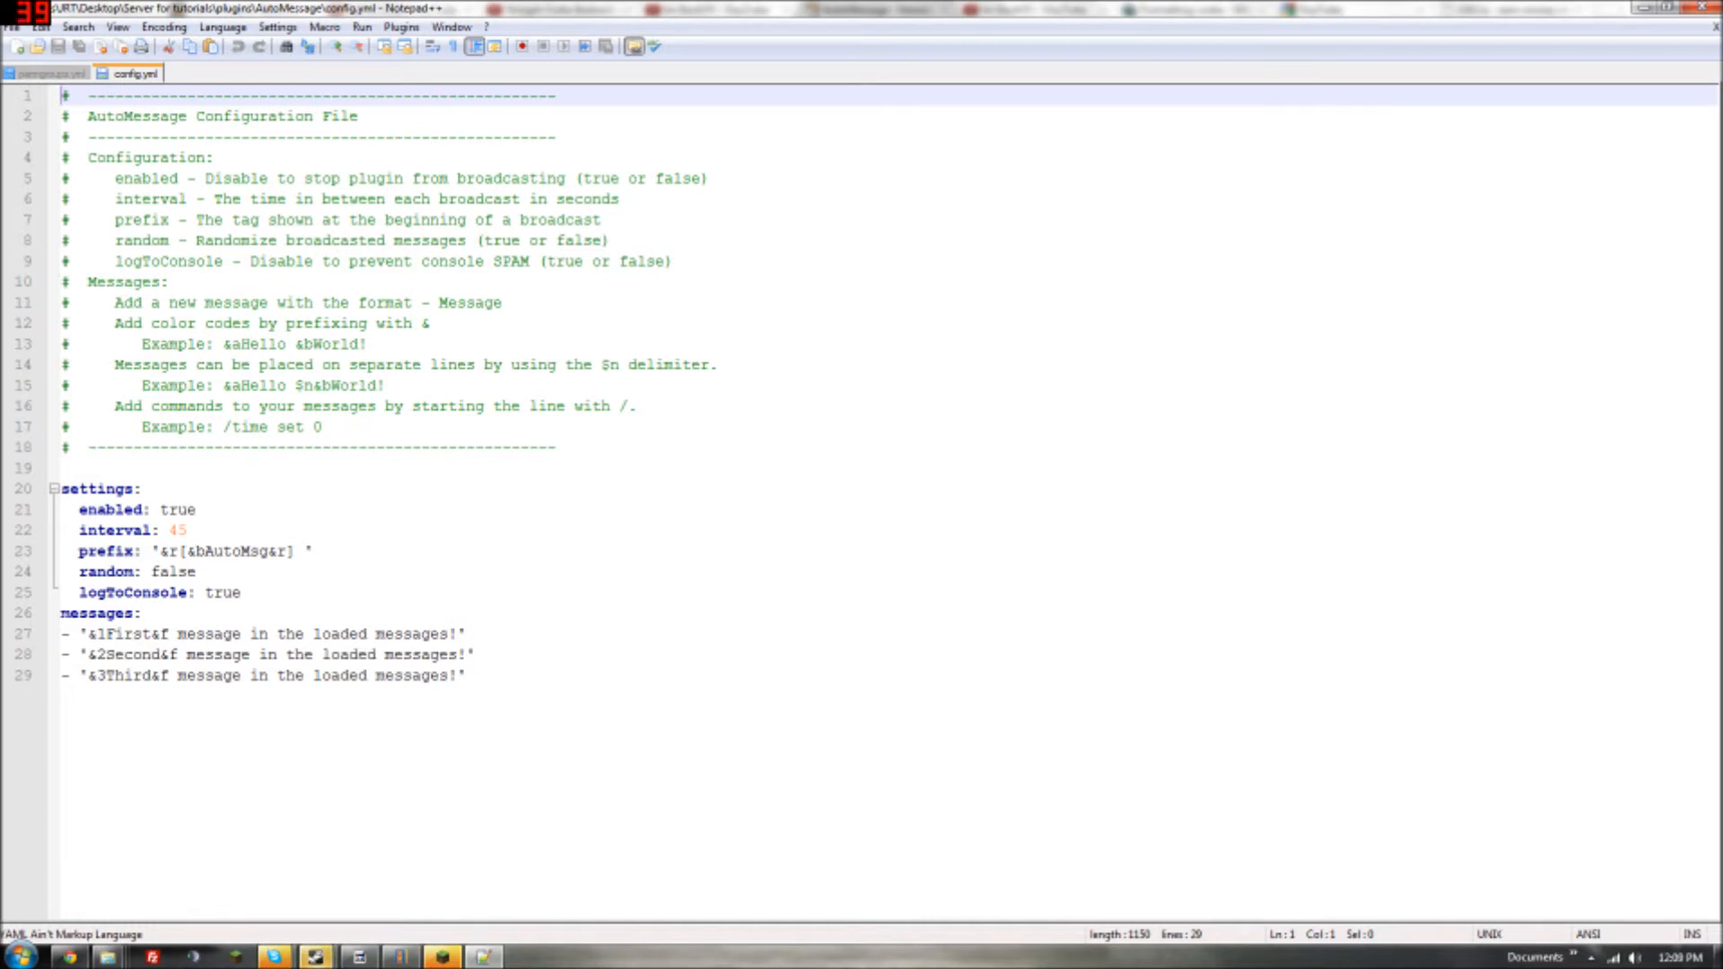
Step: Set the interval to 10 and the prefix to '&5[Server]'
{"action": "double_click", "coordinate": [173, 530]}
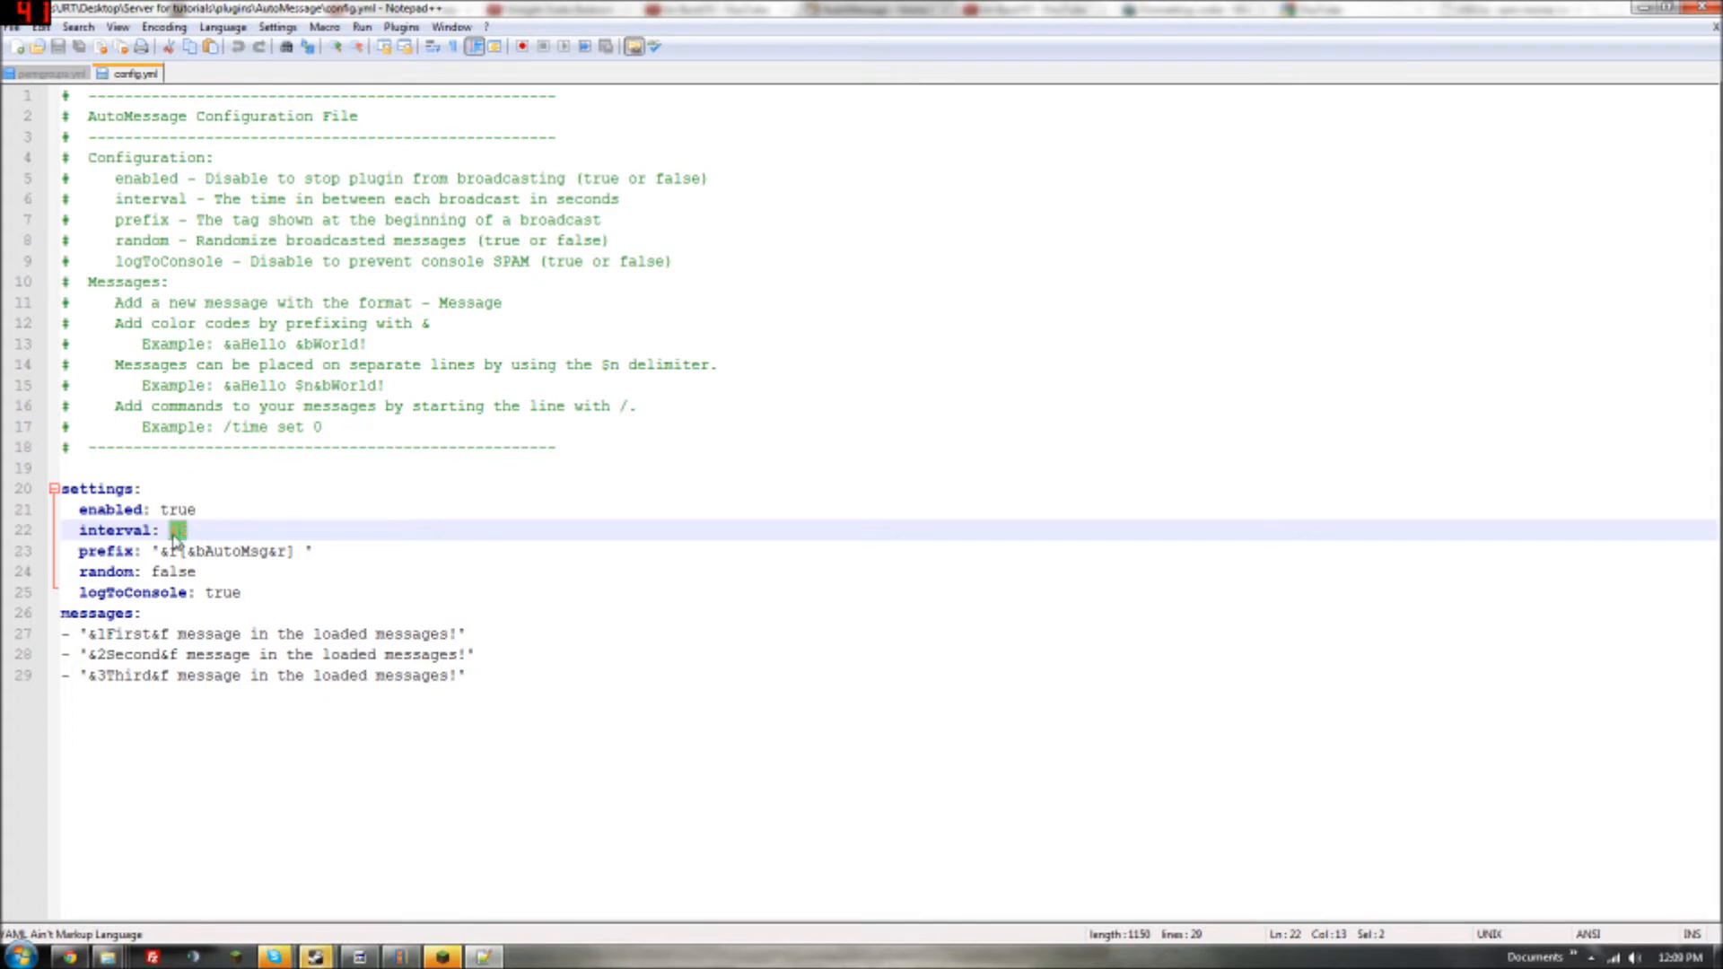
{"action": "type", "text": "10"}
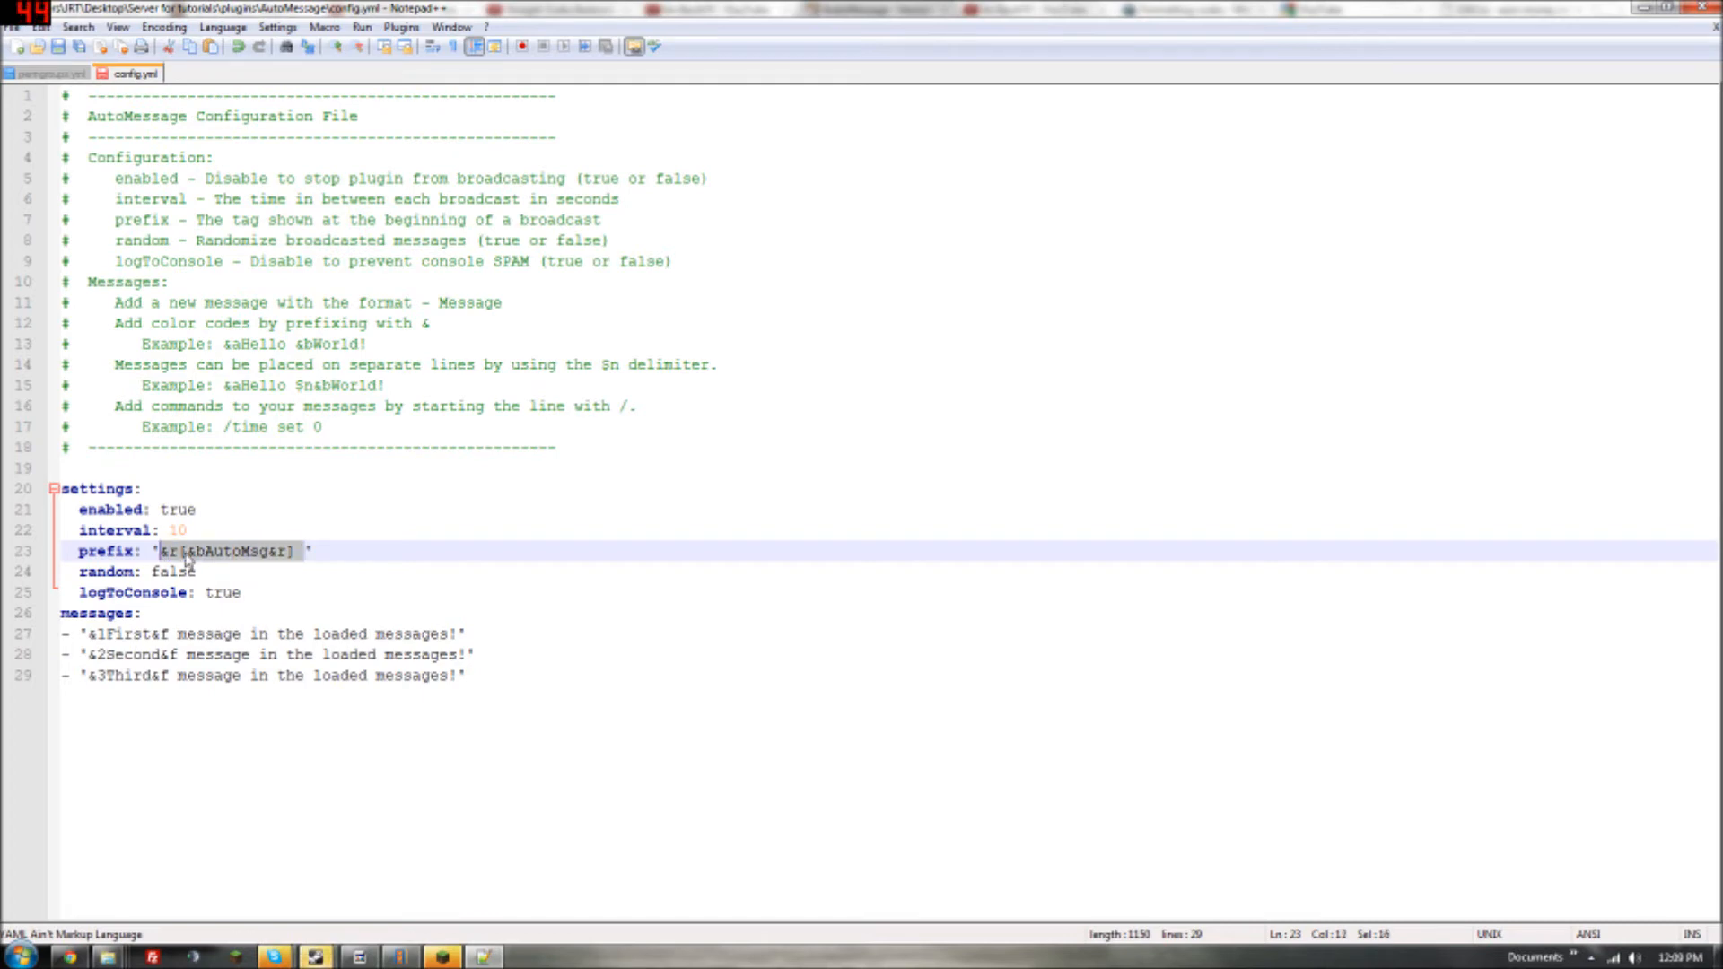
{"action": "key", "text": "Delete"}
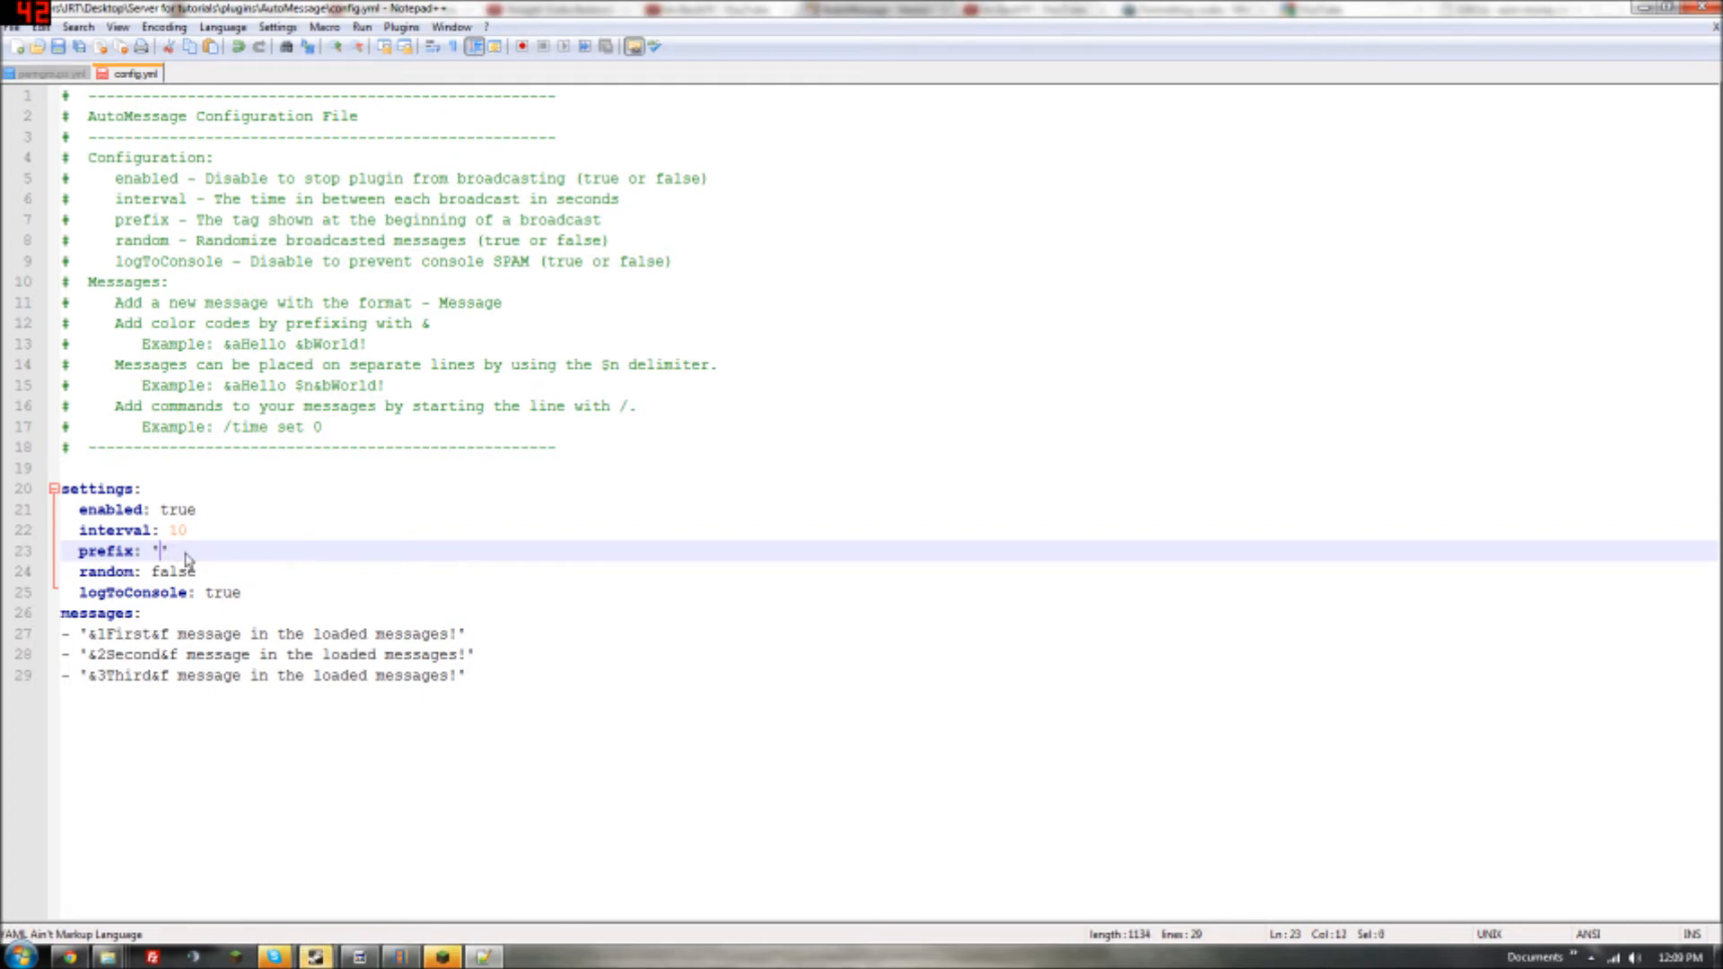
{"action": "type", "text": "[]"}
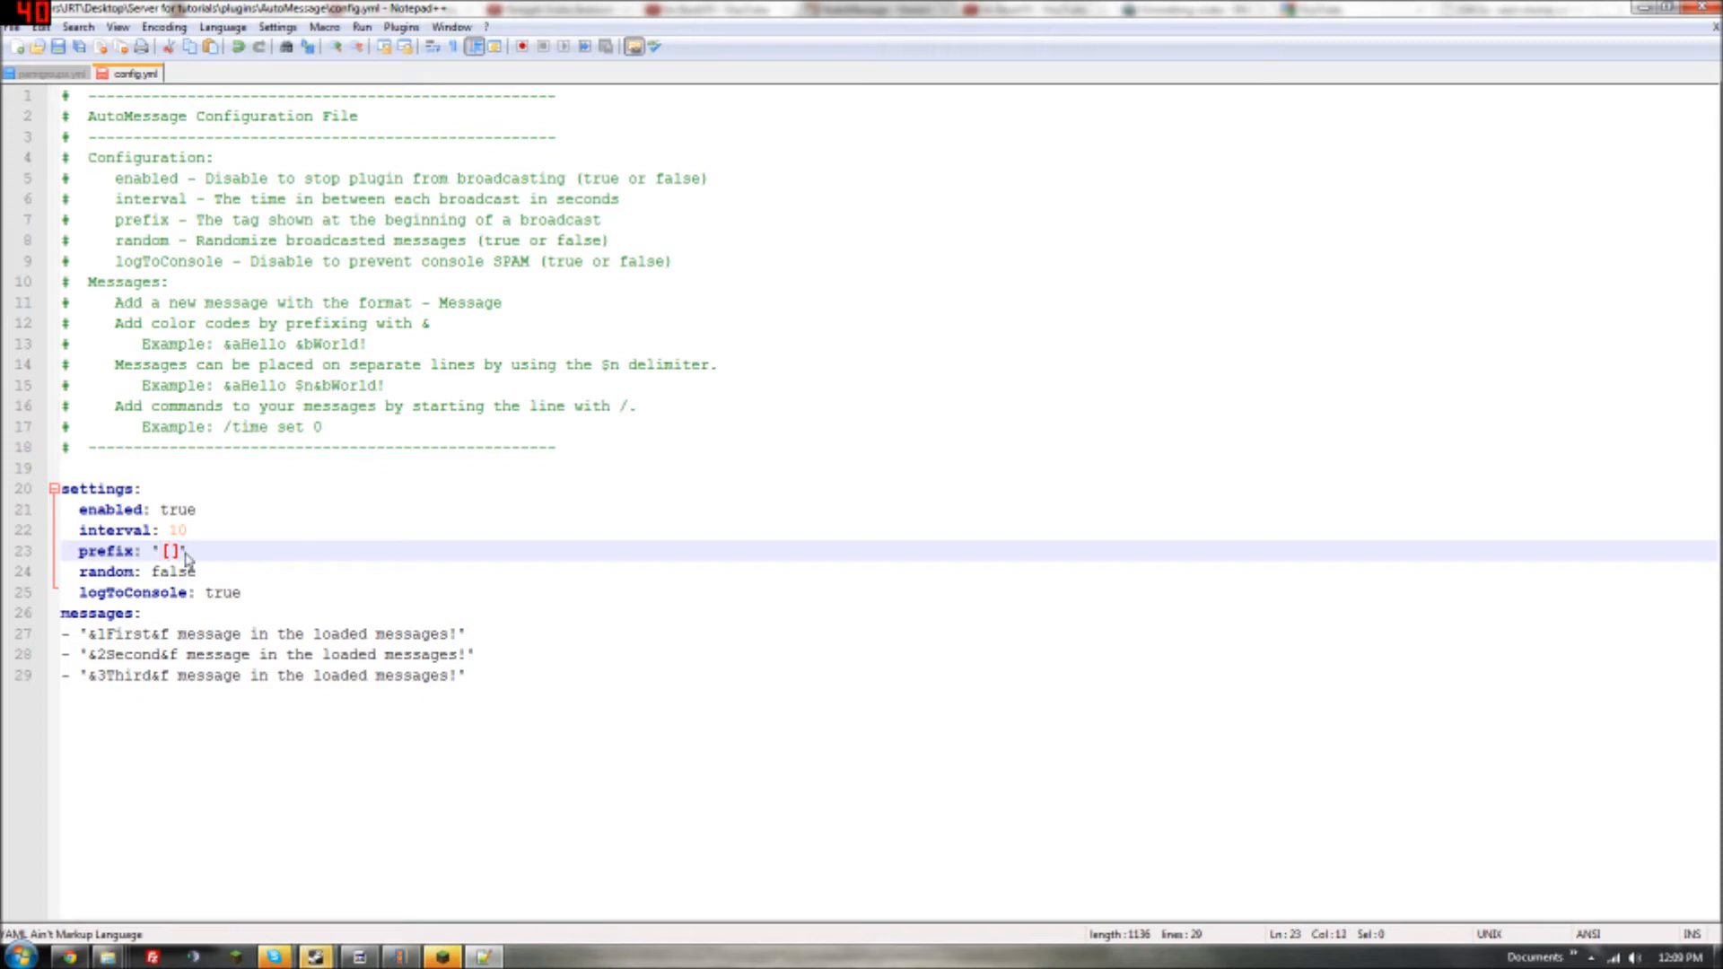
{"action": "type", "text": "&5"}
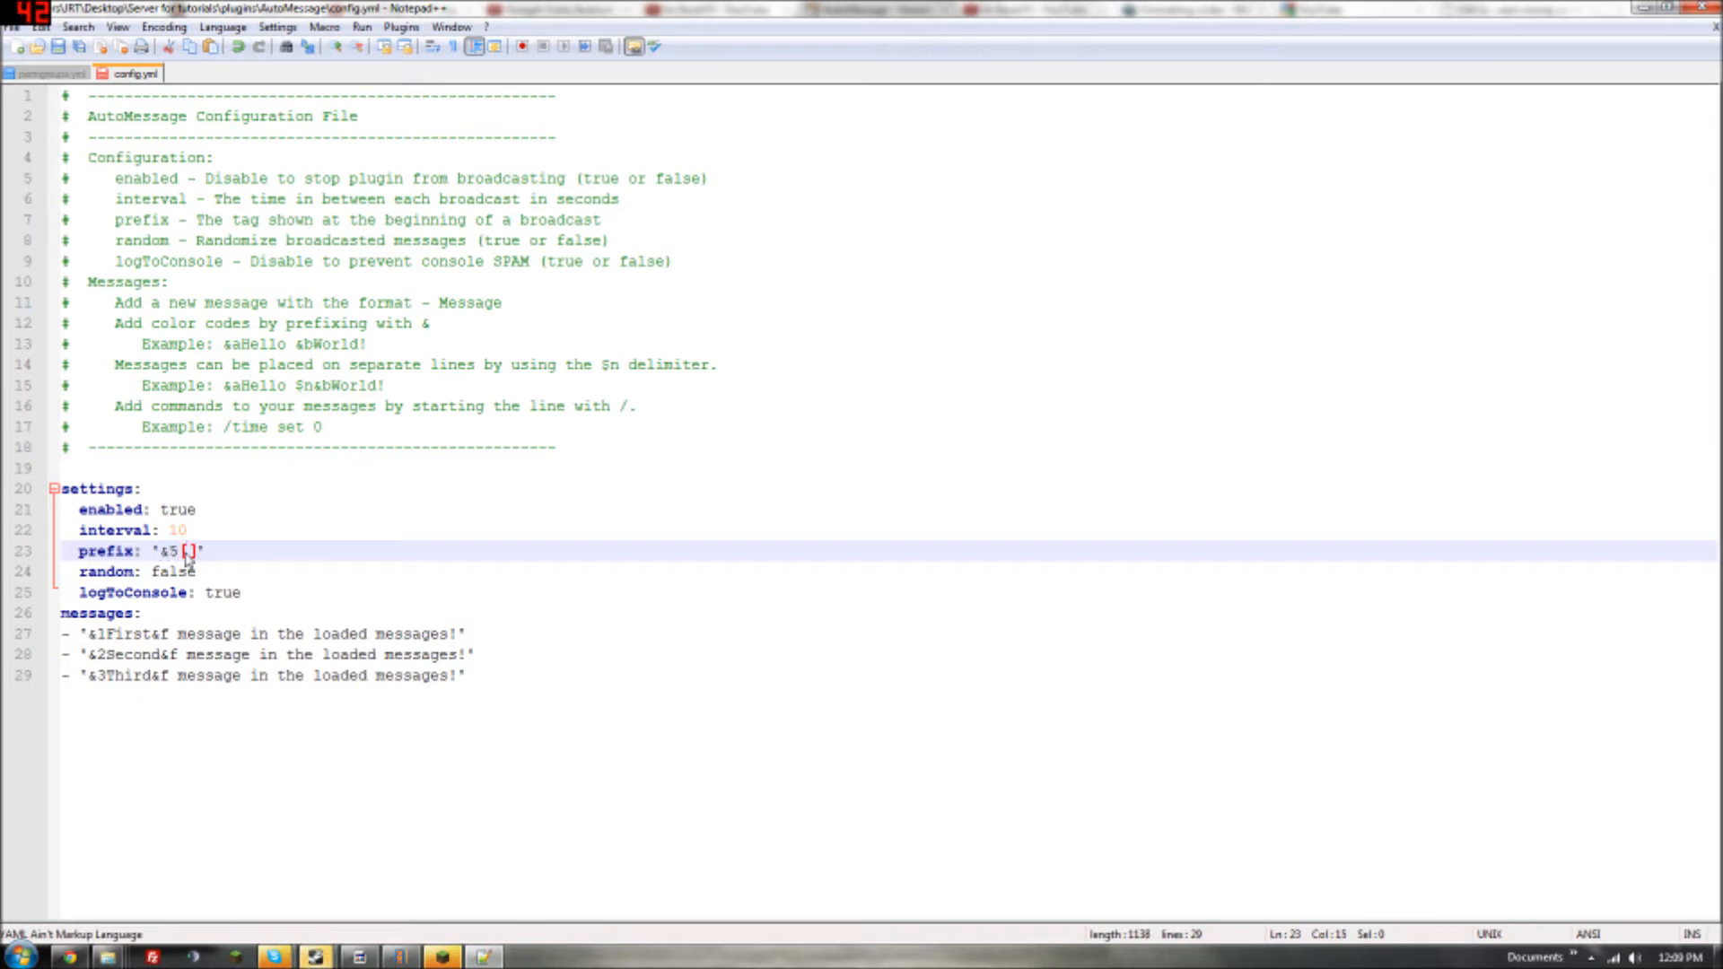
{"action": "type", "text": "Server"}
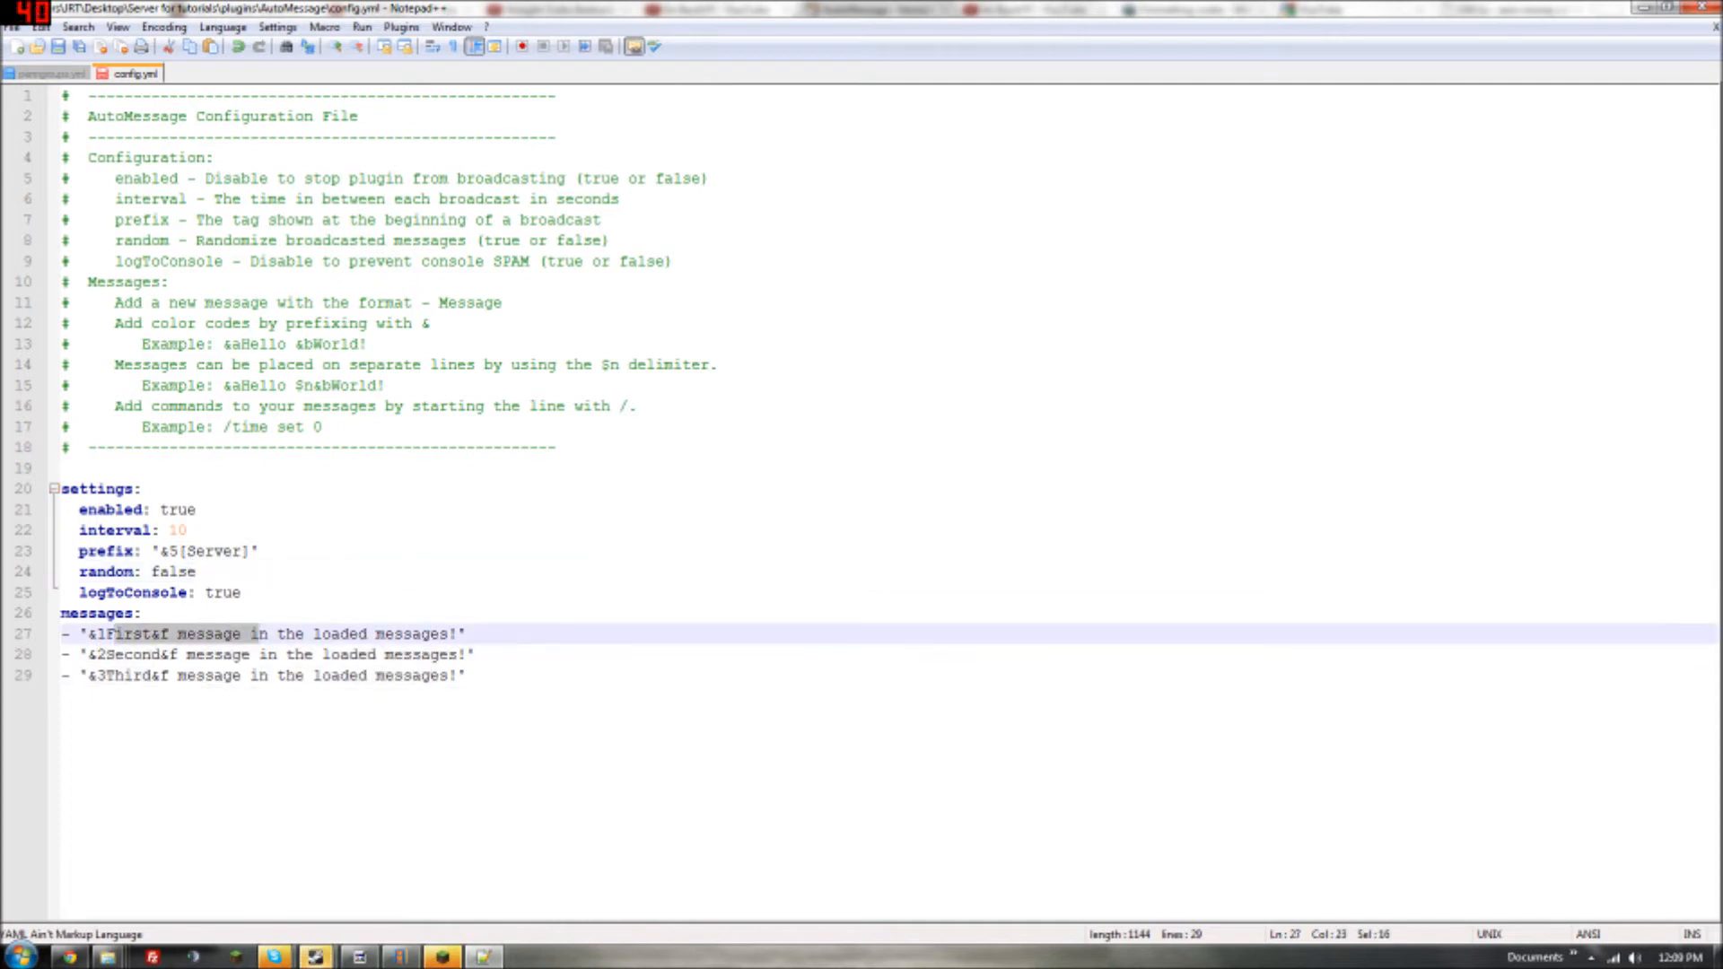
Step: Set random to true and logToConsole to false
{"action": "double_click", "coordinate": [171, 572]}
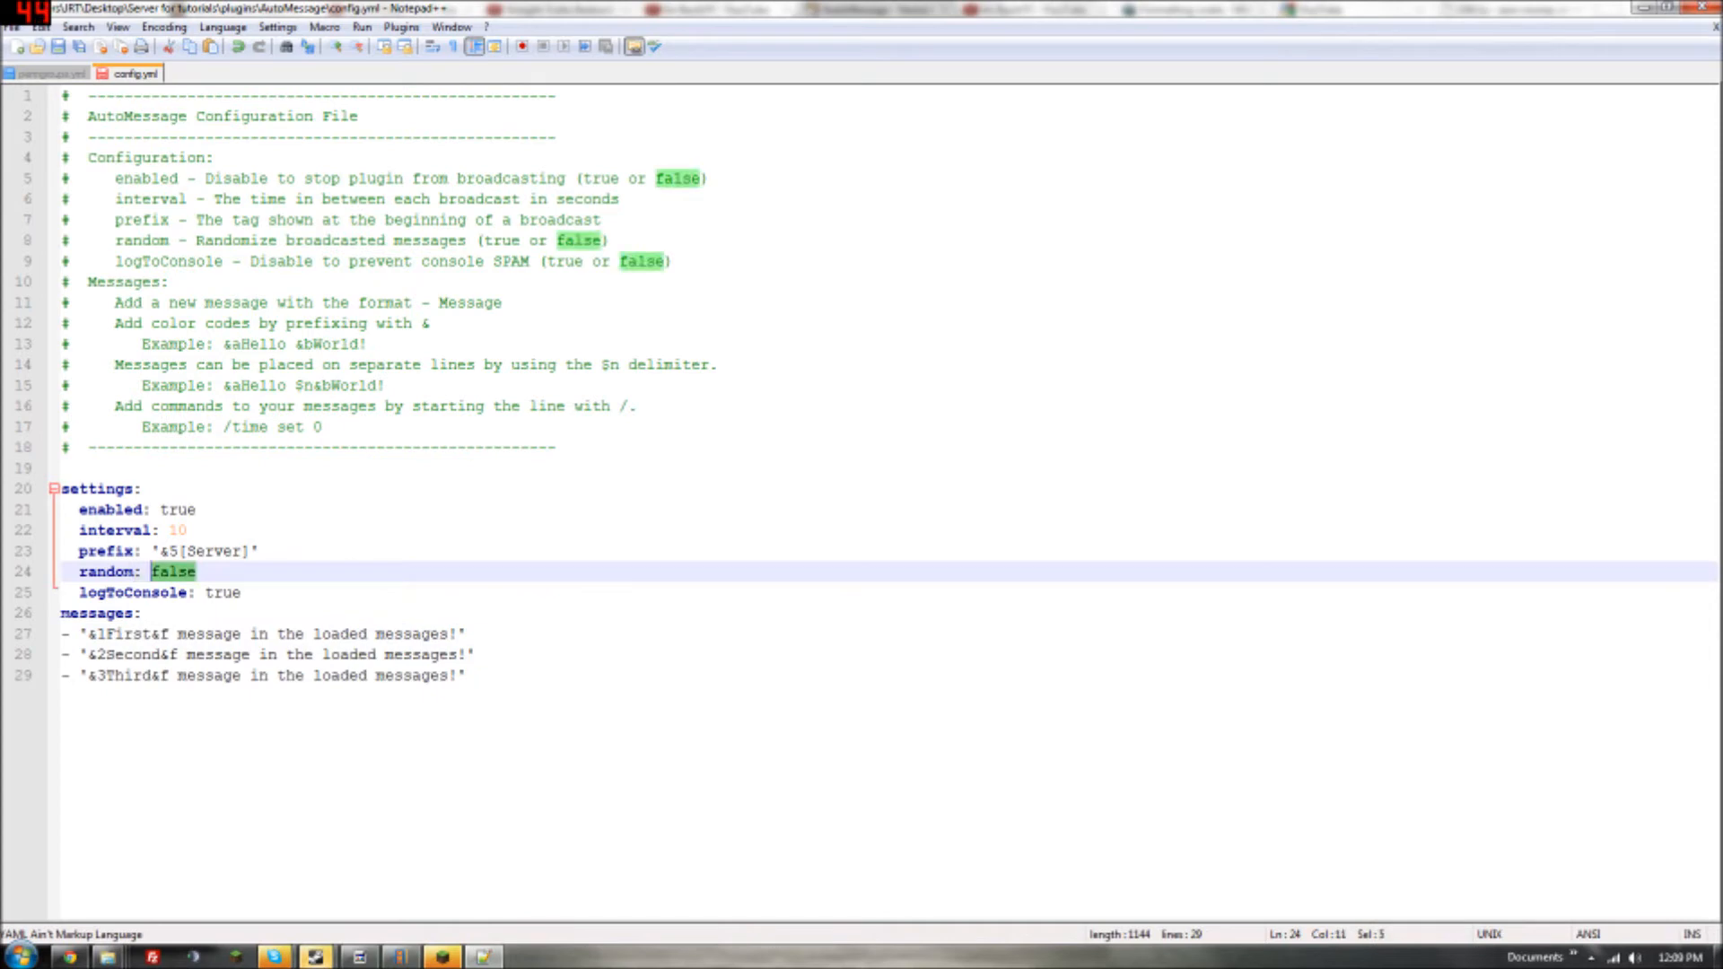
{"action": "type", "text": "true"}
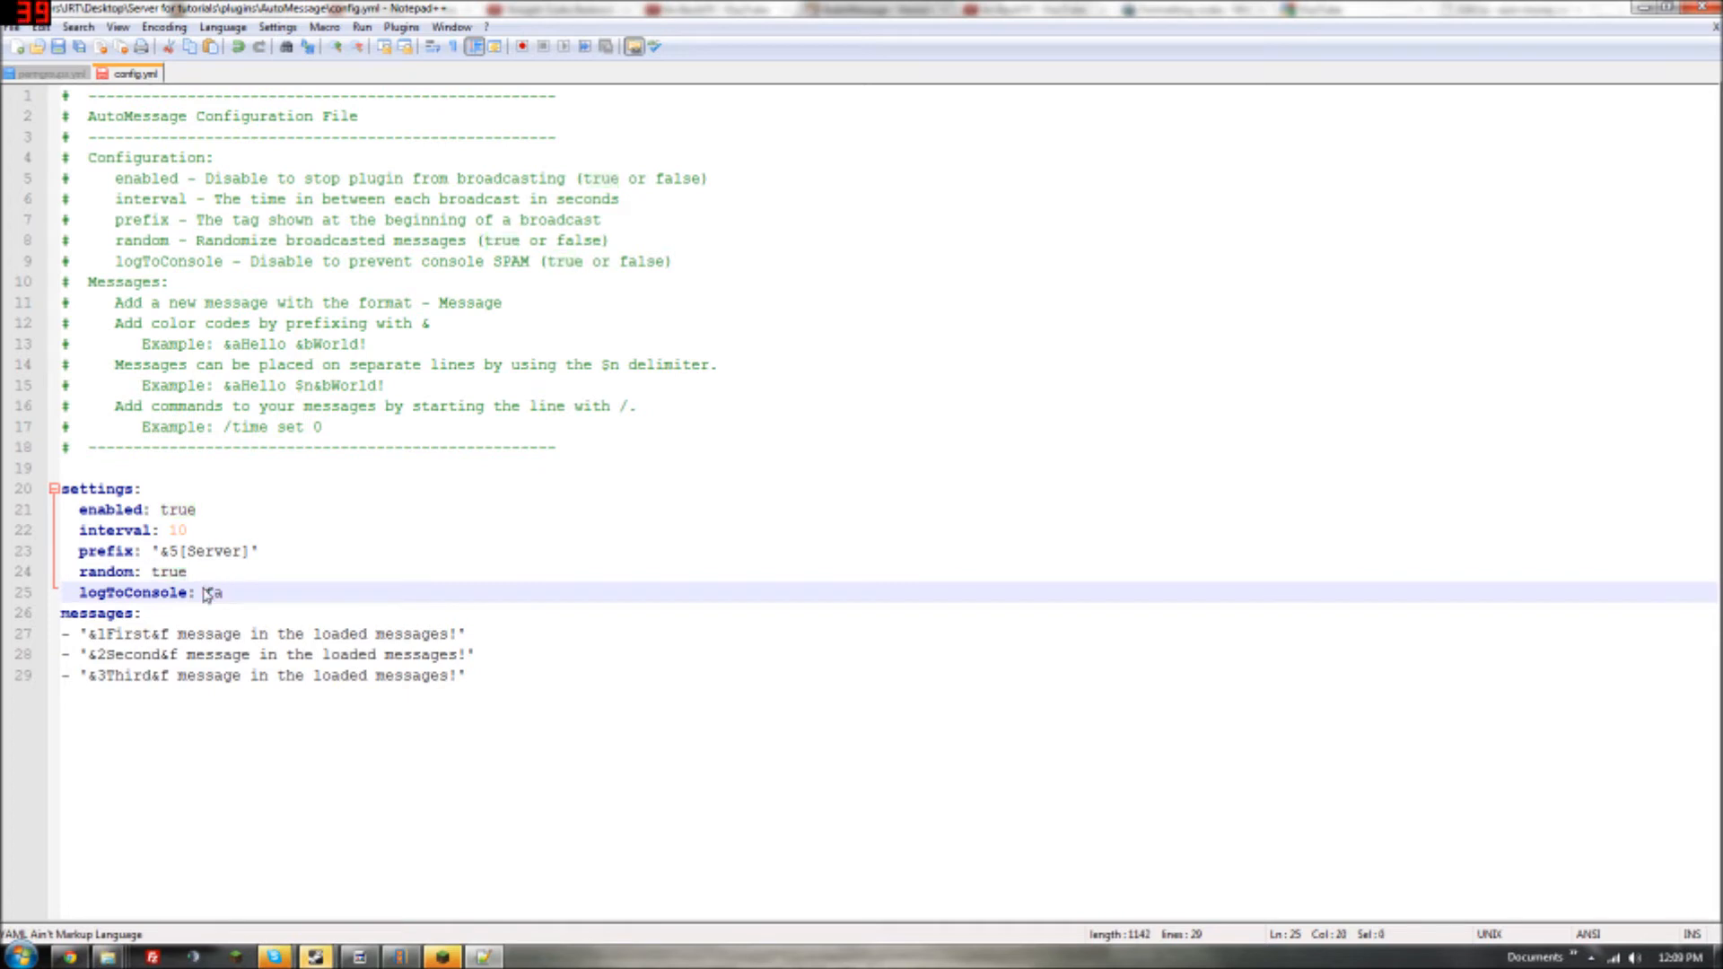
{"action": "type", "text": "false"}
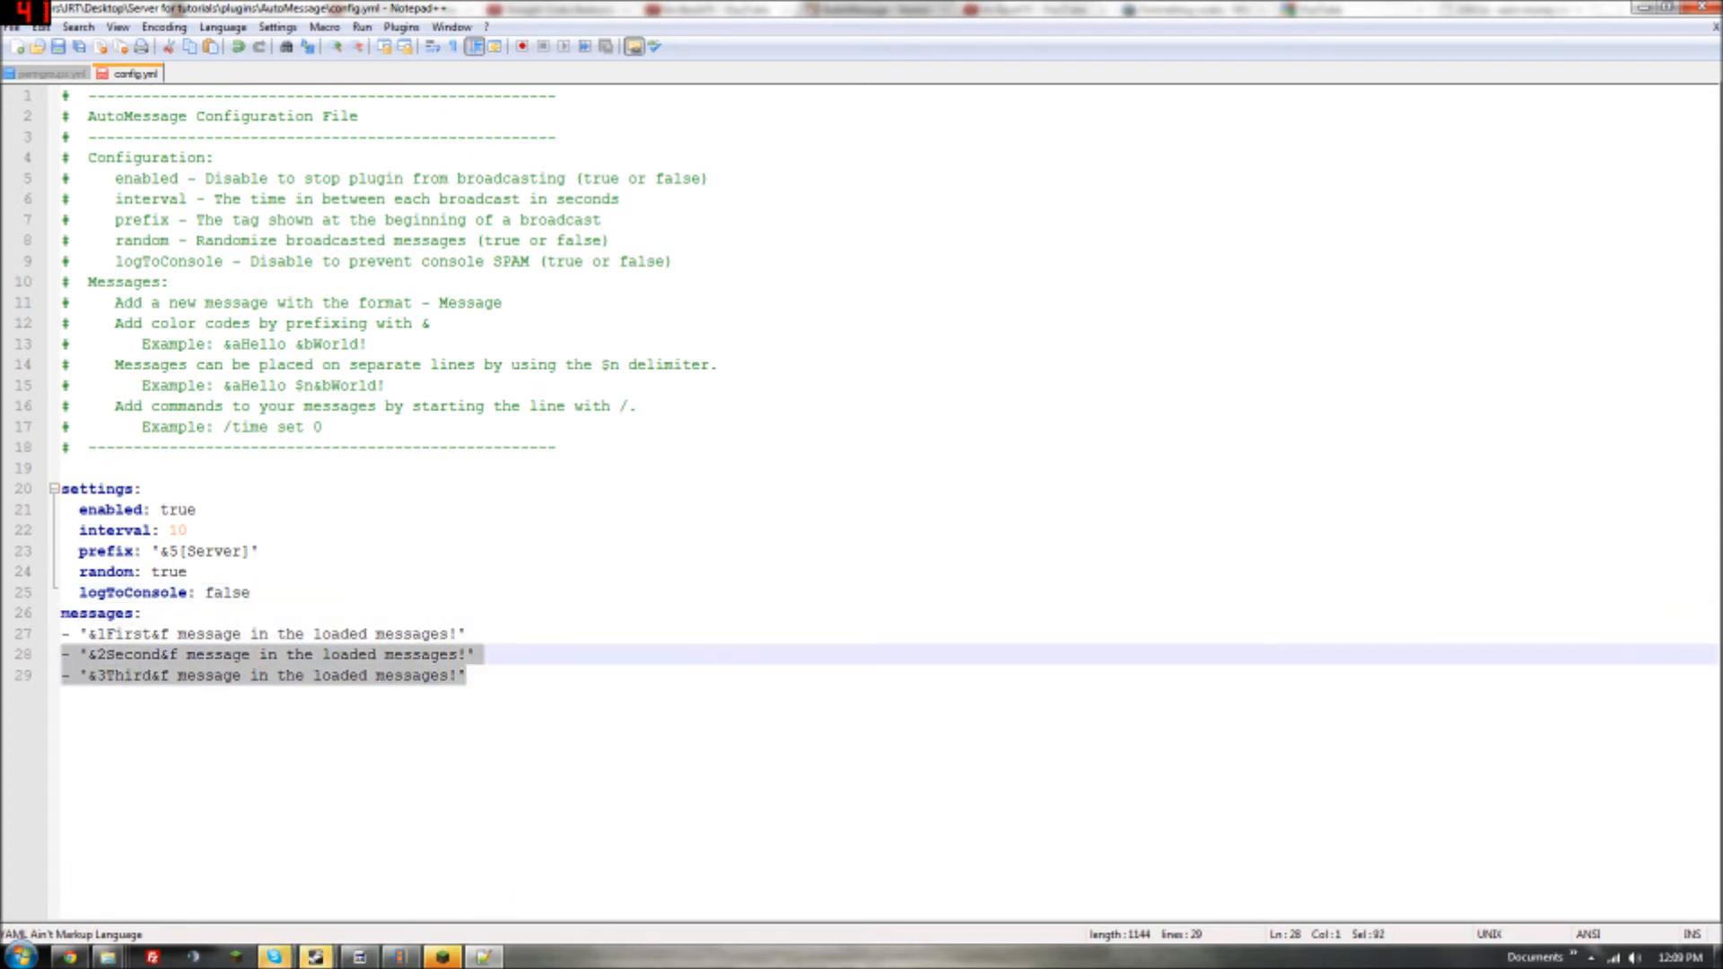
Step: Delete the three default messages and add '&3Enjoy your Stay!' and '&4Welcome to my Server!' entries
{"action": "key", "text": "Delete"}
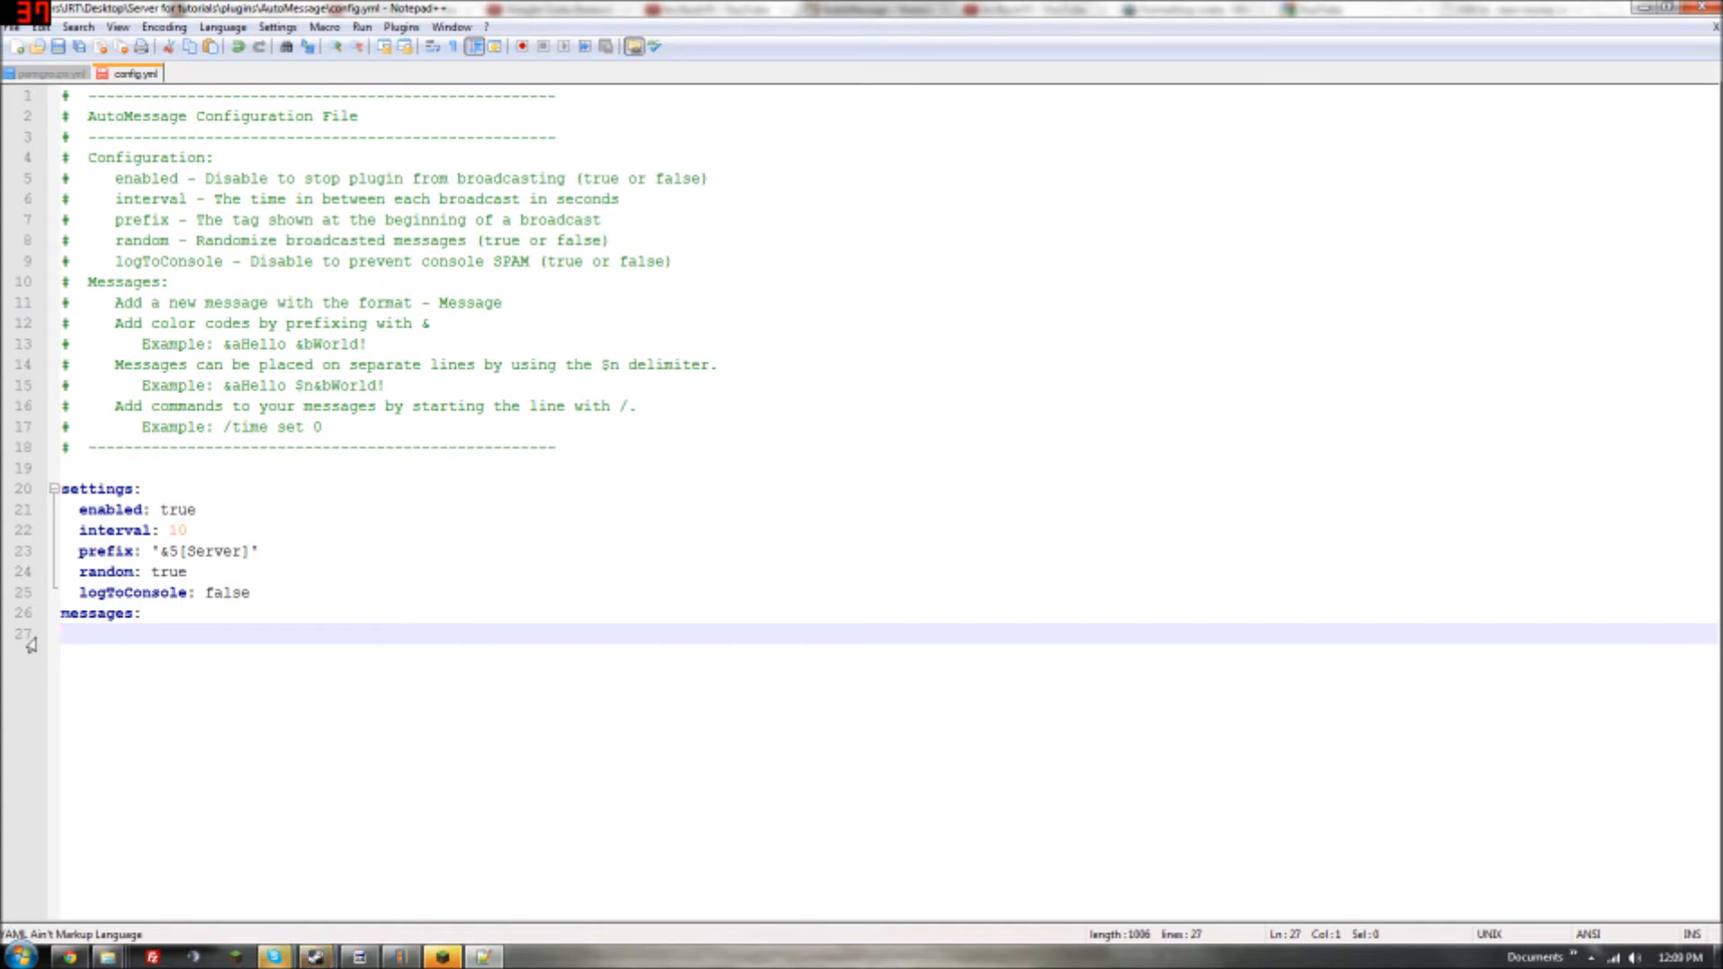
{"action": "type", "text": "-"}
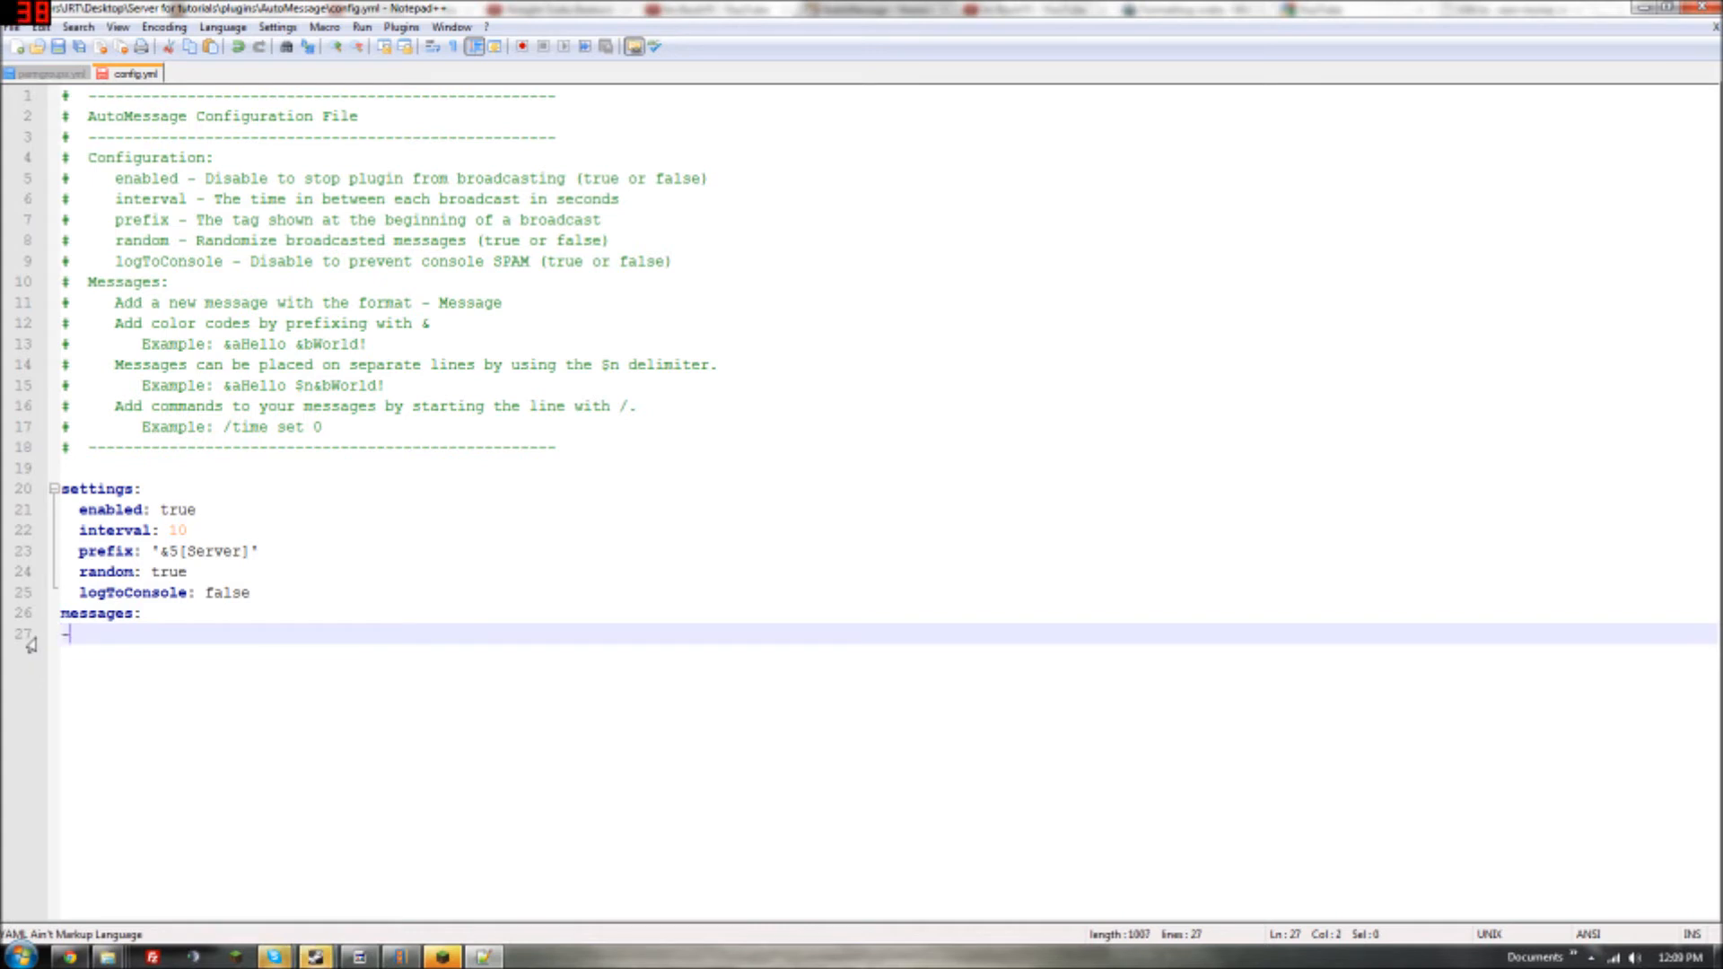
{"action": "type", "text": "-"}
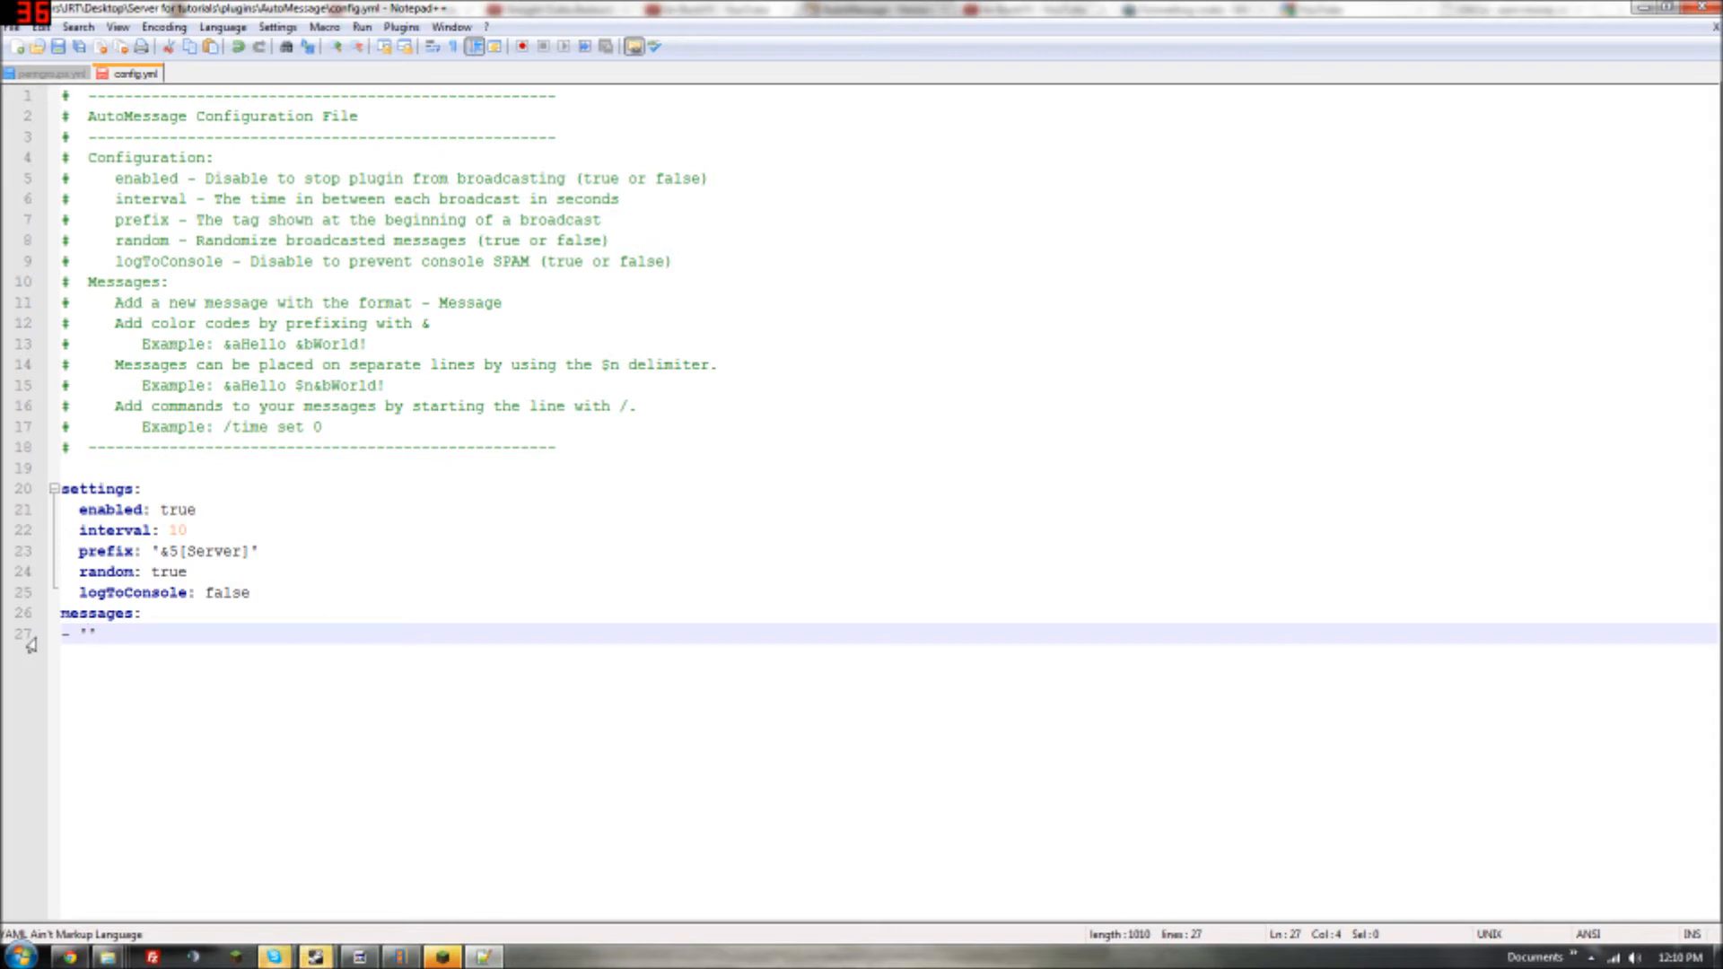
{"action": "type", "text": "&32"}
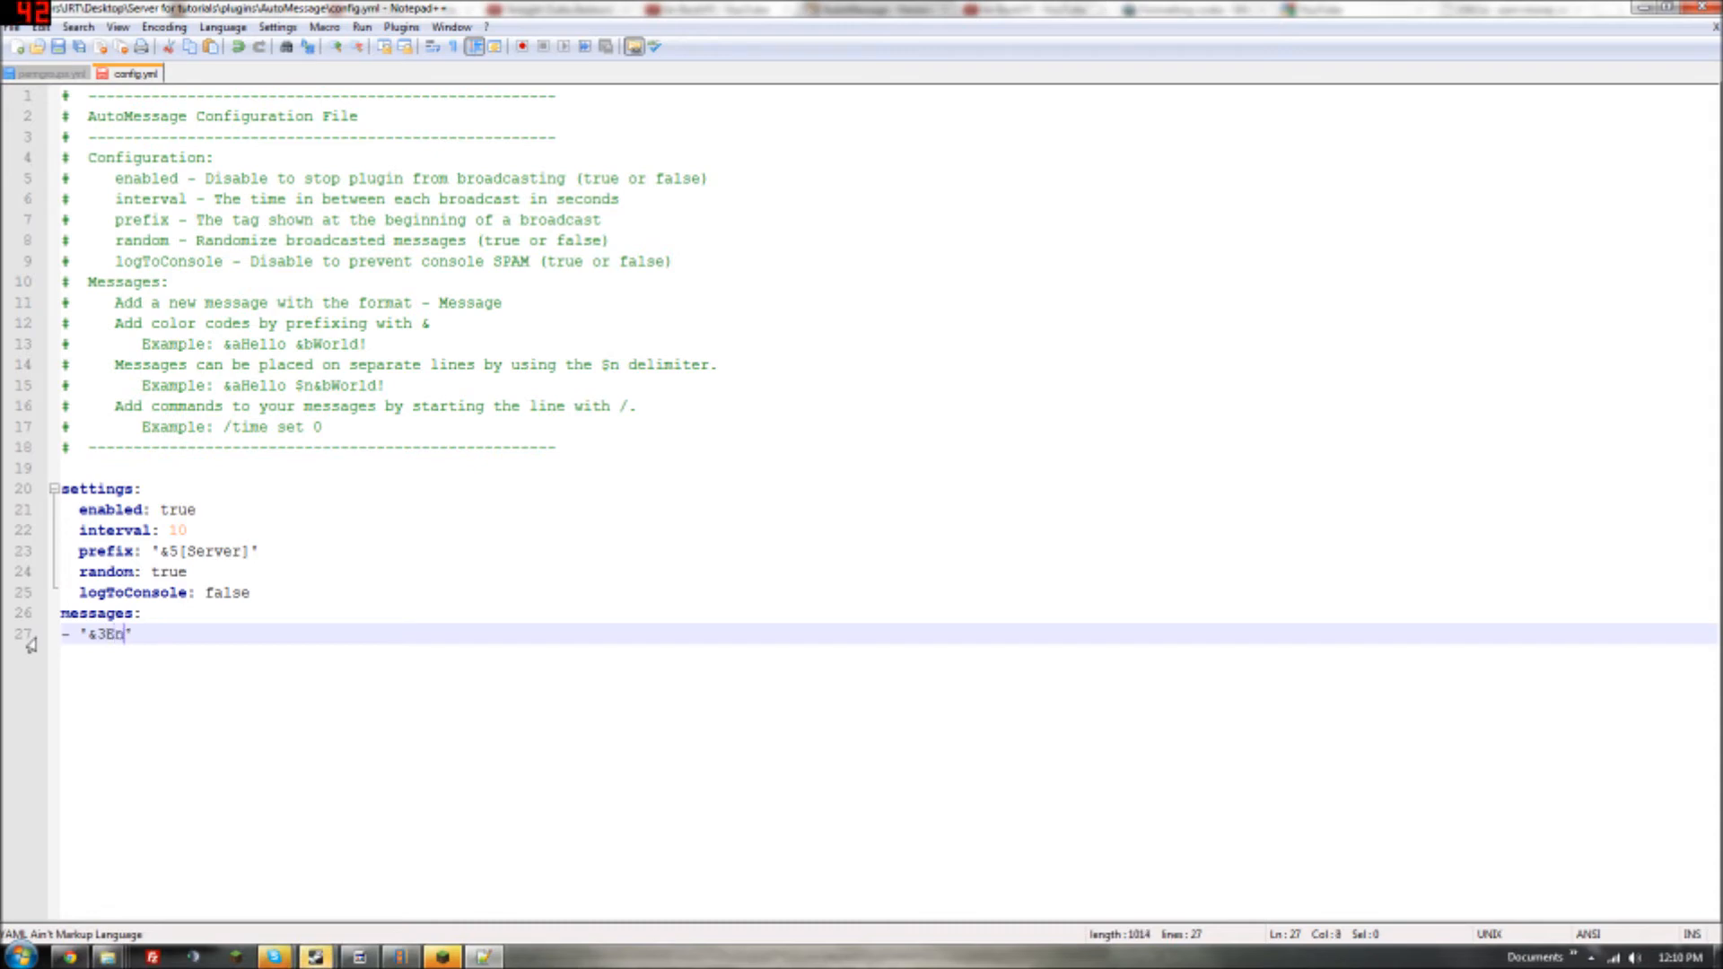
{"action": "type", "text": "njoy your St"}
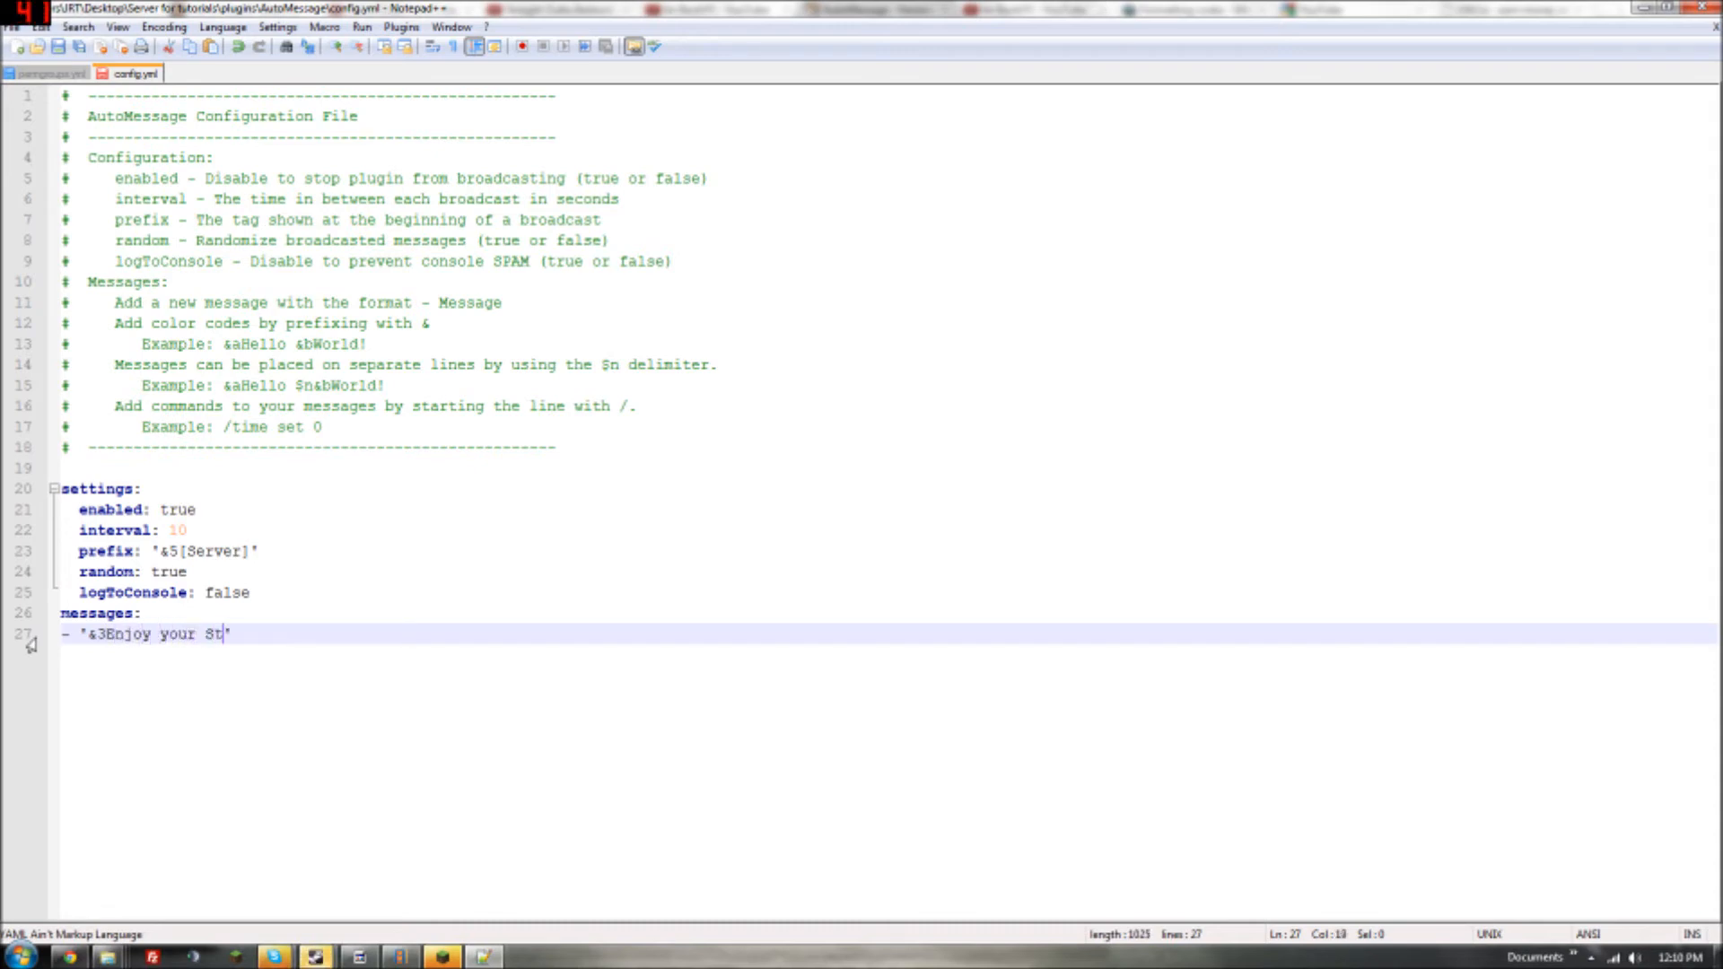
{"action": "type", "text": "ay!'"}
{"action": "type", "text": "- '"}
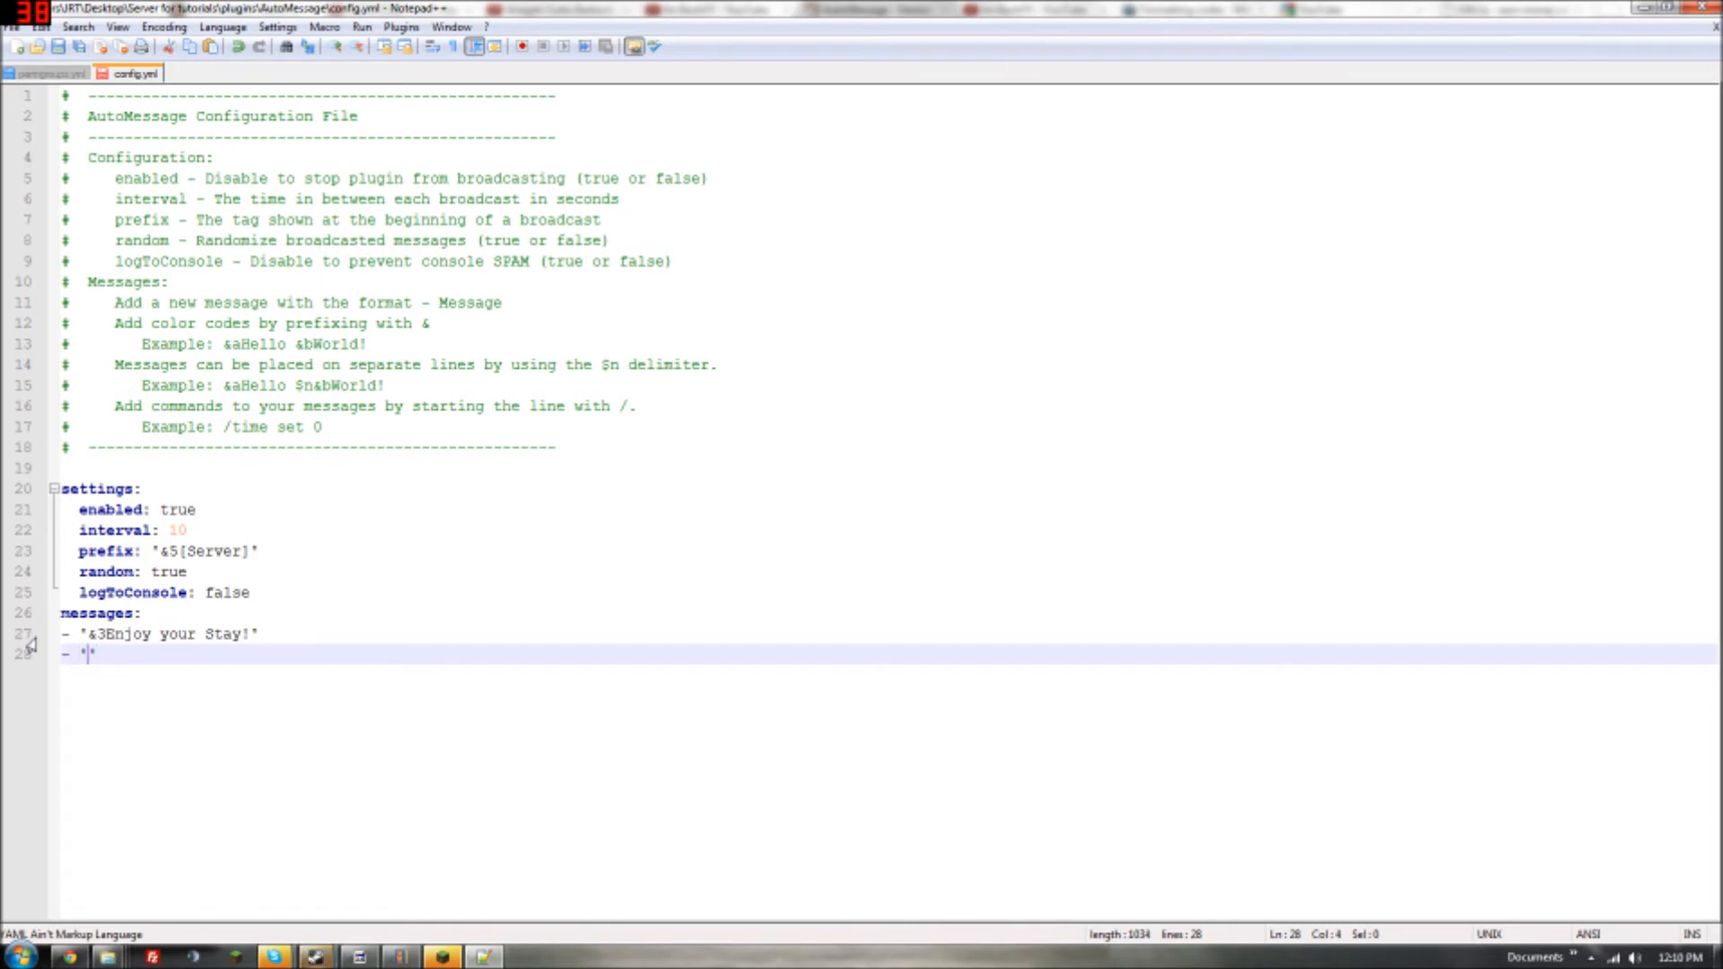
{"action": "type", "text": "'"}
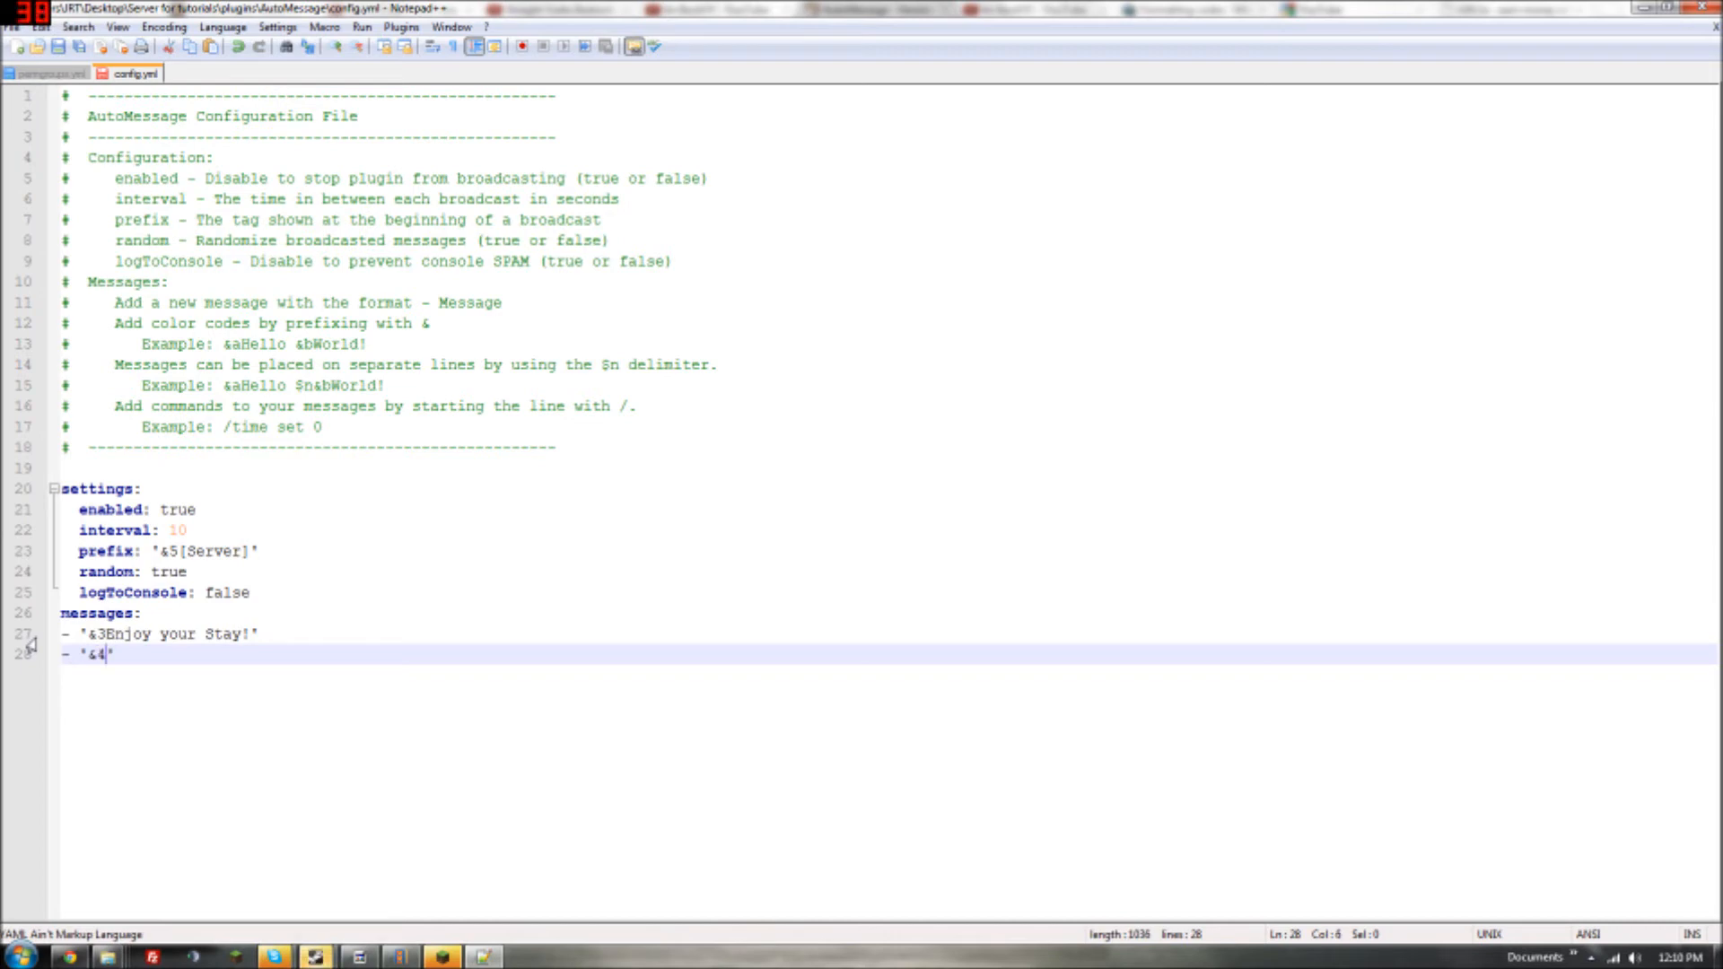
{"action": "type", "text": "Welcome to my"}
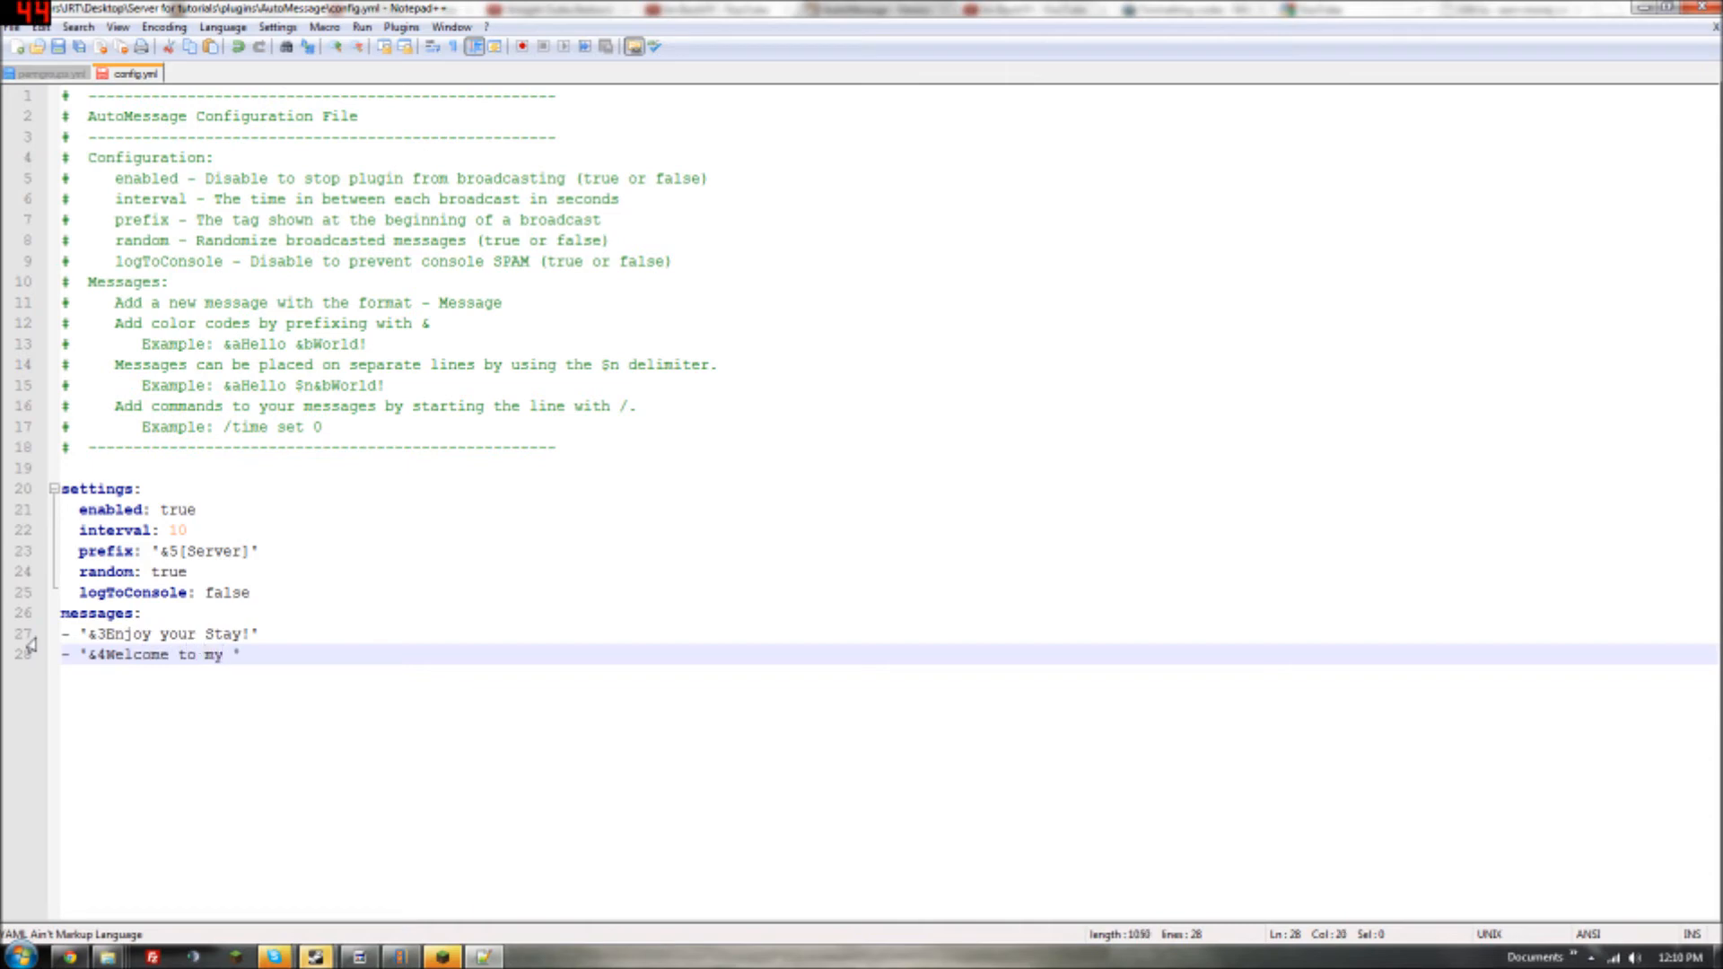
{"action": "type", "text": "Server!'"}
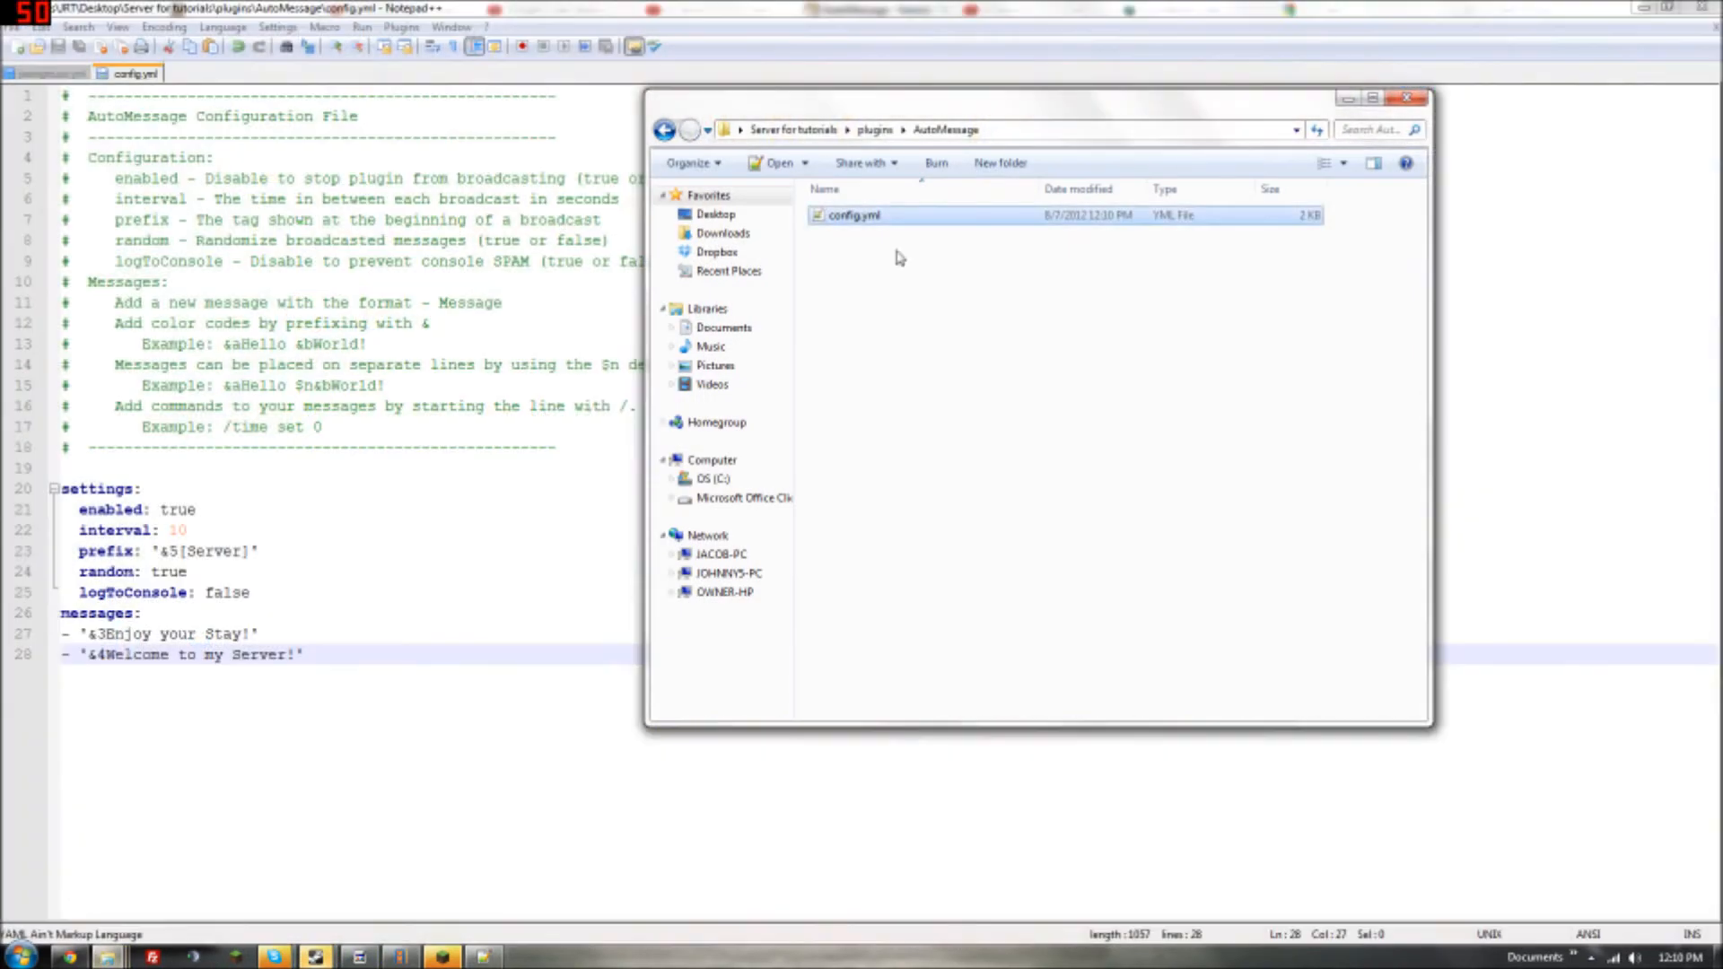
Step: Return to 'Server for tutorials' and run Start.bat
{"action": "left_click", "coordinate": [795, 129]}
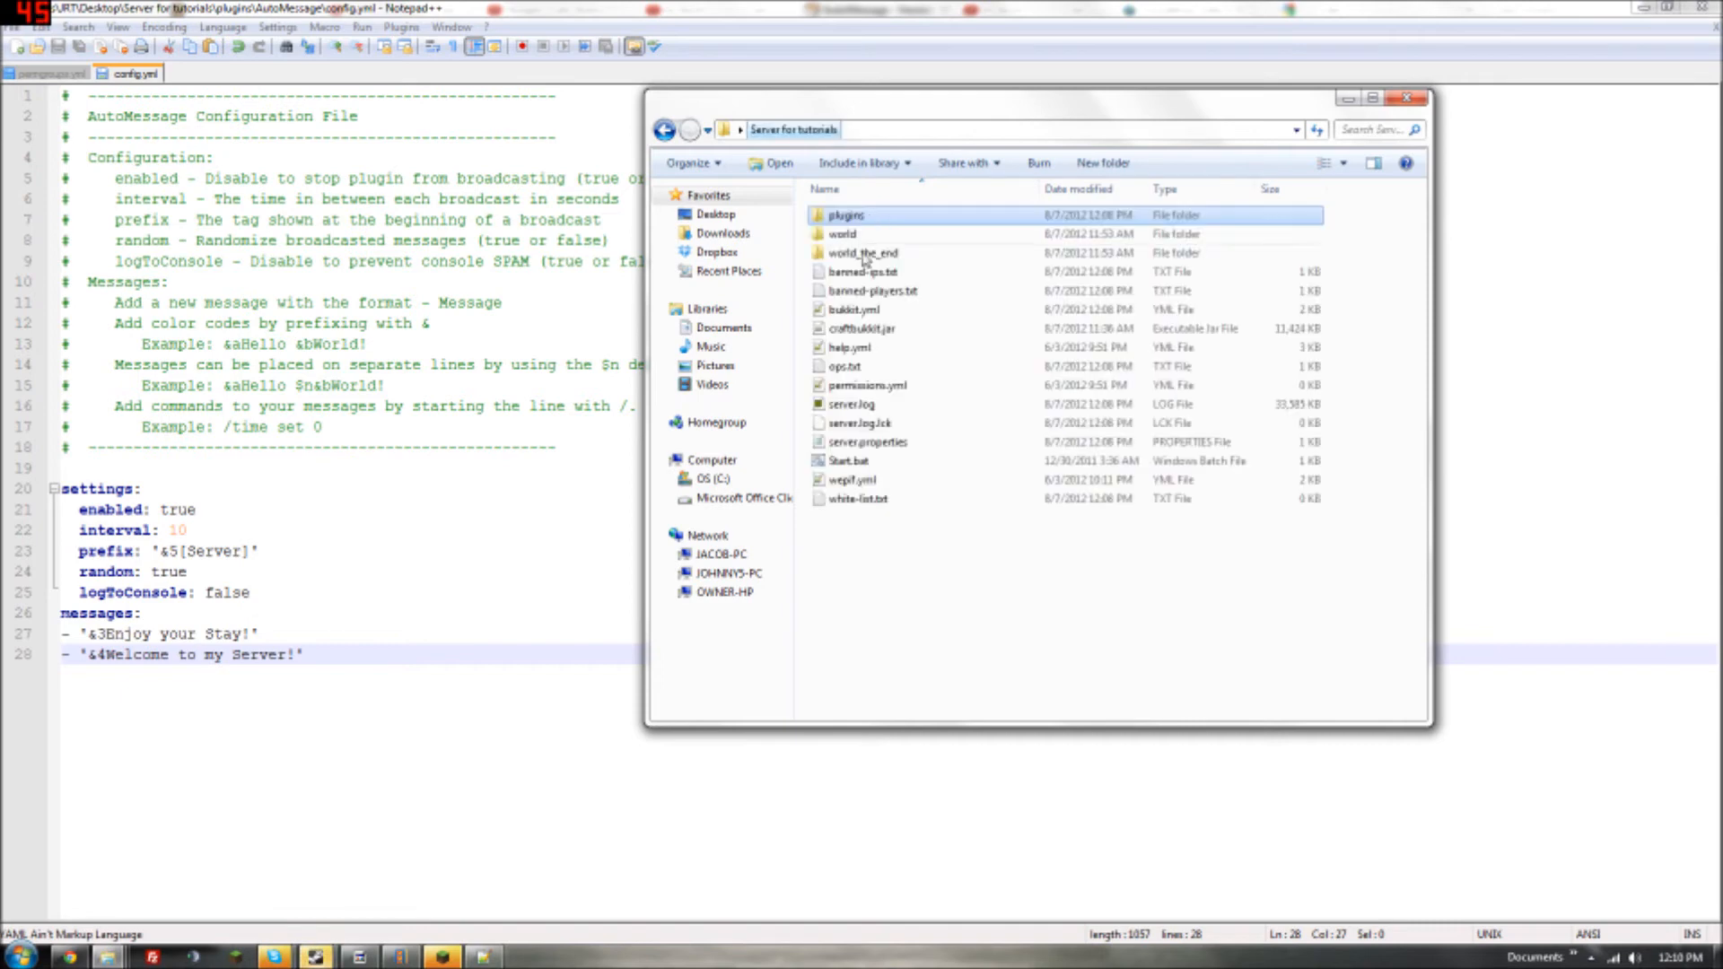
{"action": "double_click", "coordinate": [848, 460]}
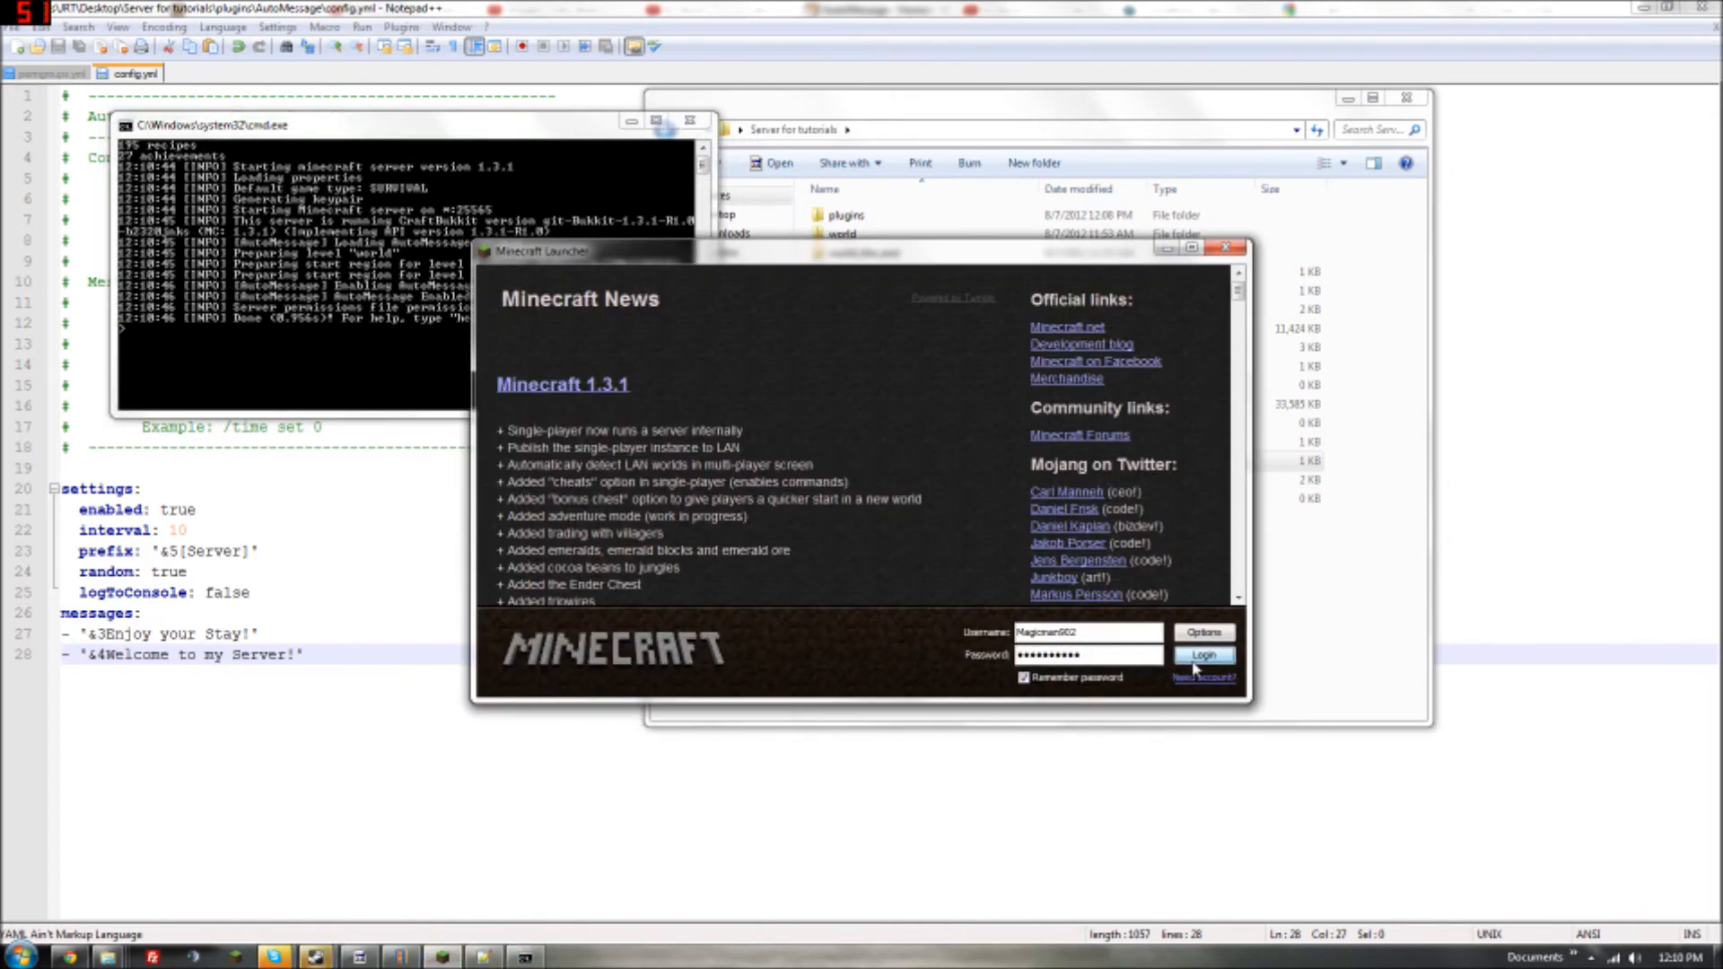
Step: Log in, join the multiplayer server, see the '[Server]Enjoy your Stay!' broadcast, then pause
{"action": "left_click", "coordinate": [1203, 655]}
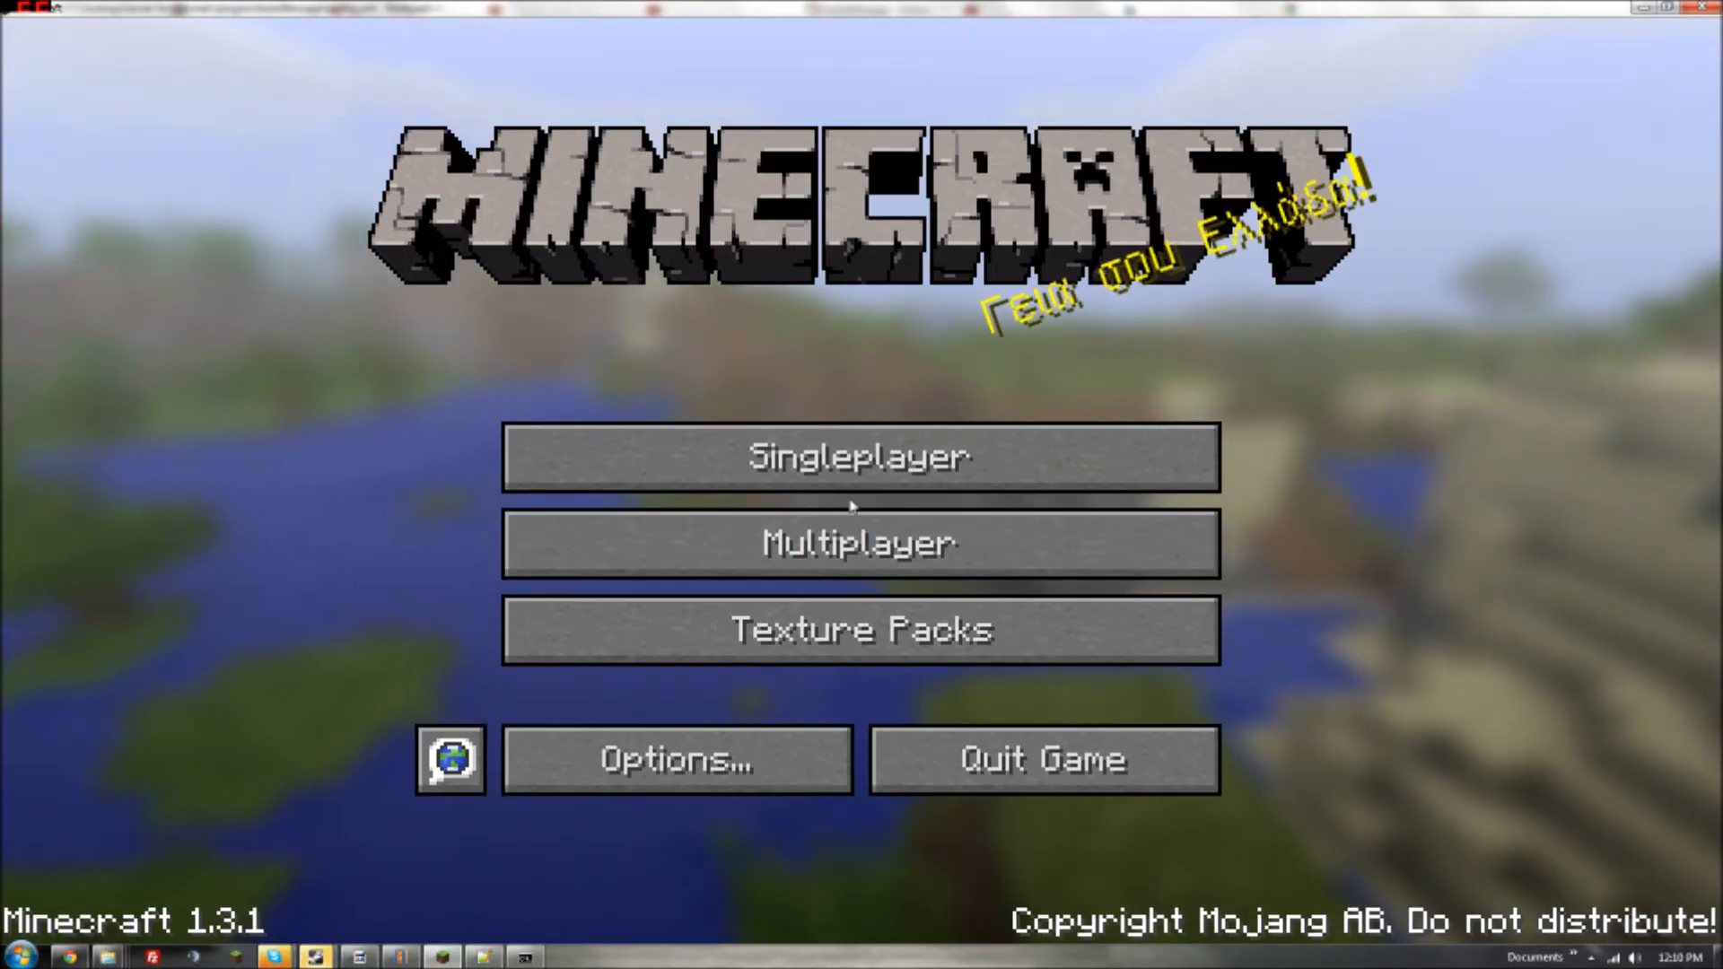
{"action": "left_click", "coordinate": [860, 543]}
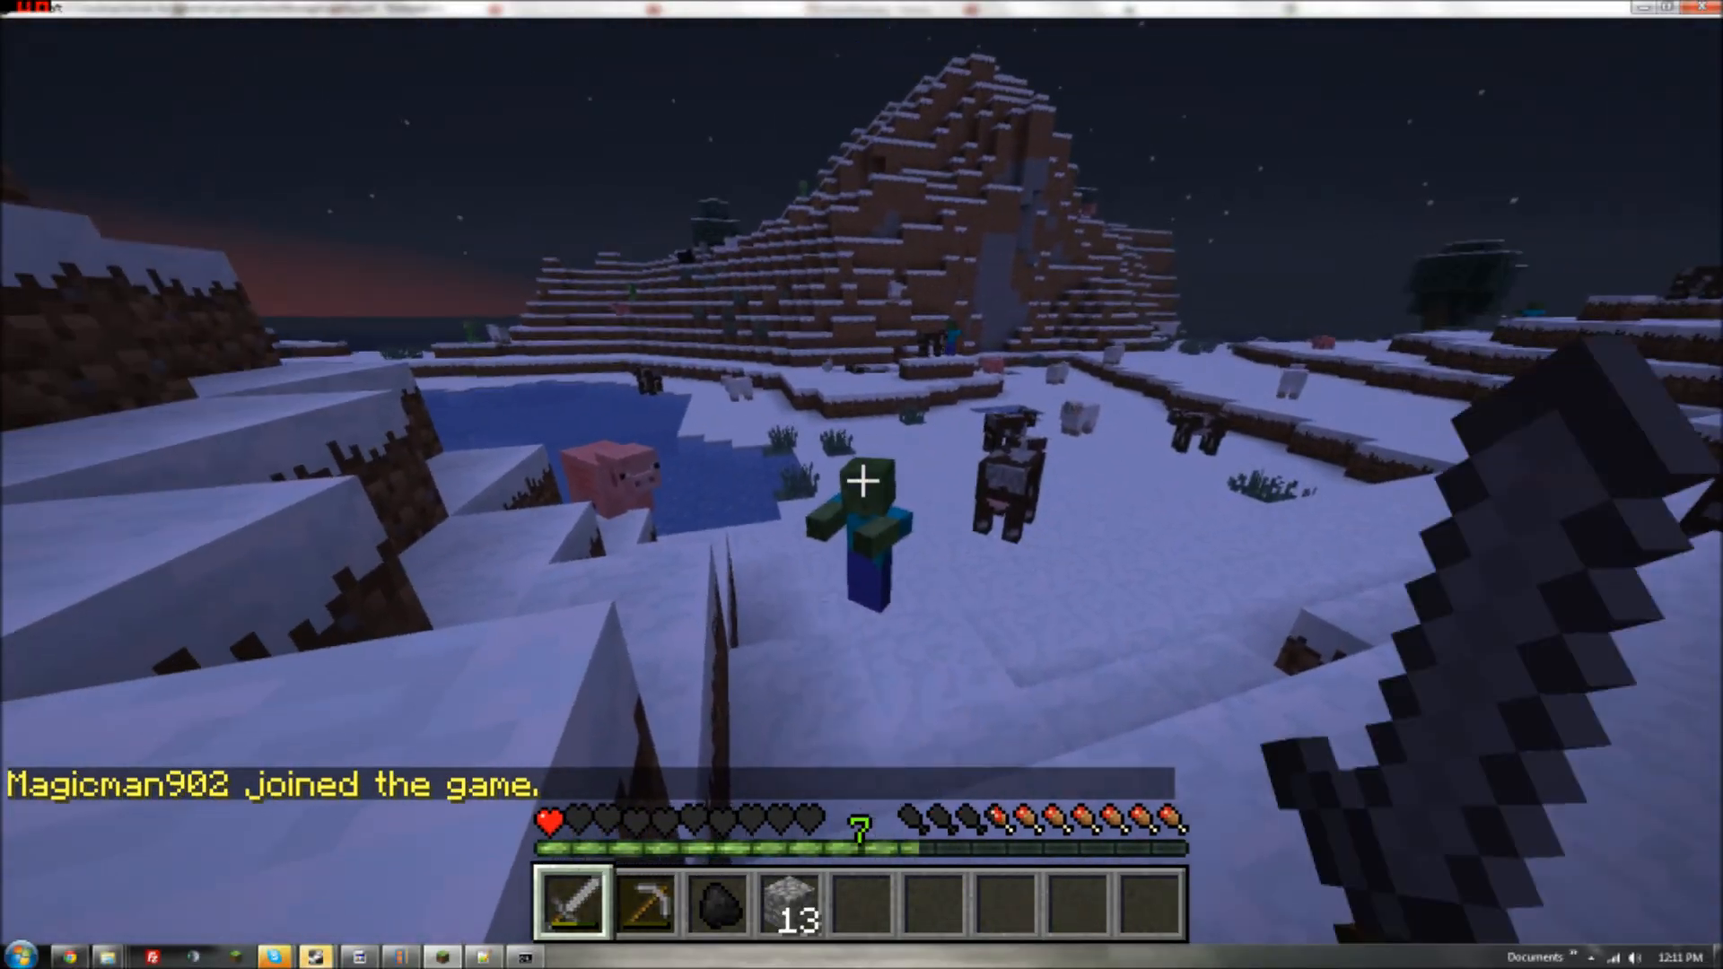
{"action": "mouse_move", "coordinate": [862, 480]}
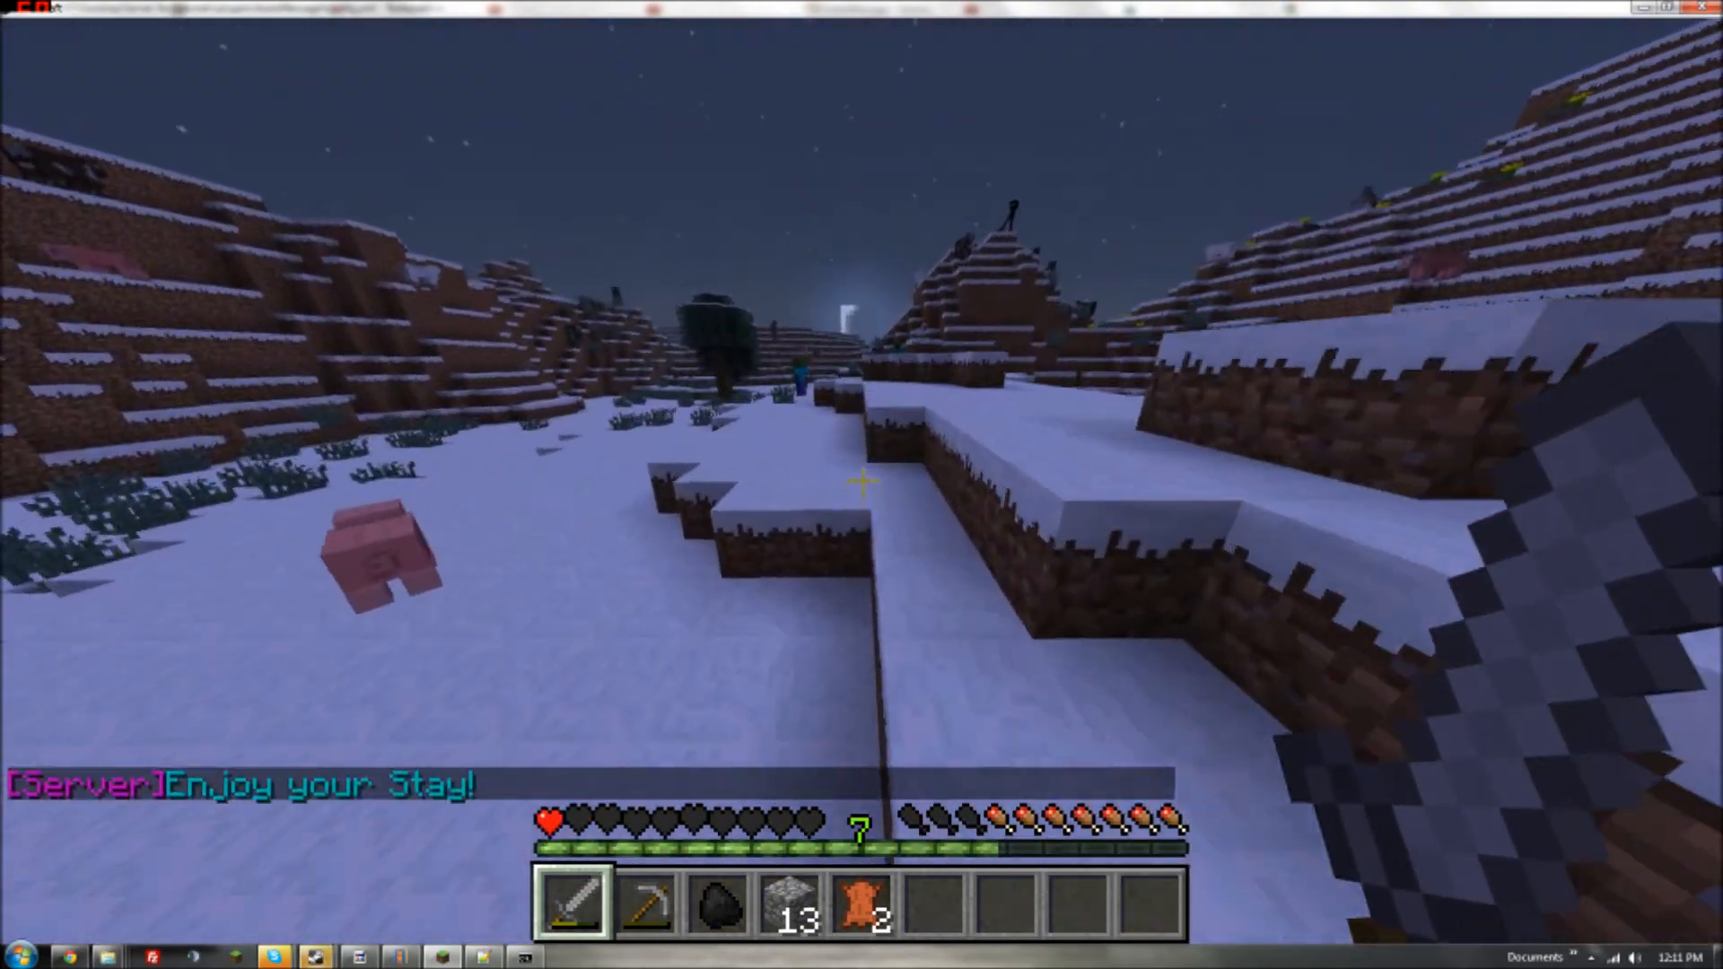
{"action": "key", "text": "Escape"}
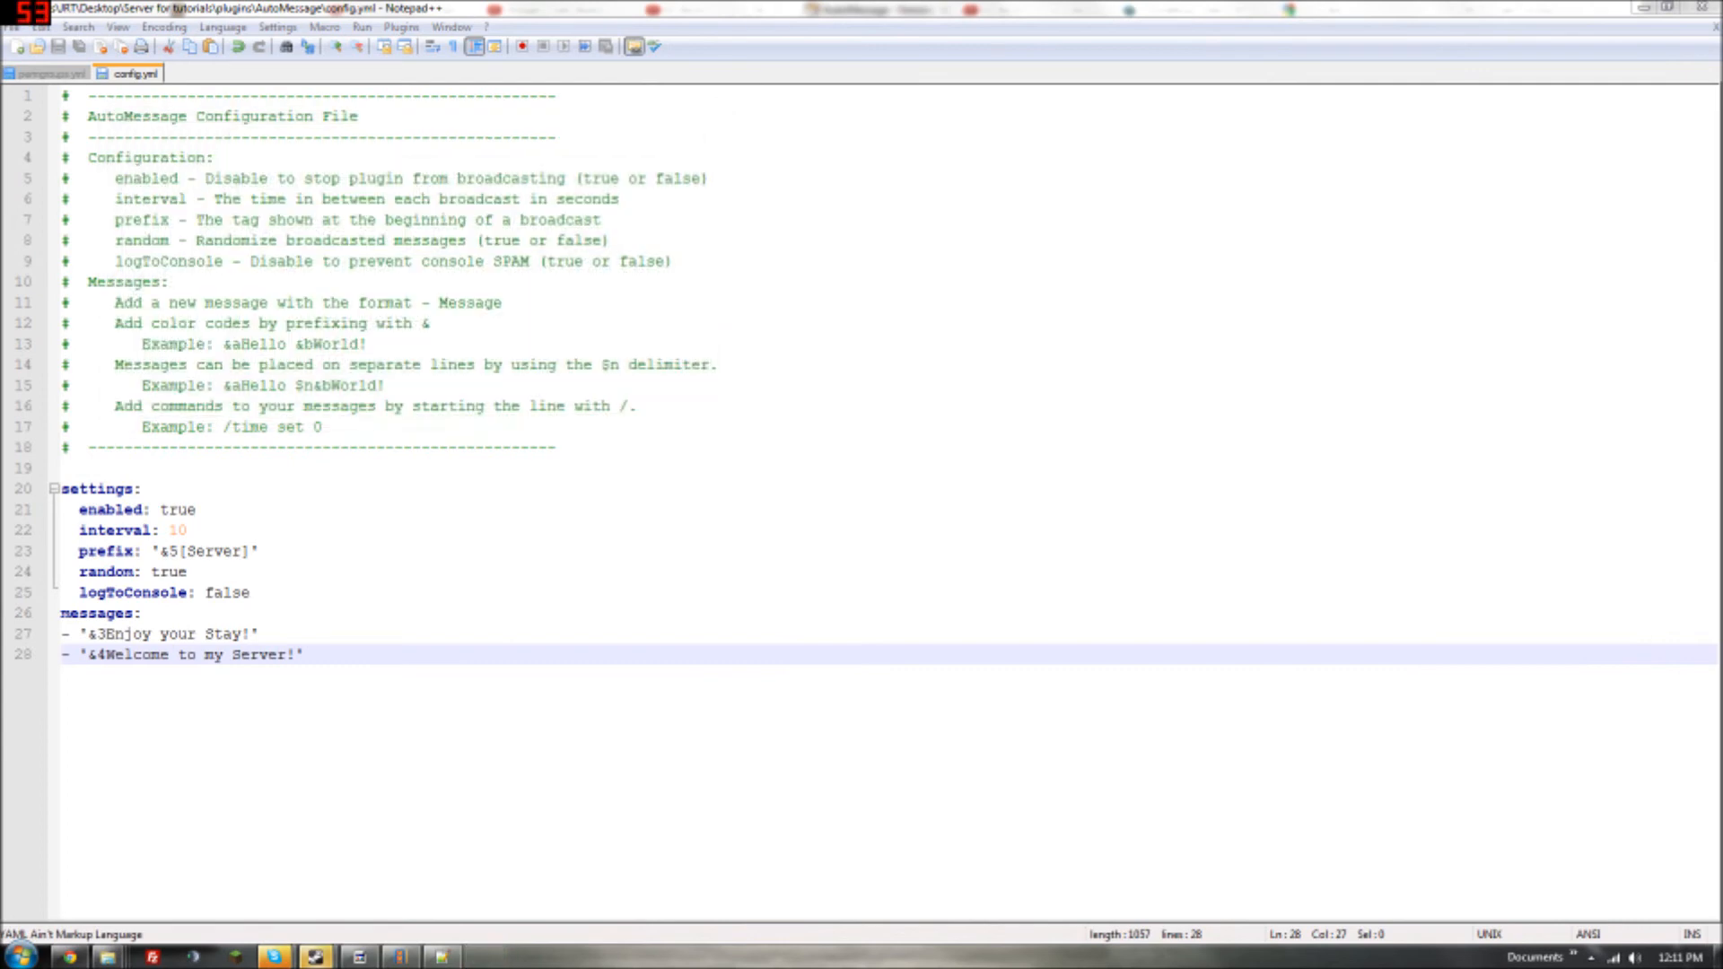
{"action": "left_click", "coordinate": [253, 550]}
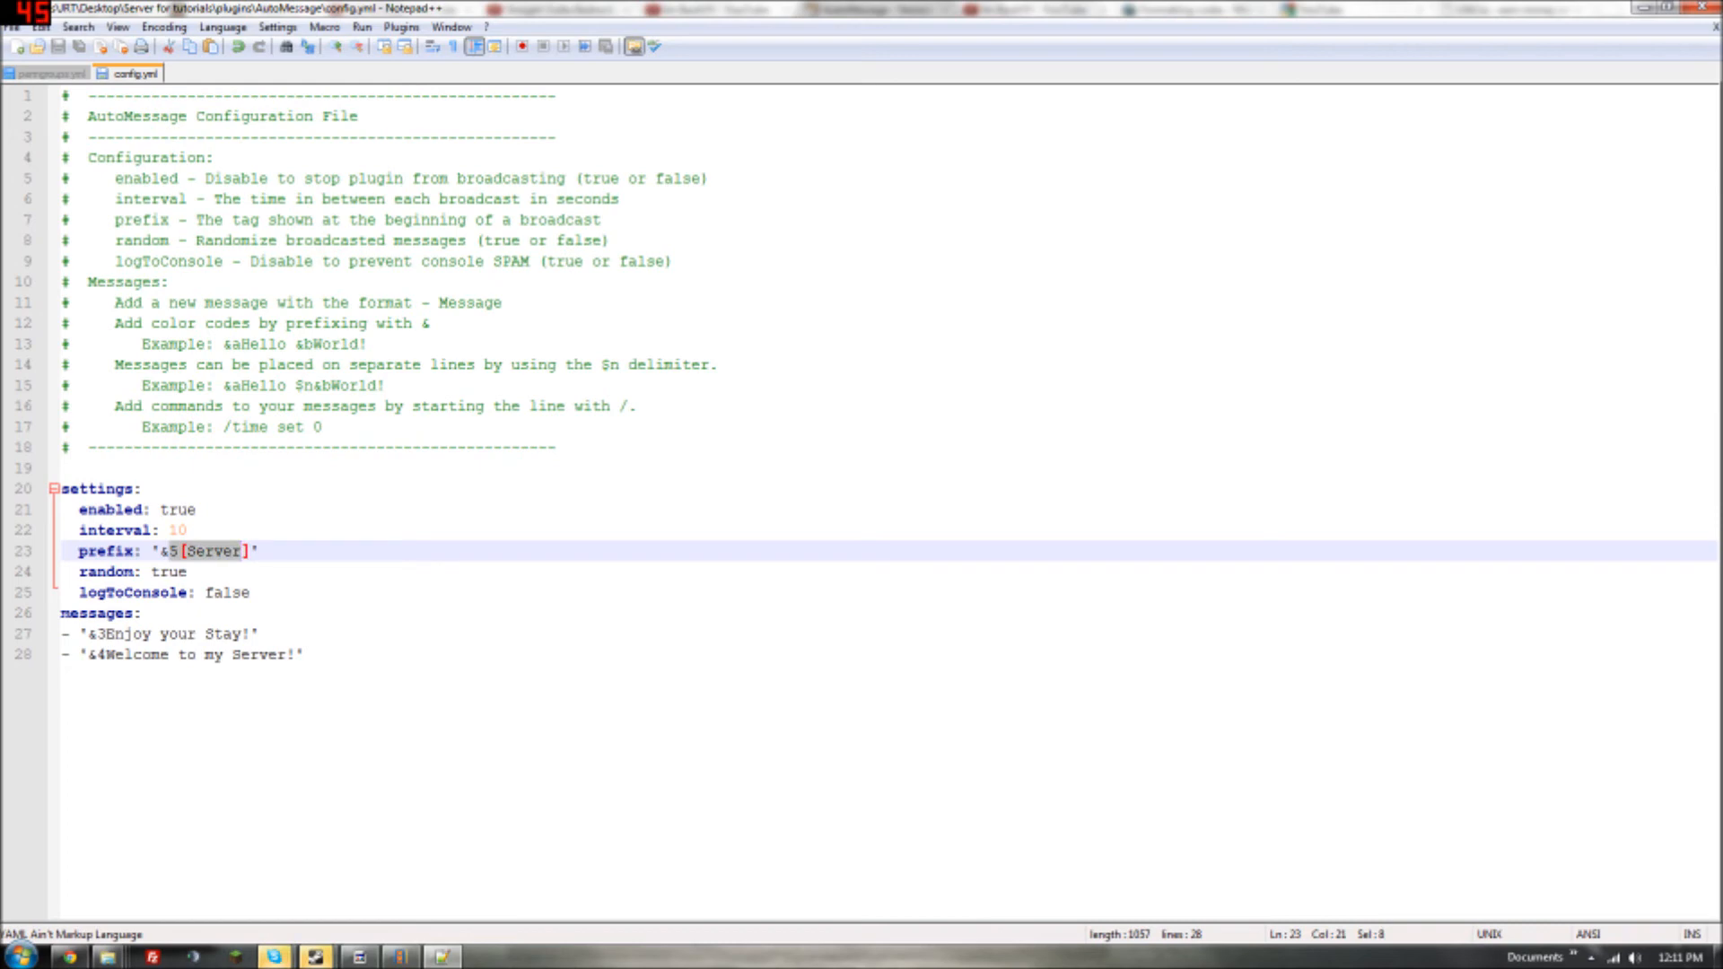
{"action": "left_click", "coordinate": [250, 550]}
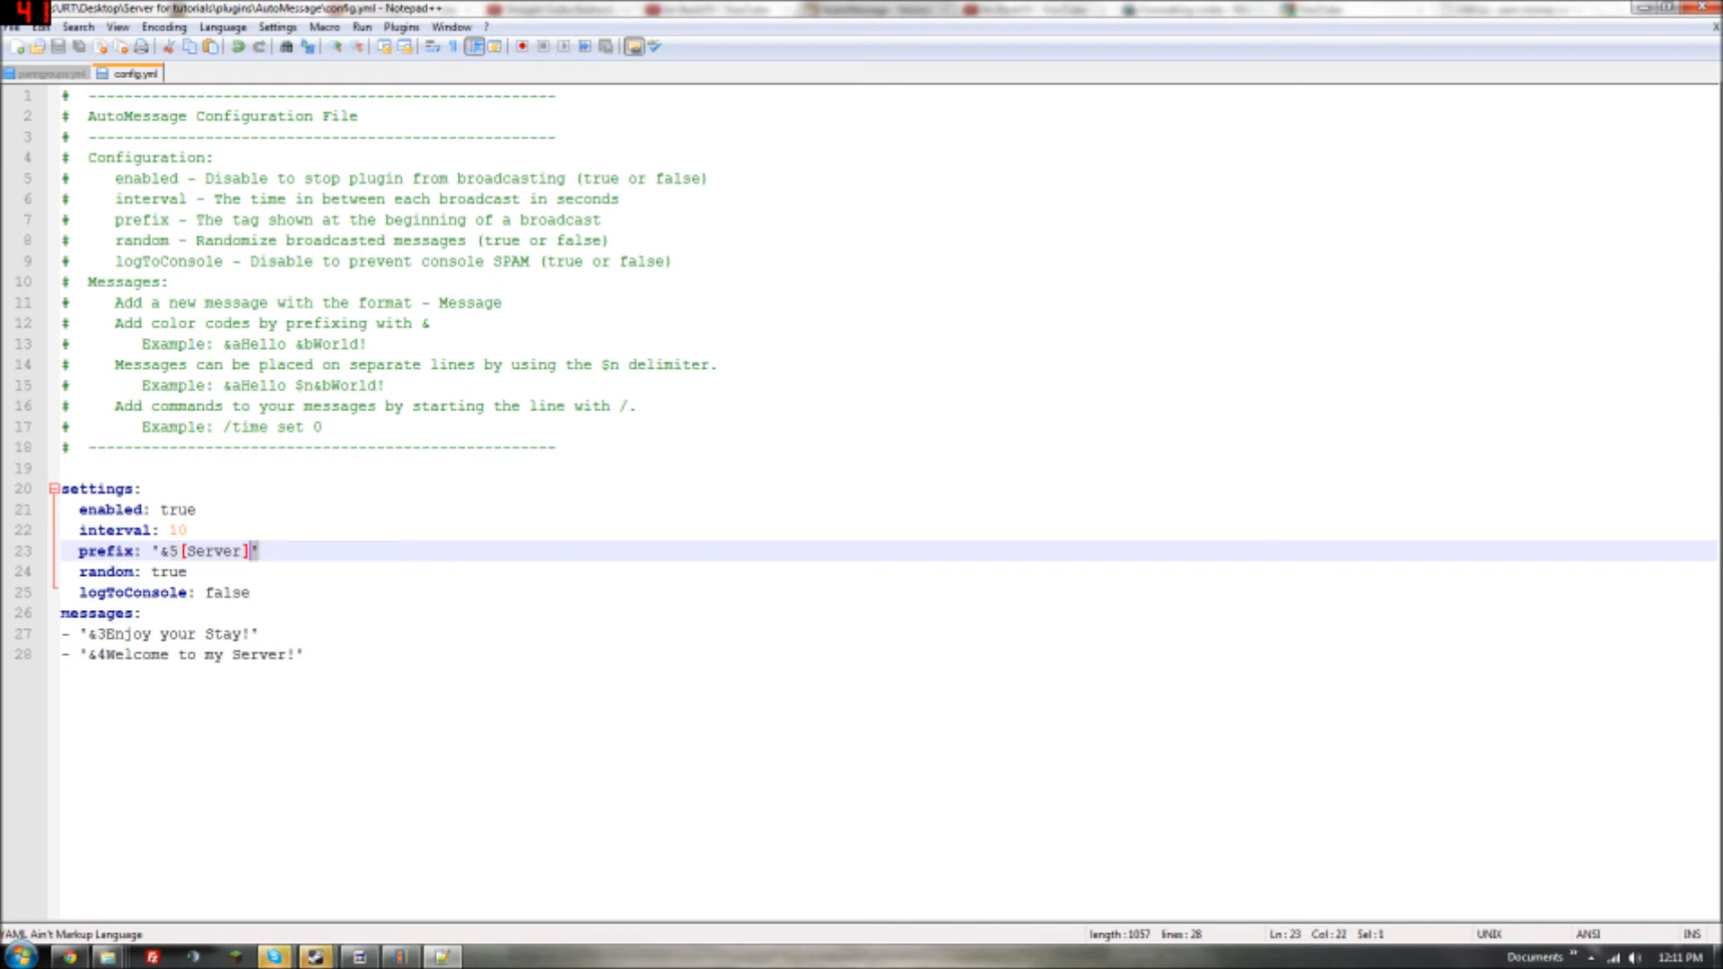
{"action": "left_click", "coordinate": [255, 550]}
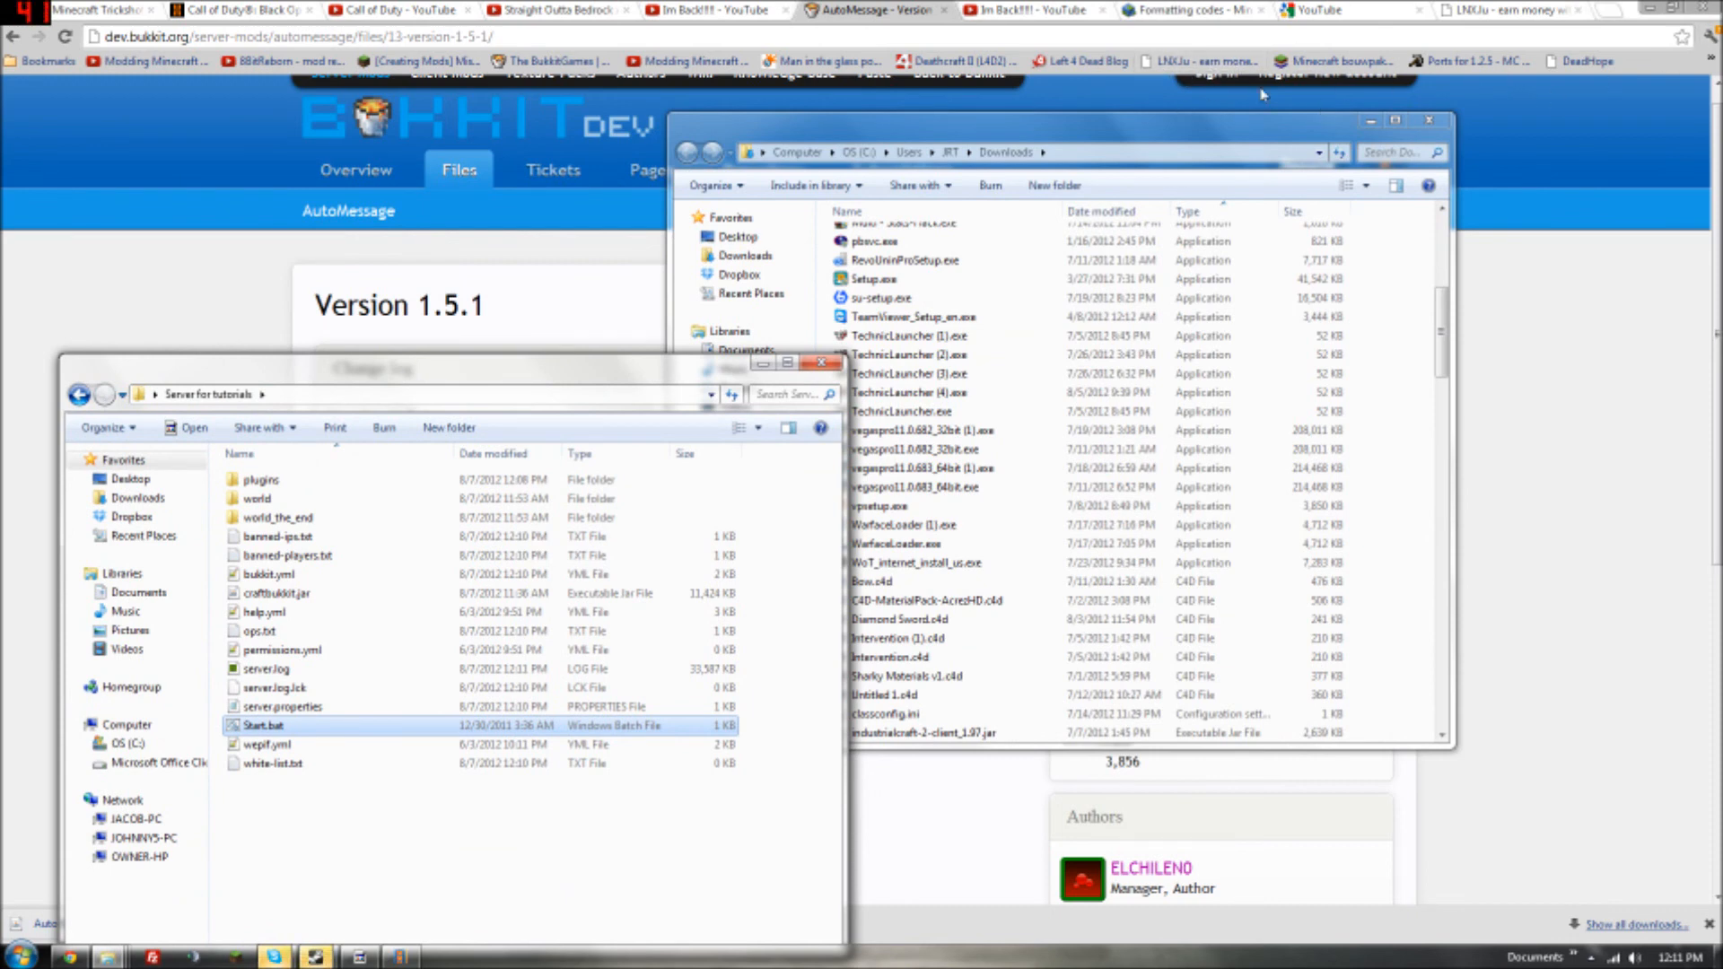
{"action": "mouse_move", "coordinate": [1159, 109]}
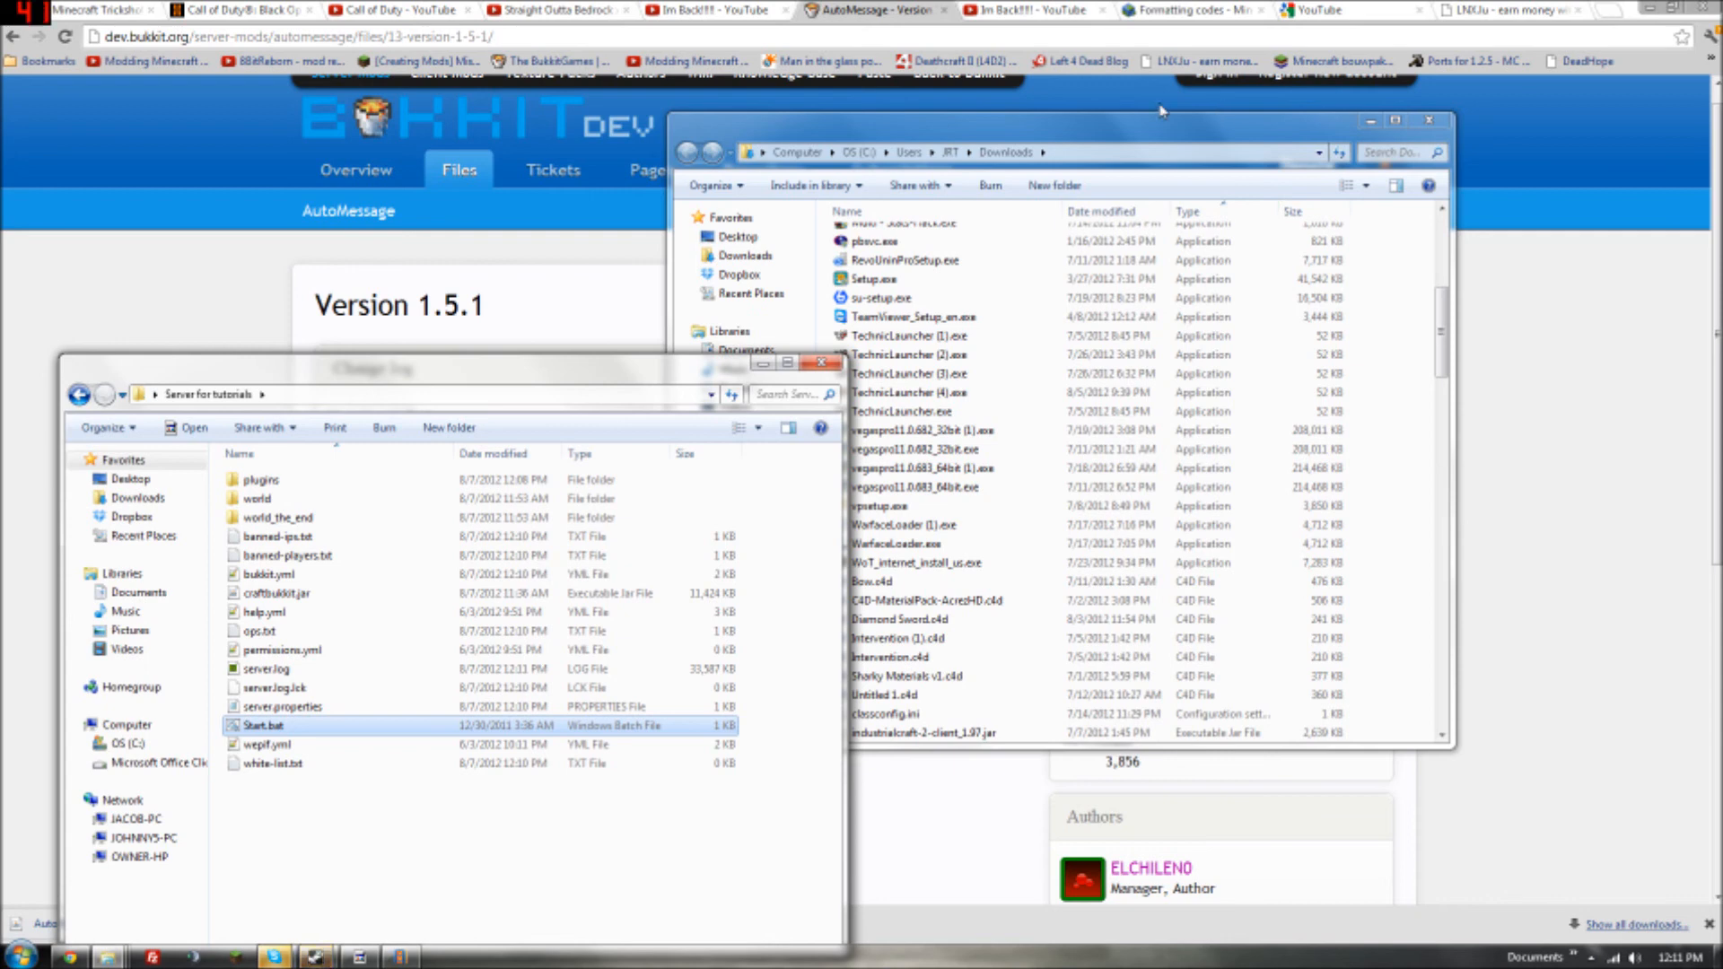